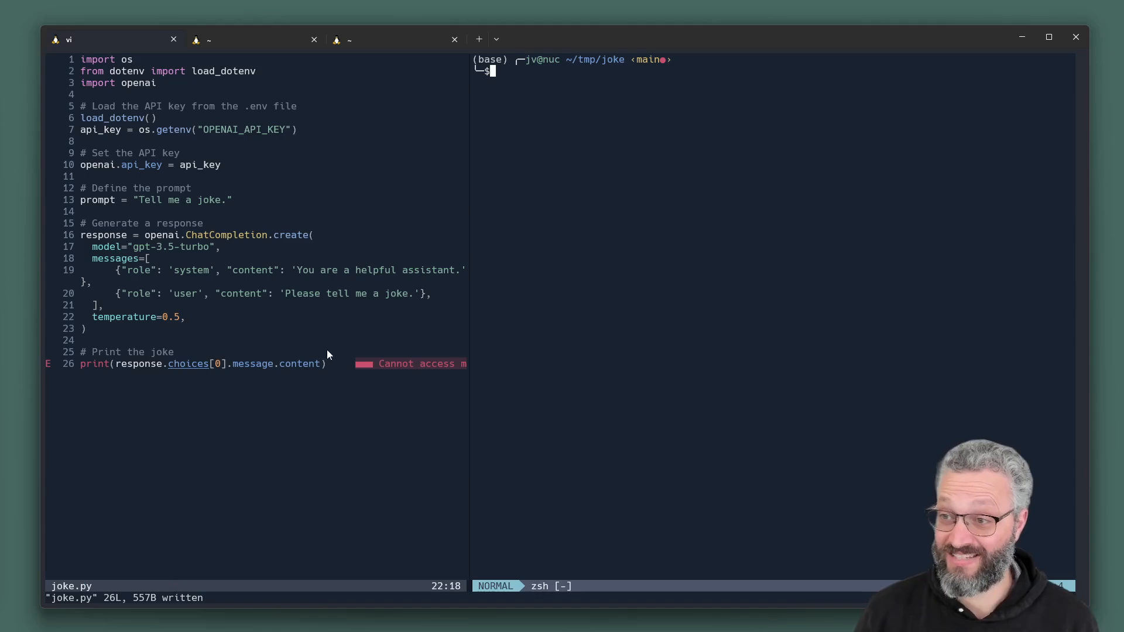
pyautogui.moveTo(407, 401)
pyautogui.write('python joke.py')
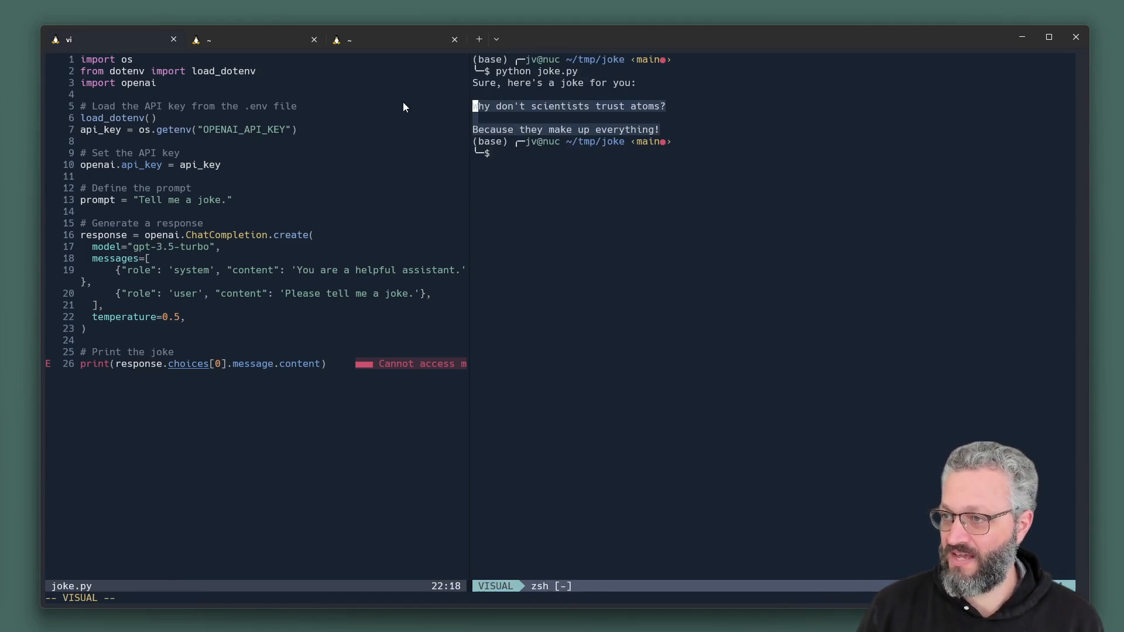
# - Edit joke.py's system prompt to funny-and-helpful with temperature 2 and rerun python joke.py
pyautogui.press('Escape')
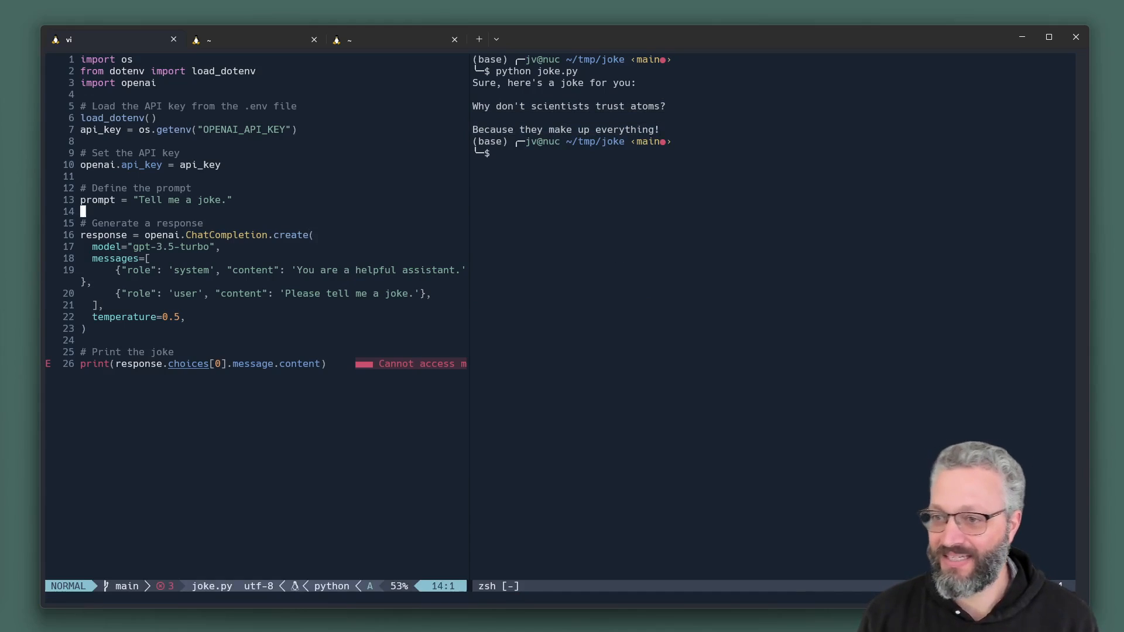
pyautogui.press('i')
pyautogui.write('funny and ')
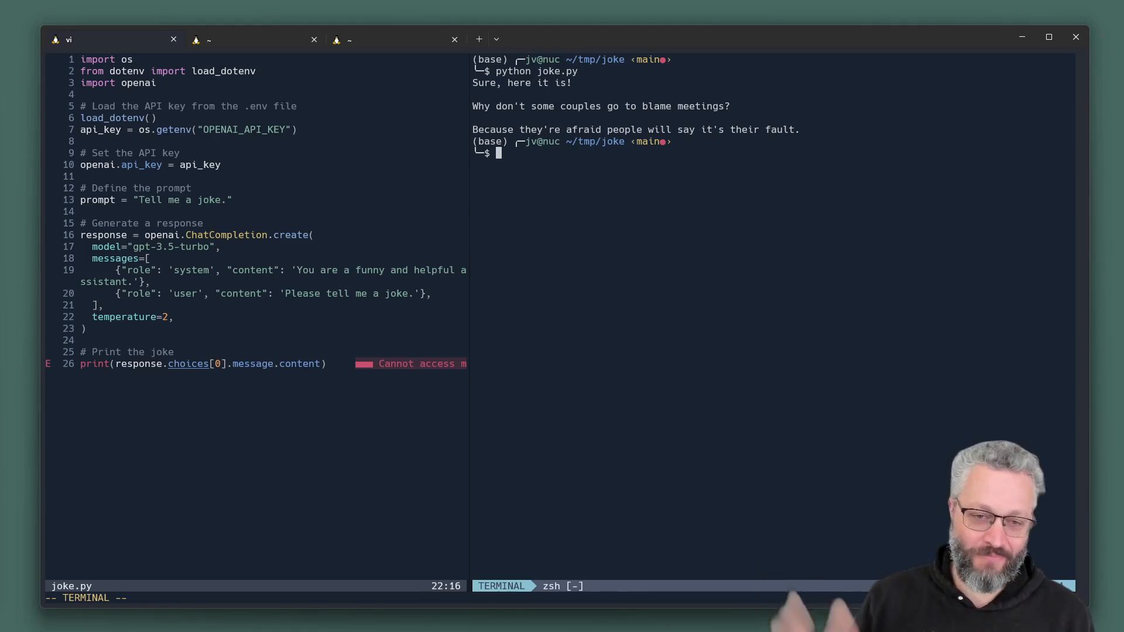
pyautogui.write('r')
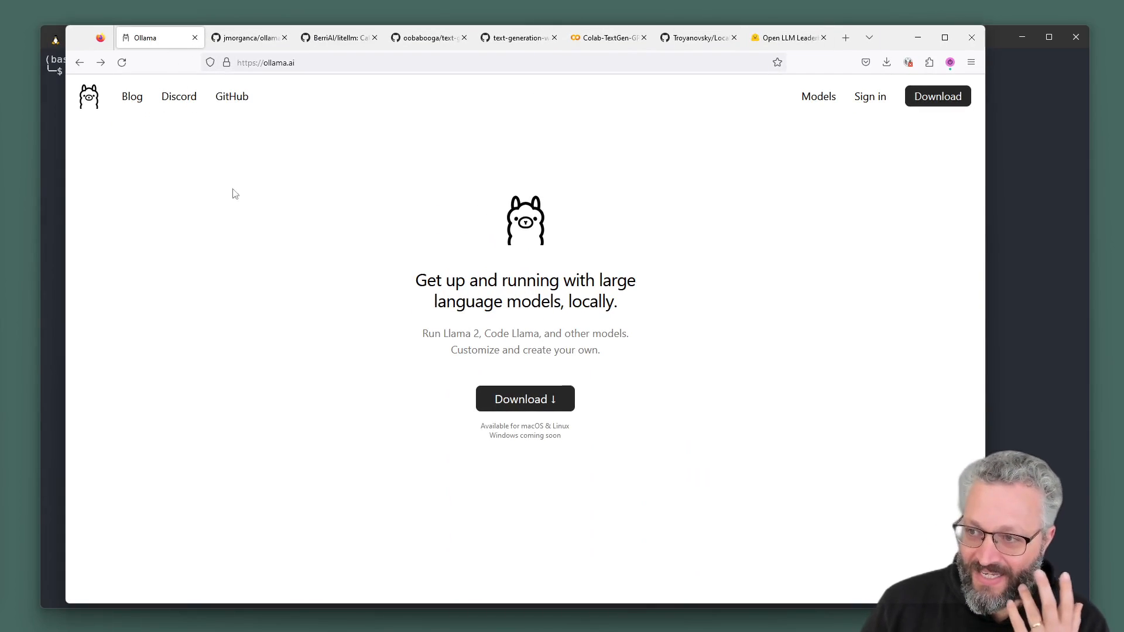
pyautogui.moveTo(141, 105)
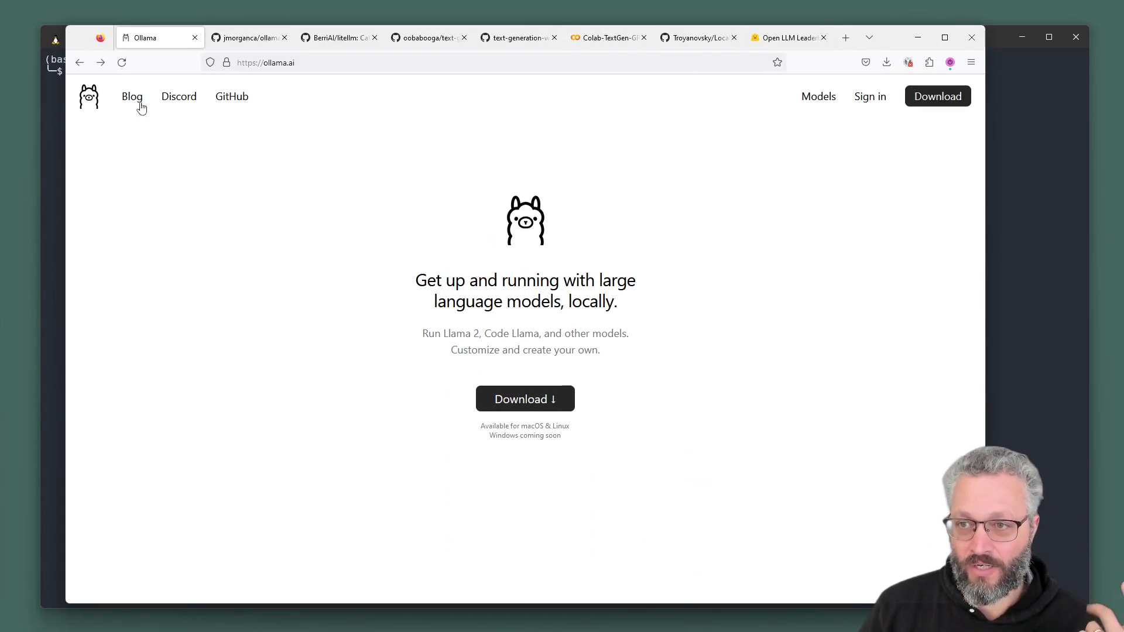
pyautogui.moveTo(230, 96)
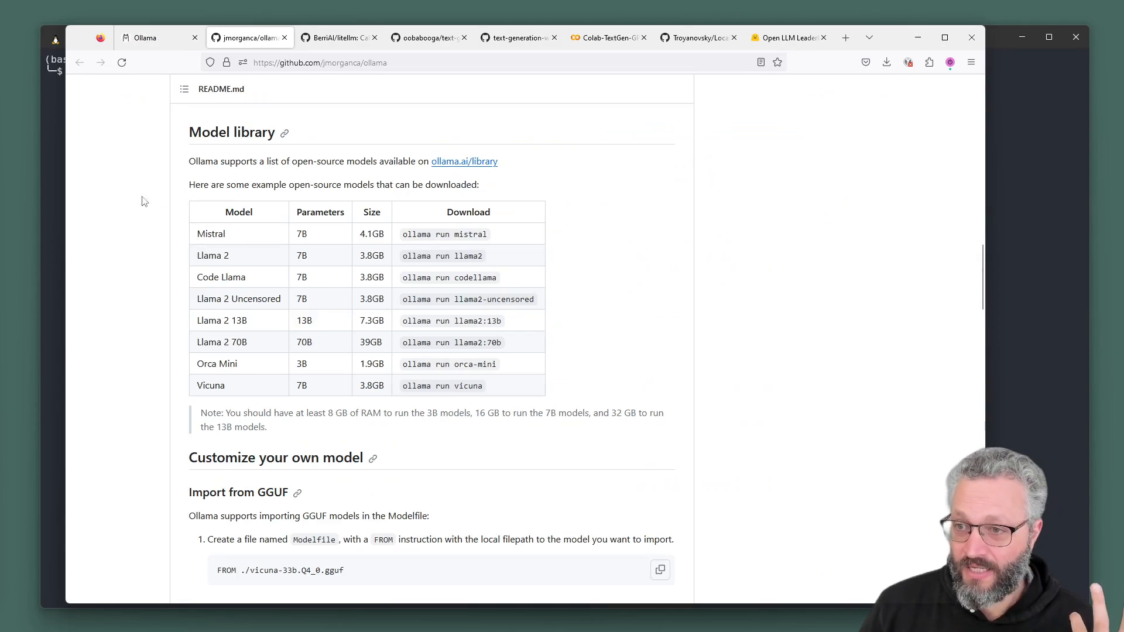
pyautogui.moveTo(505, 318)
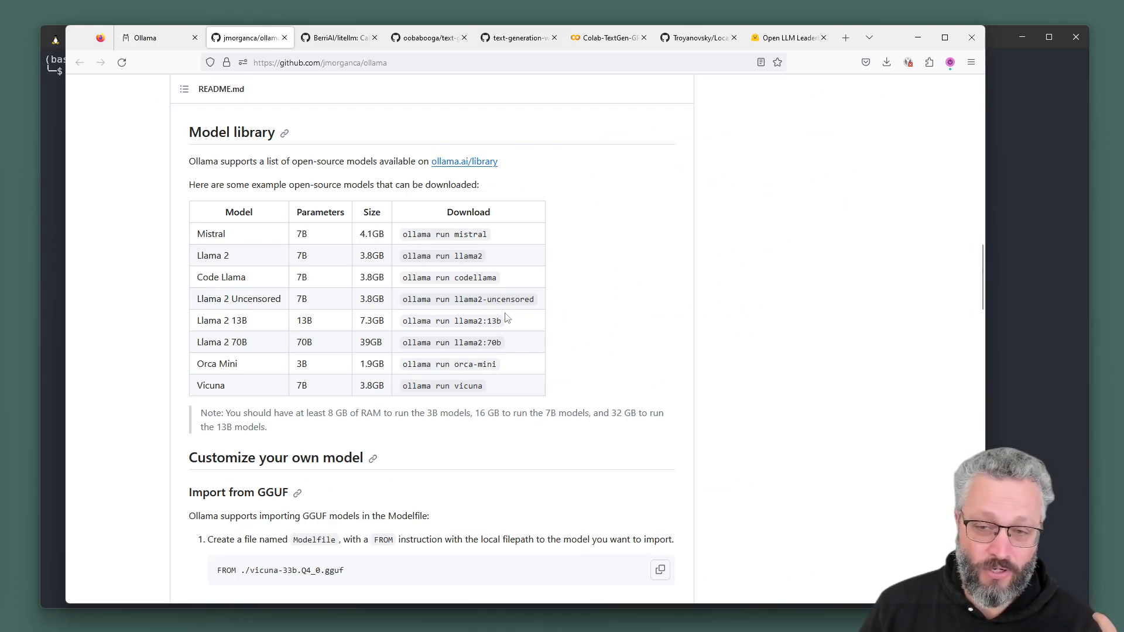
pyautogui.moveTo(761, 337)
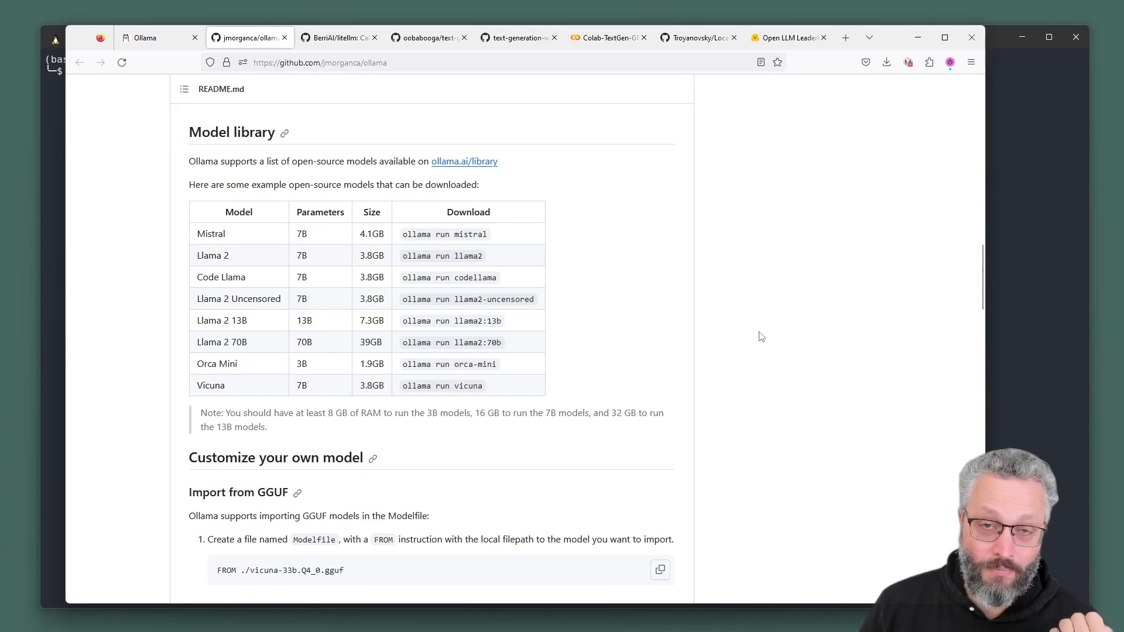
pyautogui.moveTo(674, 264)
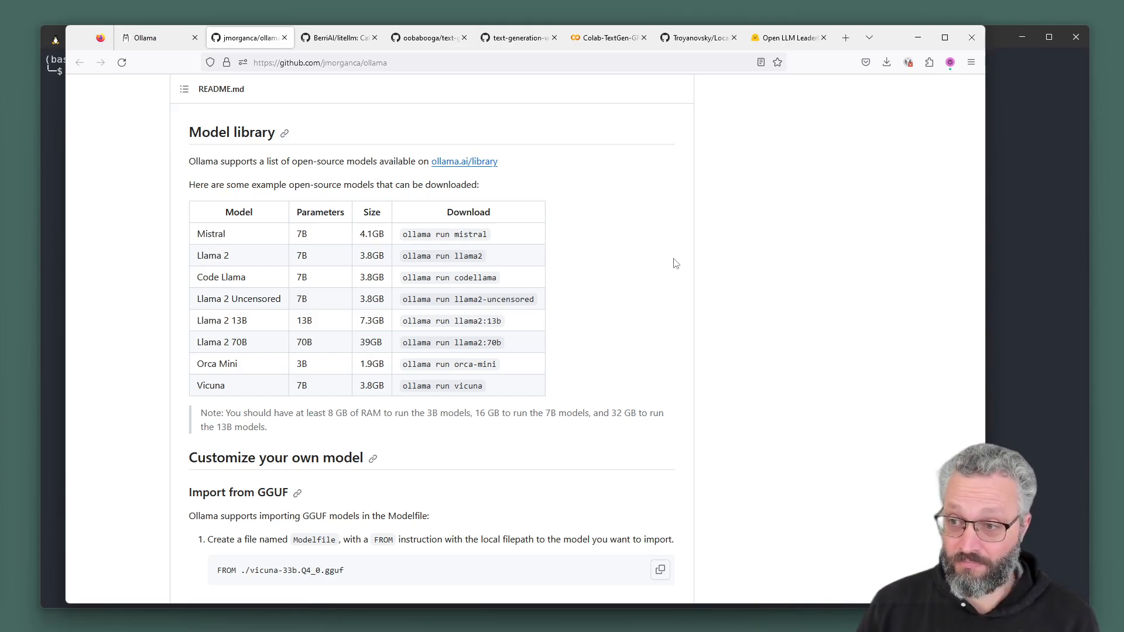
# - Select the Linux install command in Ollama's README and scroll the LiteLLM Ollama docs
pyautogui.scroll(3)
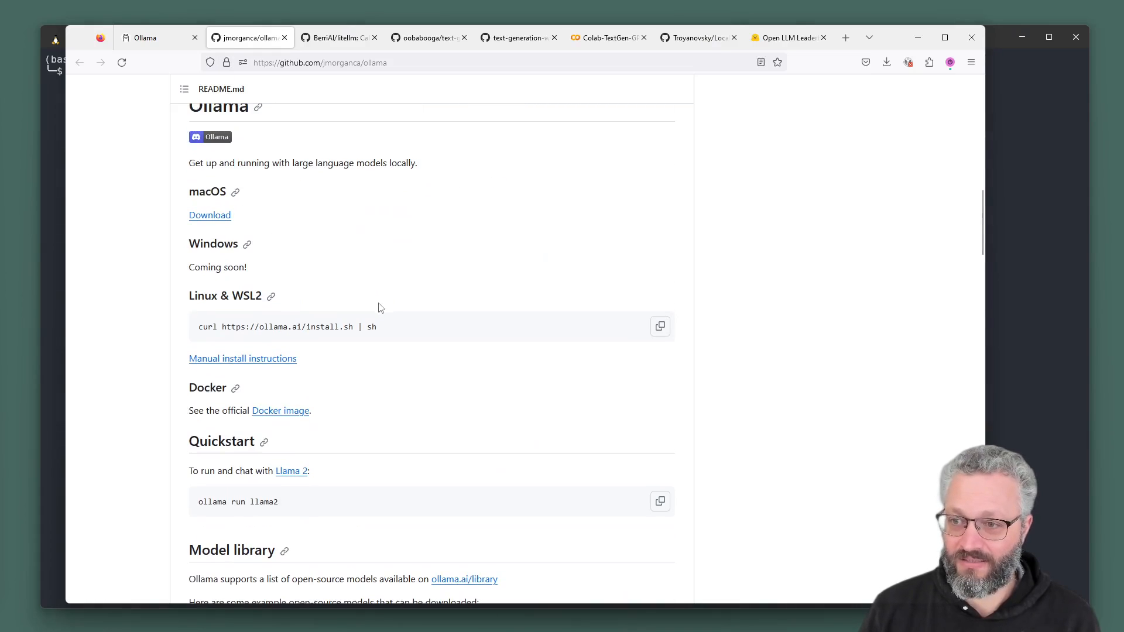
pyautogui.tripleClick(283, 327)
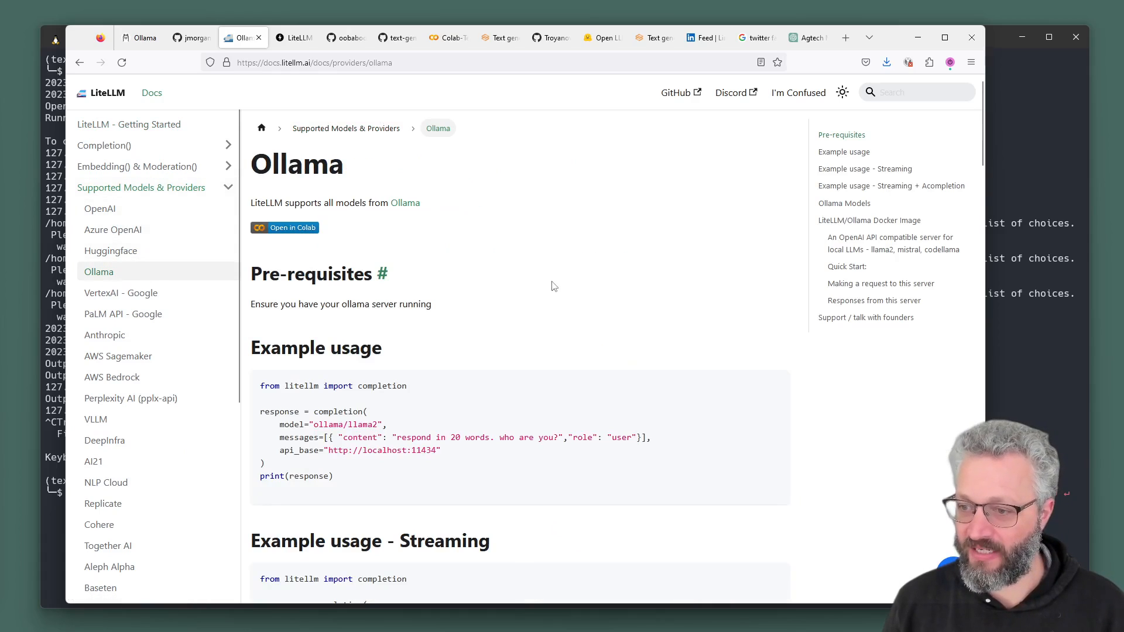
pyautogui.scroll(-3)
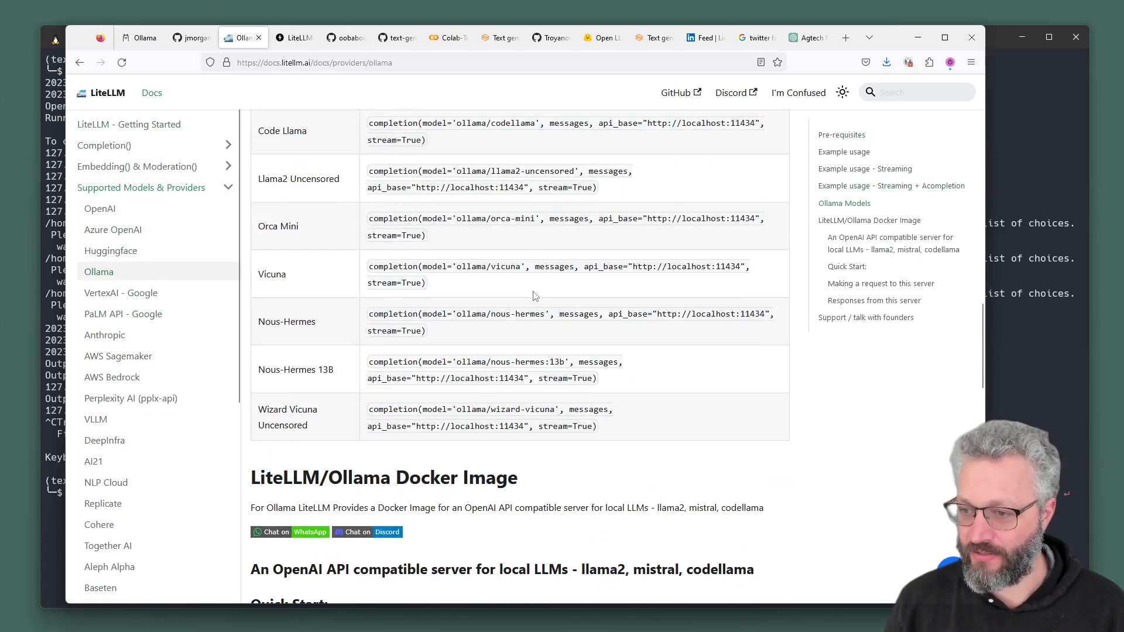
pyautogui.scroll(-3)
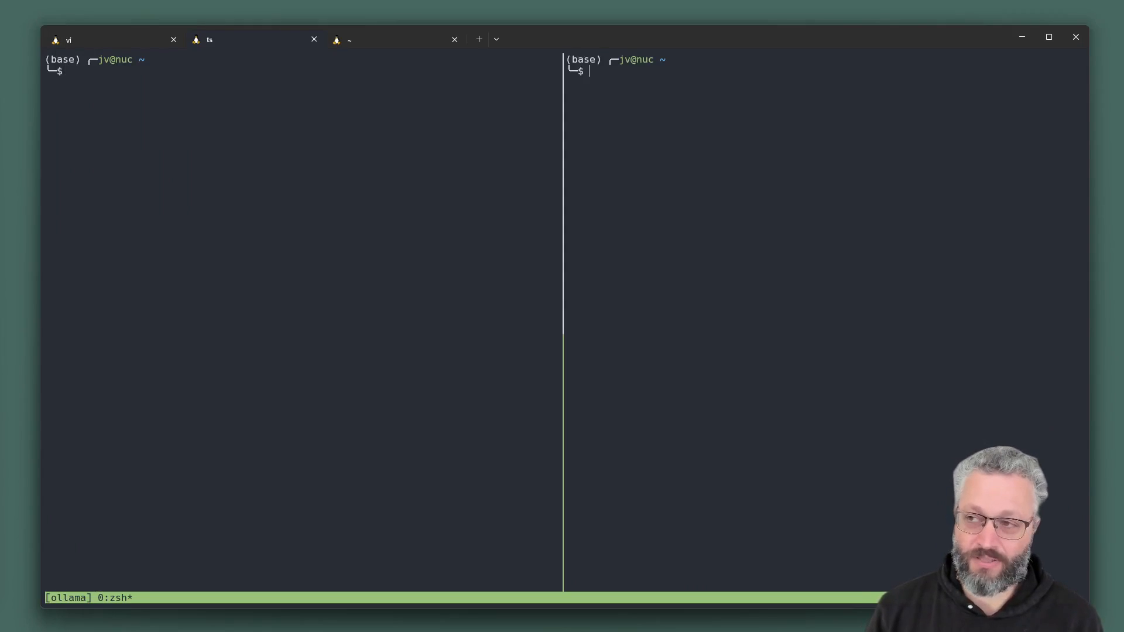
# - Start ollama serve in the right pane and chat with ollama run mistral, asking for jokes
pyautogui.write('ollama serve')
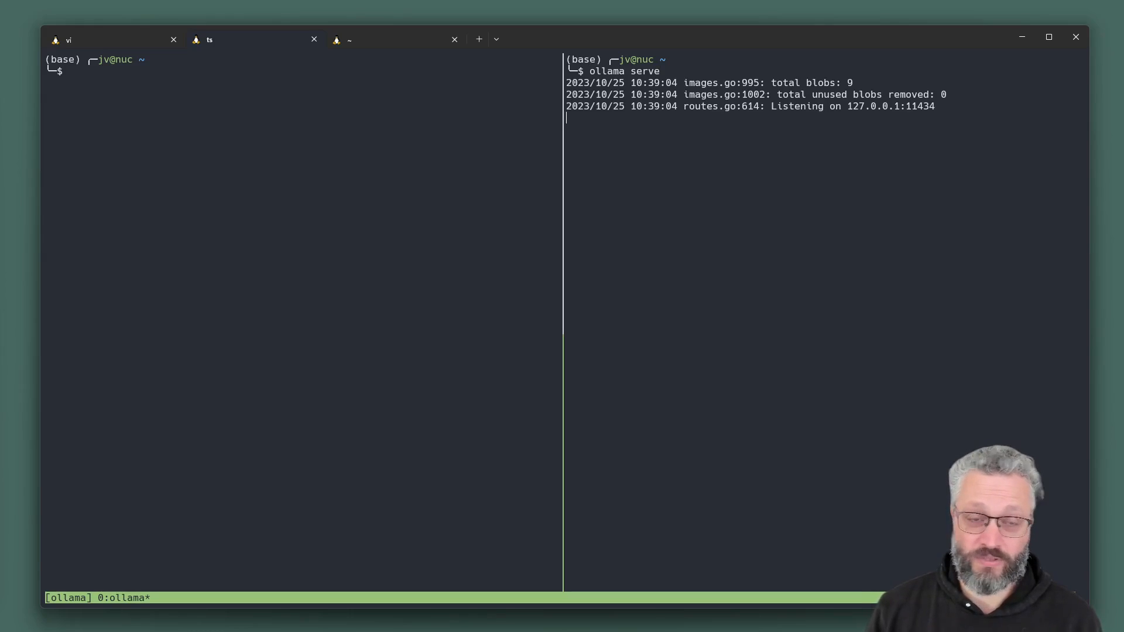
pyautogui.moveTo(365, 139)
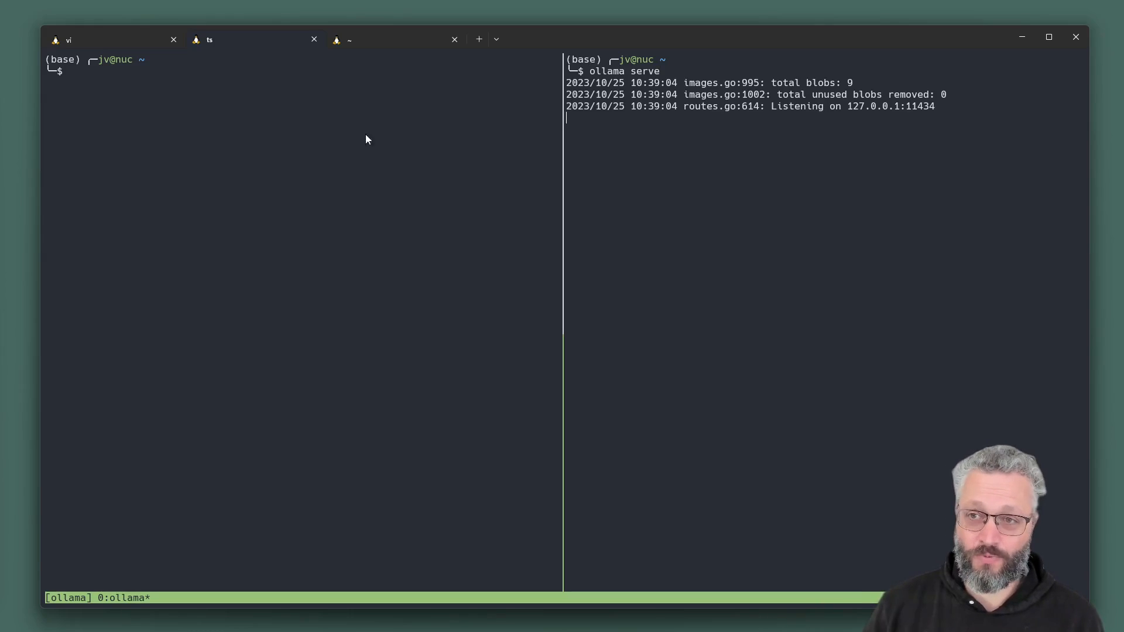
pyautogui.write('ollama run mistral')
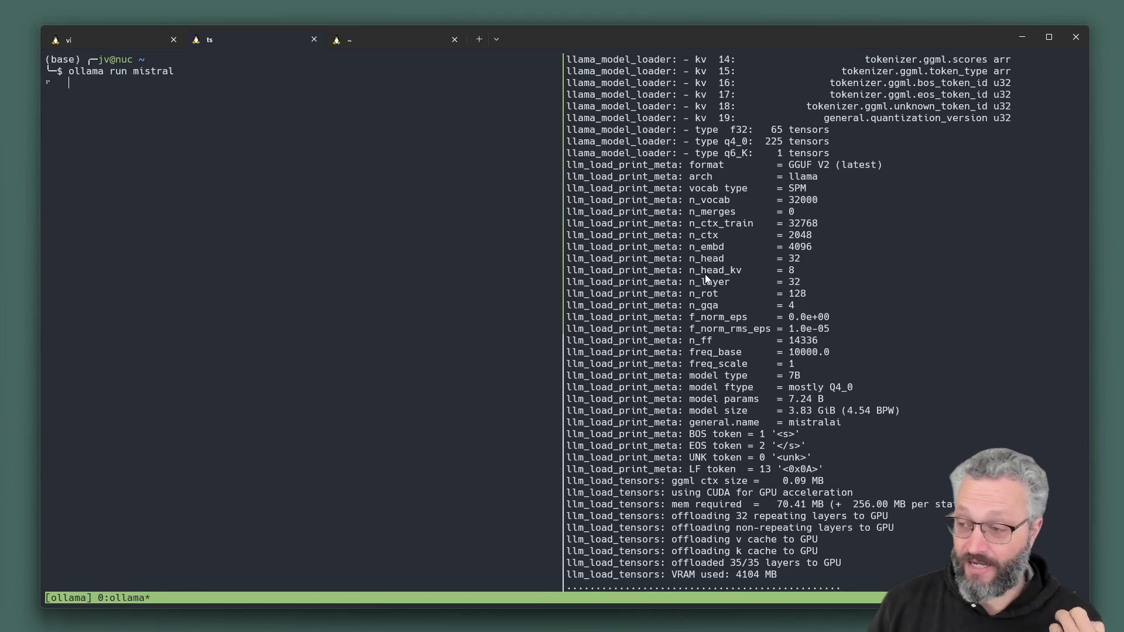
pyautogui.moveTo(742, 581)
pyautogui.write('tell me a joke')
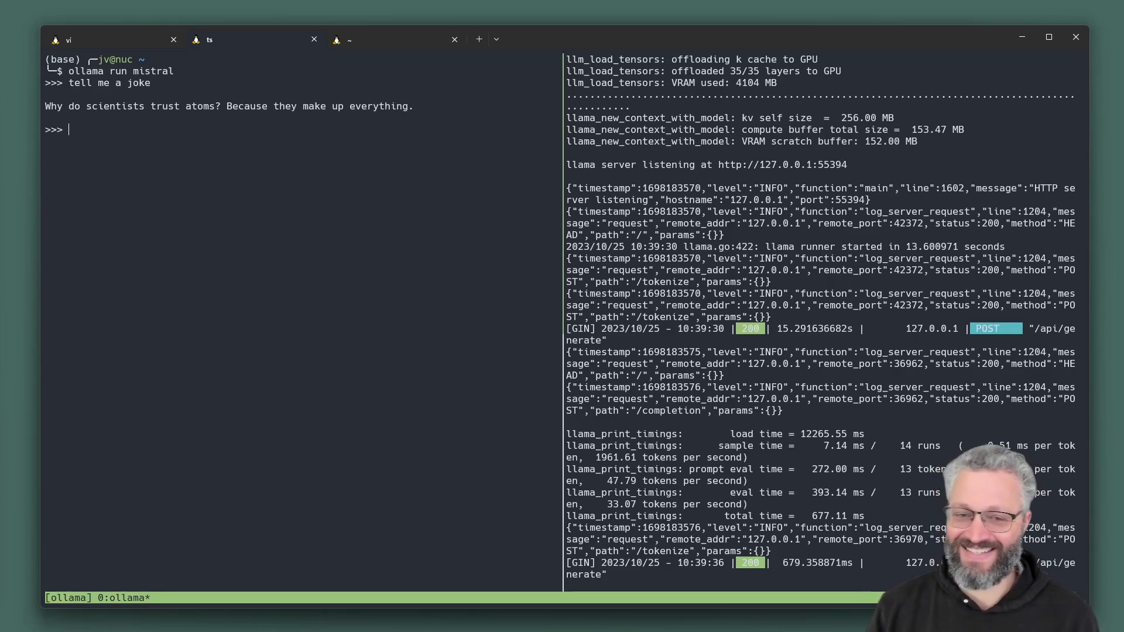
pyautogui.write('what about a different')
pyautogui.write('about chickens')
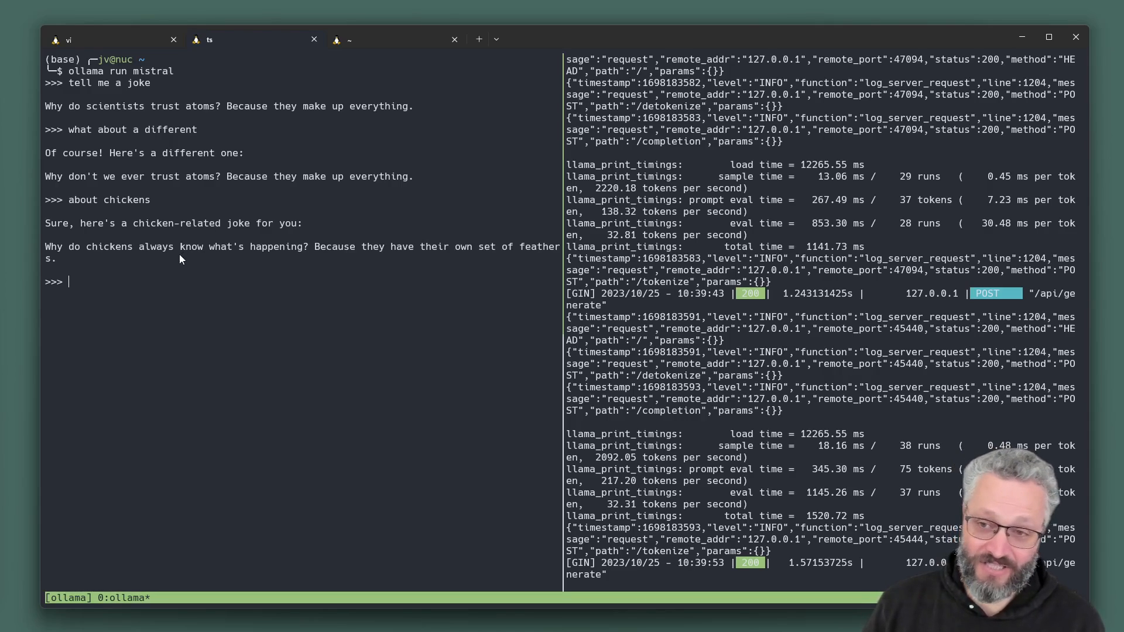
pyautogui.moveTo(214, 274)
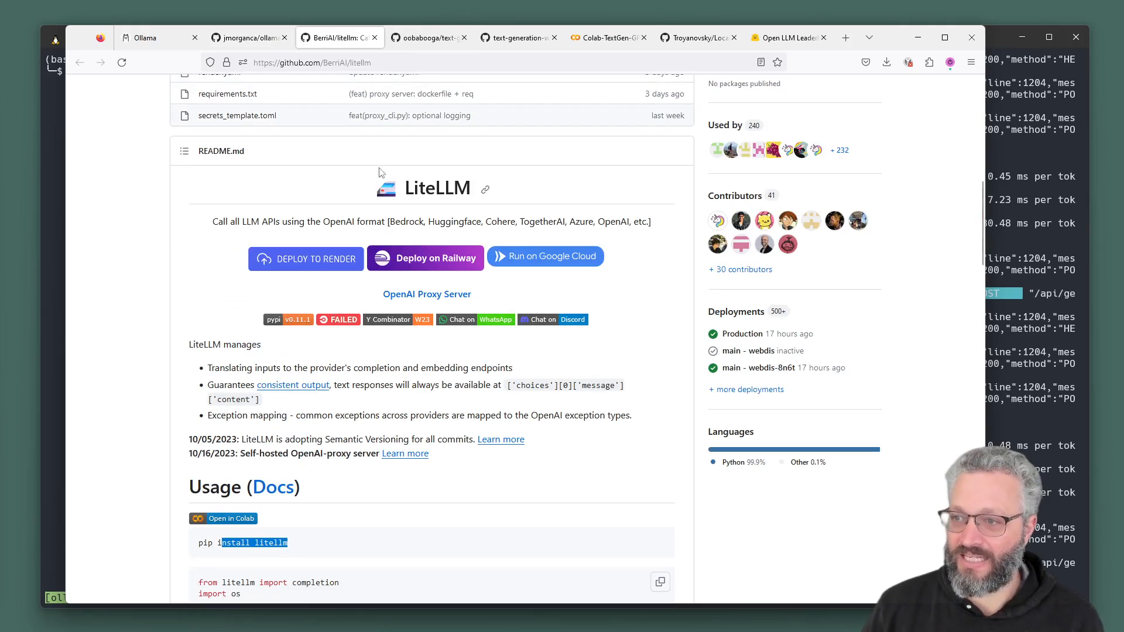
# - Scroll the LiteLLM GitHub README to find its pip install command
pyautogui.scroll(-3)
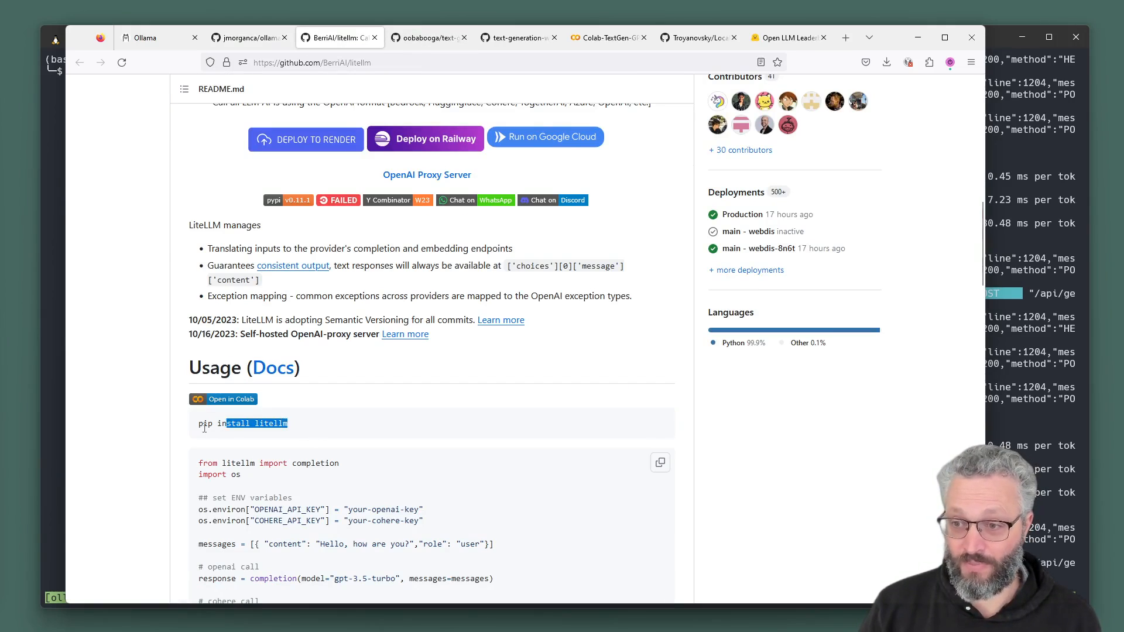
pyautogui.scroll(3)
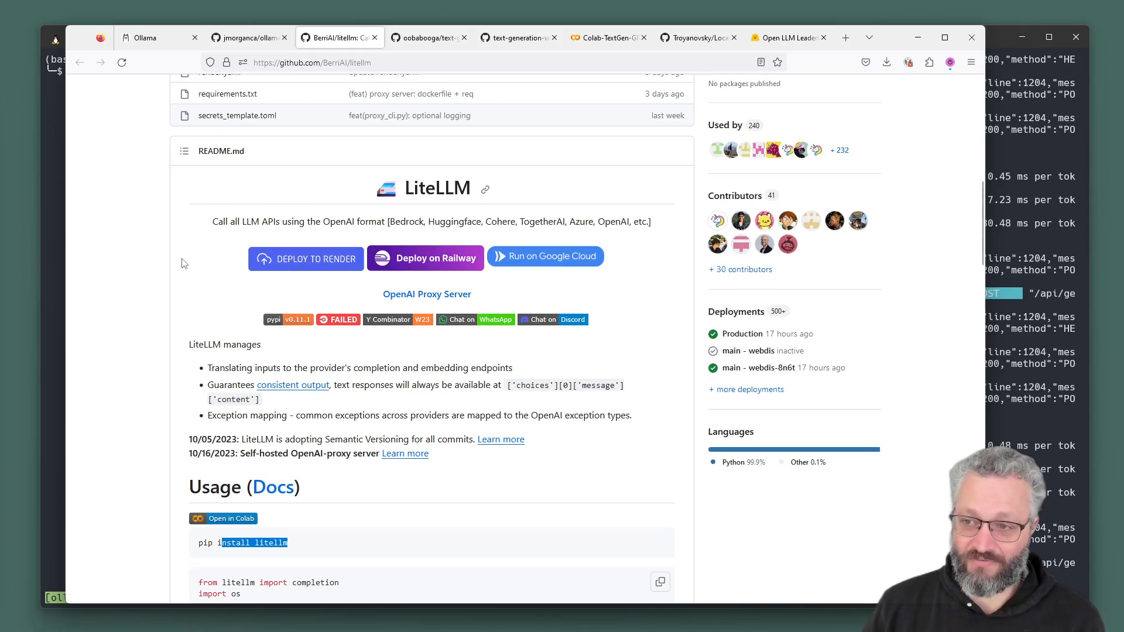
pyautogui.scroll(-3)
pyautogui.write('lite')
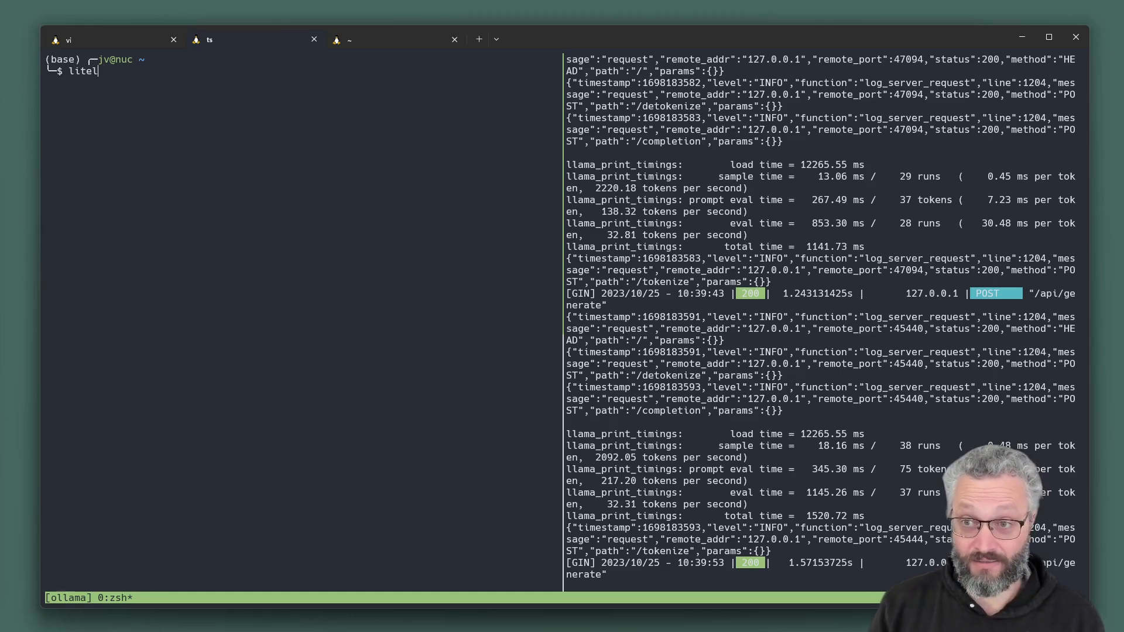
# - Start the LiteLLM proxy with litellm --model ollama/llama2 on port 8000
pyautogui.write('lm --model ollama/llama2')
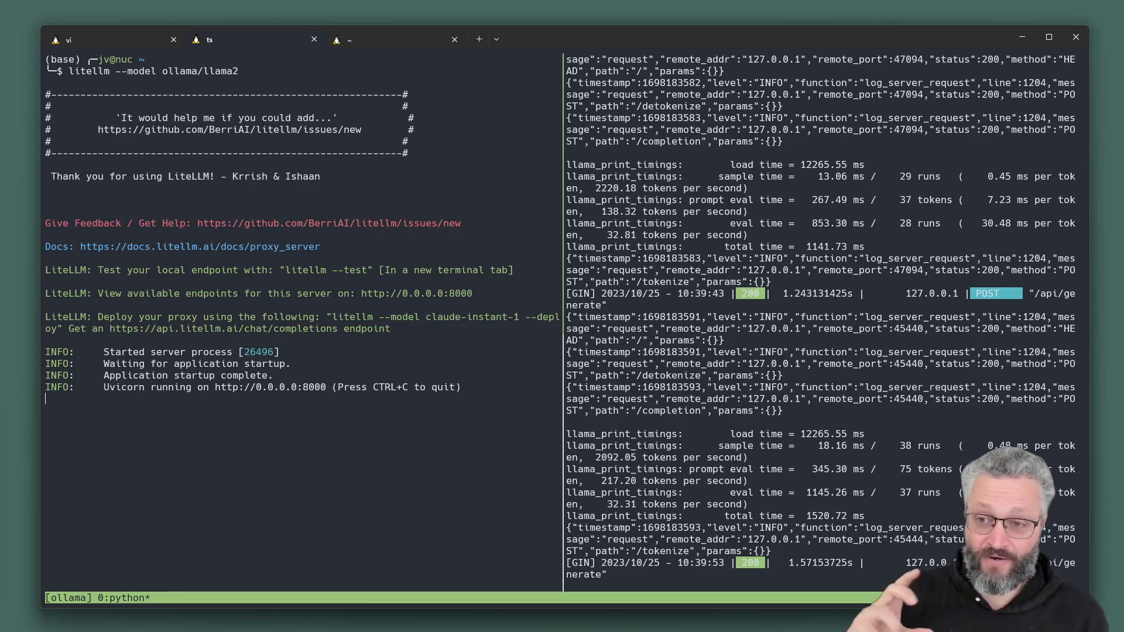
pyautogui.moveTo(280, 372)
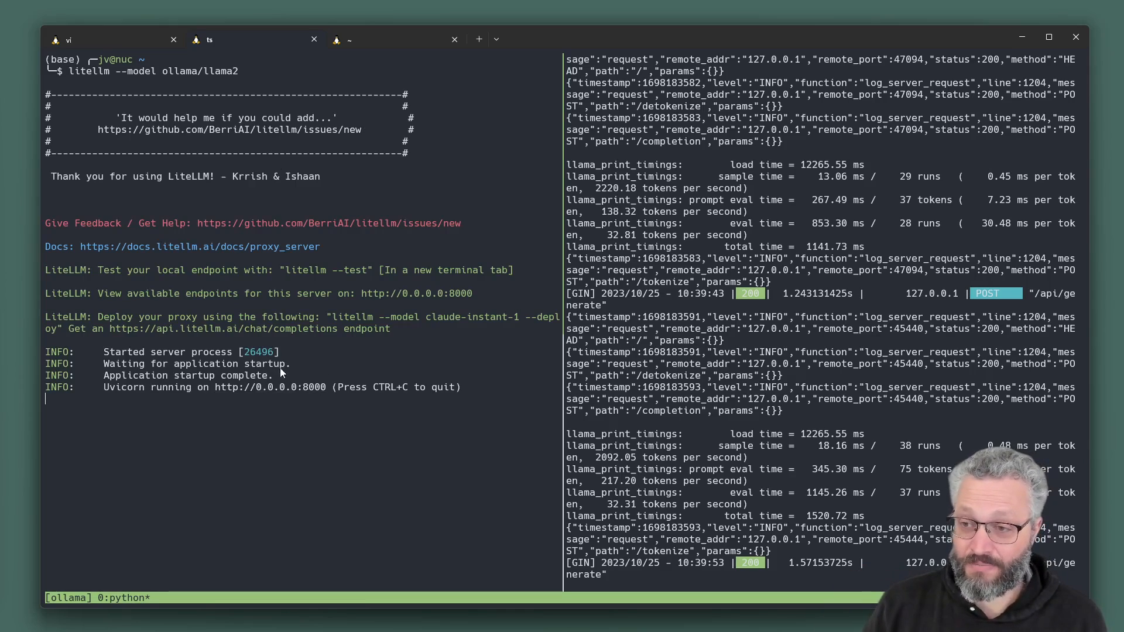
pyautogui.moveTo(330, 389)
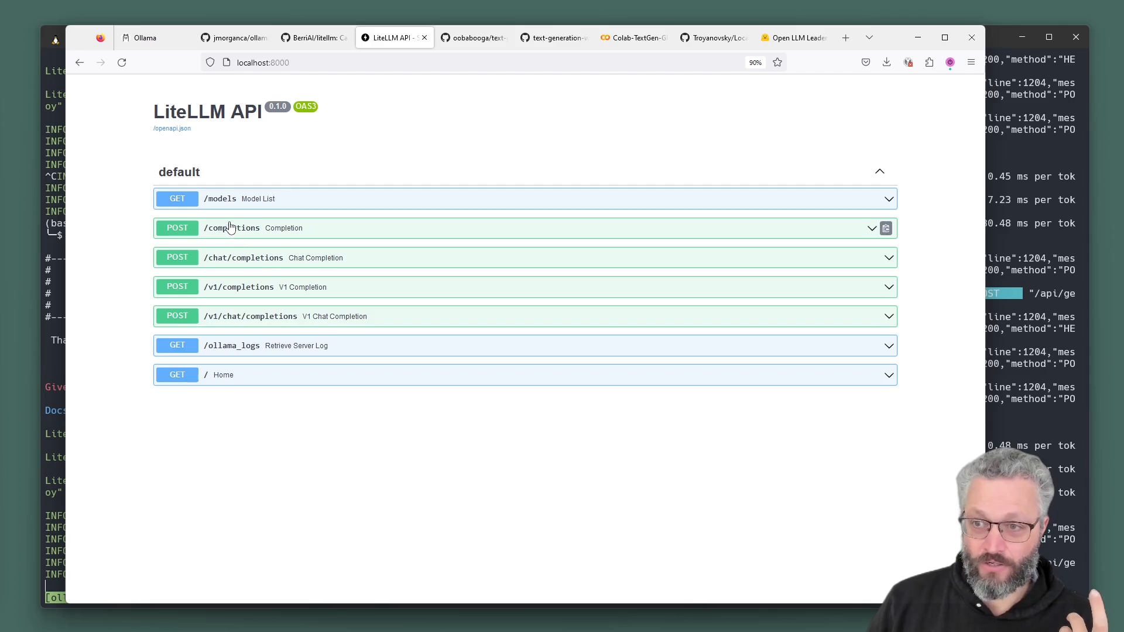
pyautogui.moveTo(211, 207)
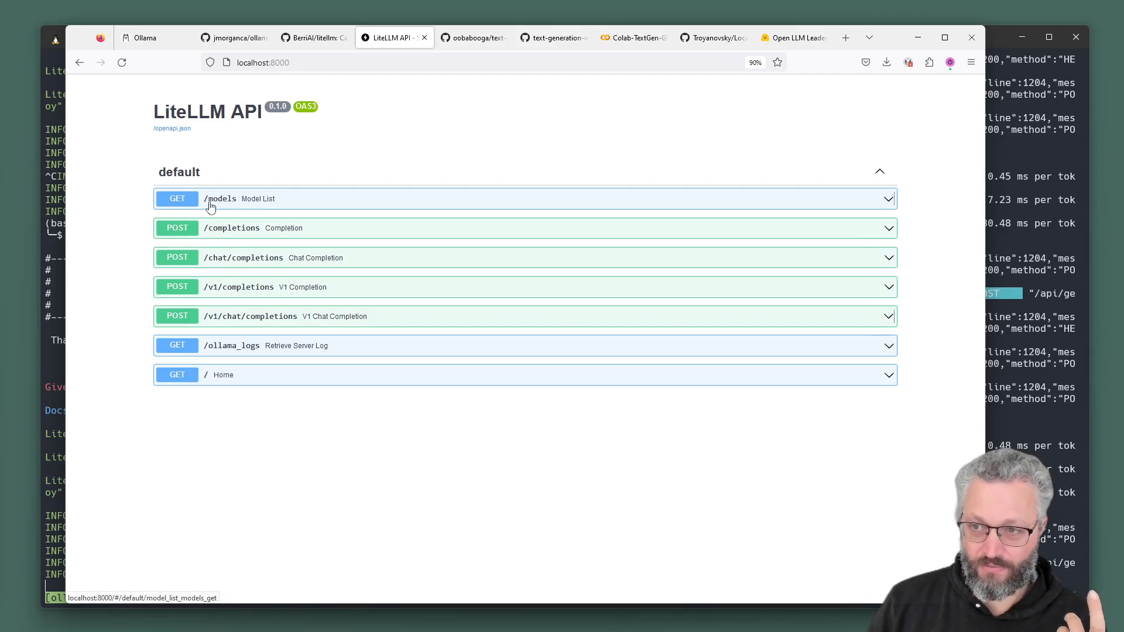
pyautogui.moveTo(215, 202)
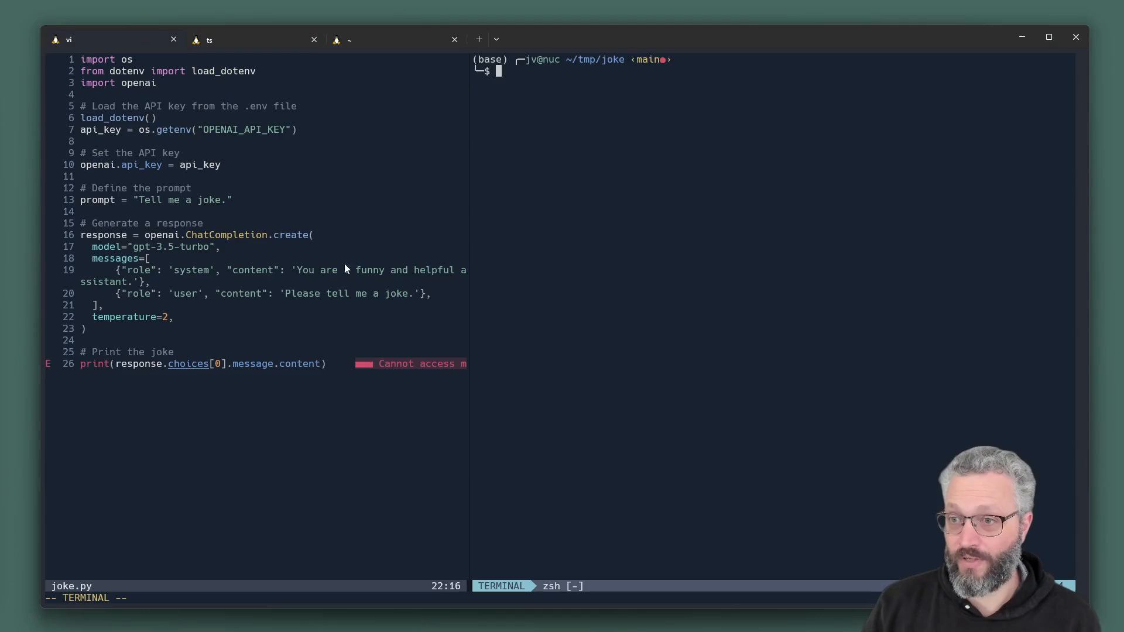
pyautogui.write("openai.api_base = 'http://localhost:8000/'")
pyautogui.click(272, 165)
pyautogui.write('#')
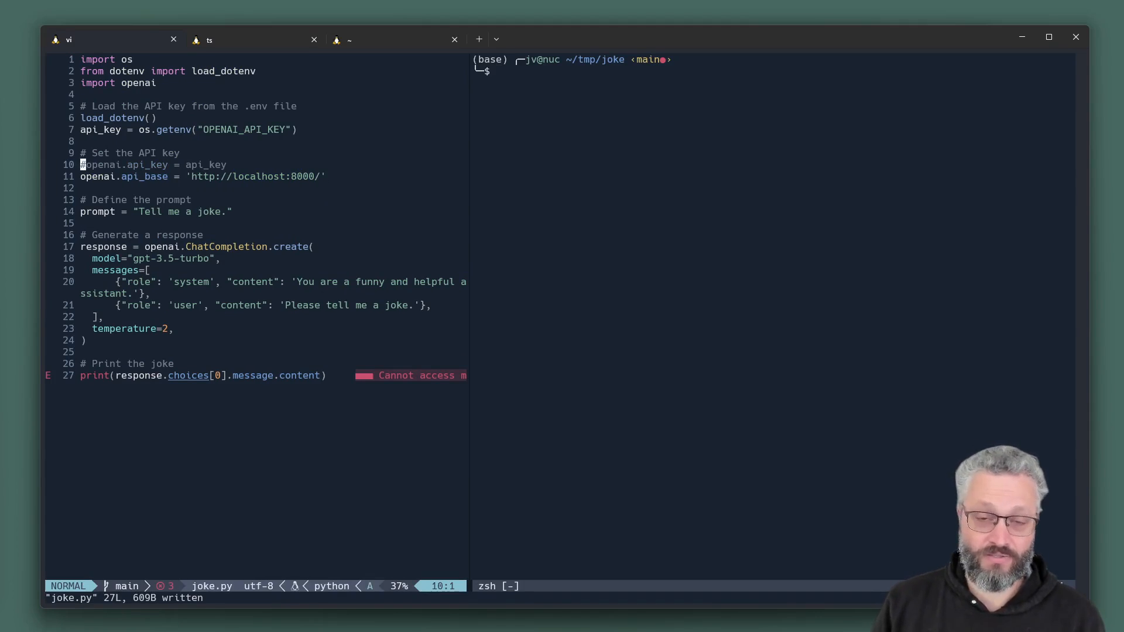
pyautogui.write('python joke.py')
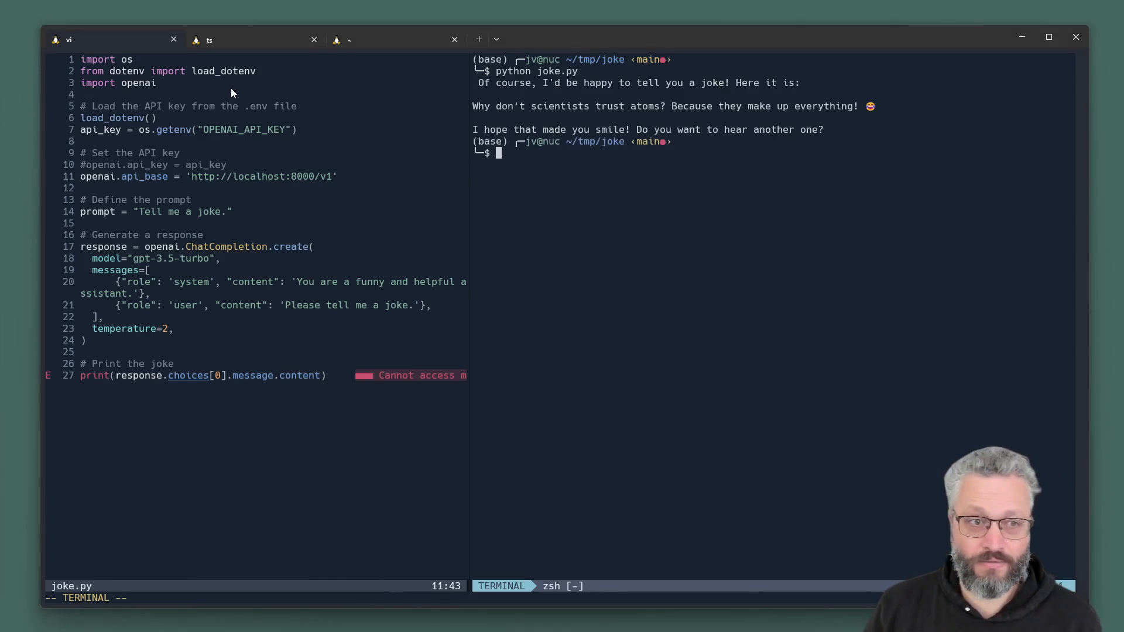
pyautogui.moveTo(649, 156)
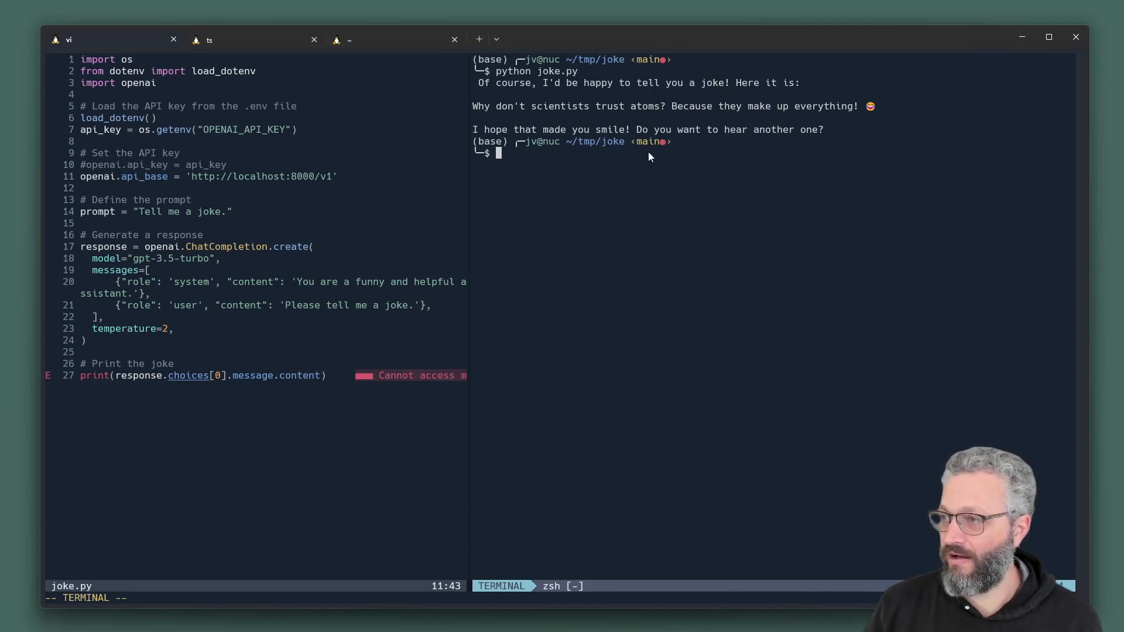
pyautogui.moveTo(630, 155)
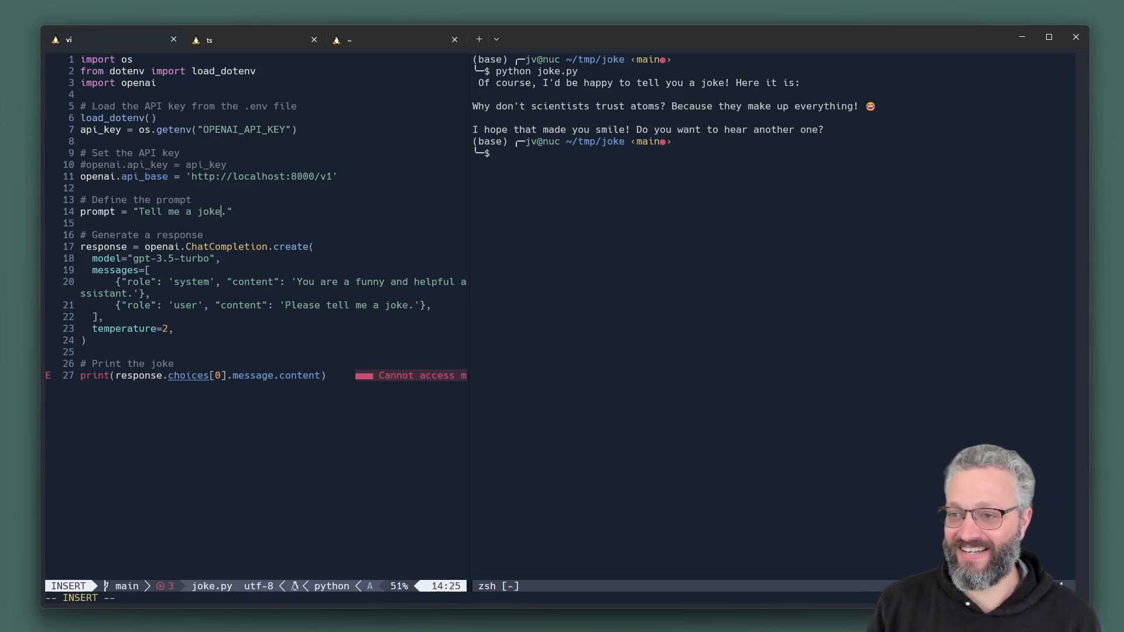
# - Change the prompt to a joke about people subscribing to a youtube channel and rerun the script
pyautogui.write('about people subscribing to a youtube channel')
pyautogui.click(773, 152)
pyautogui.write('python joke.py')
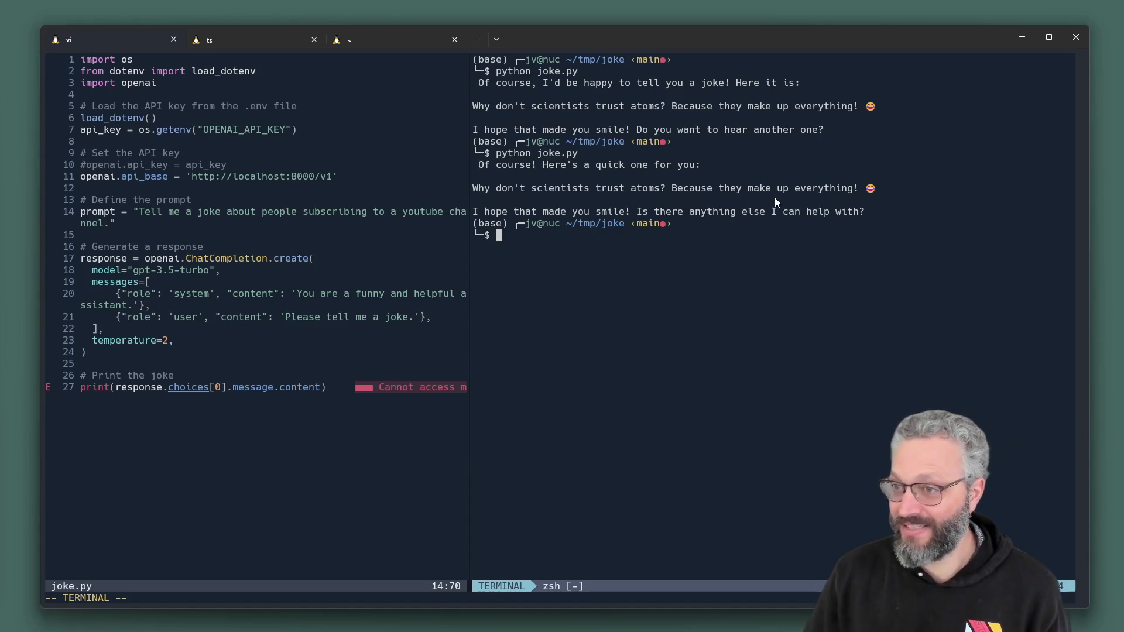
pyautogui.press('Return')
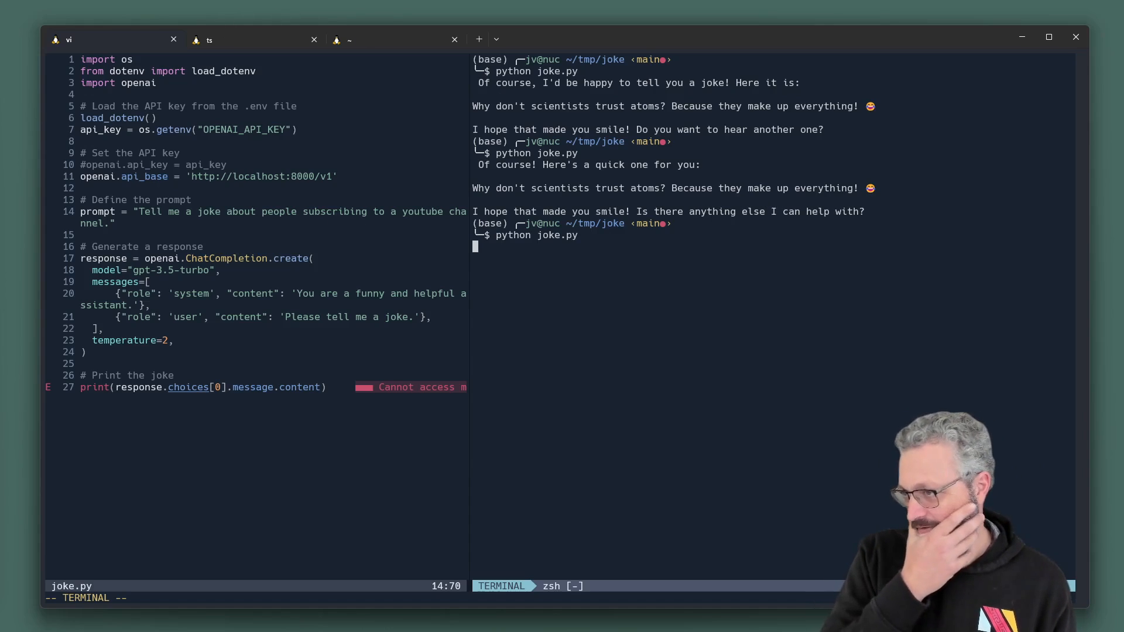
pyautogui.press('Return')
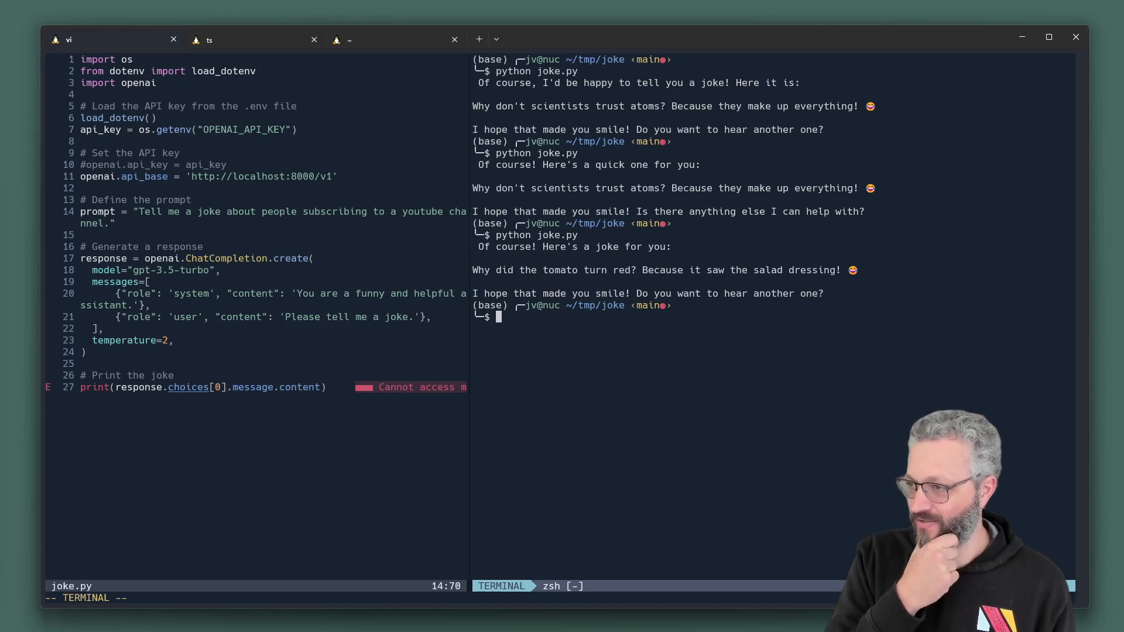
pyautogui.moveTo(753, 247)
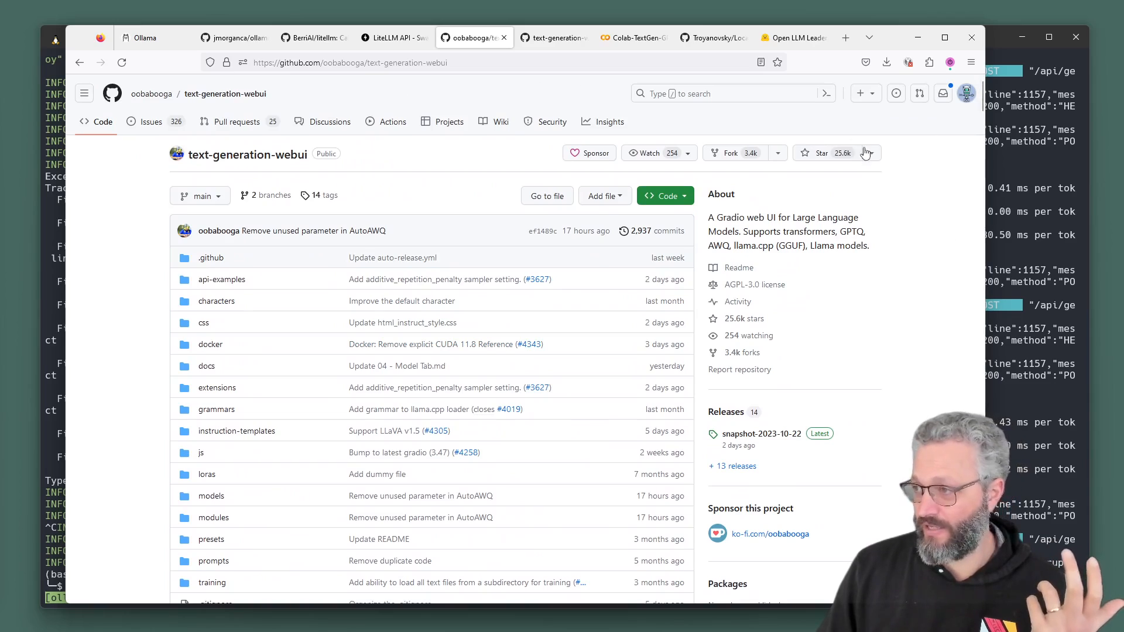
pyautogui.moveTo(895, 202)
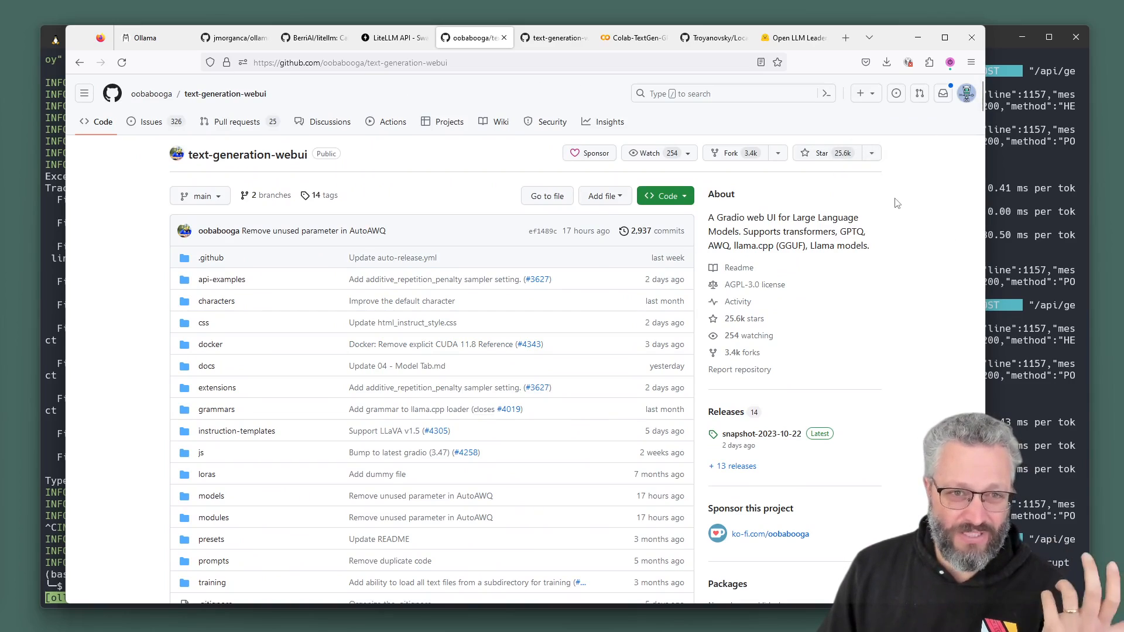
pyautogui.moveTo(871, 212)
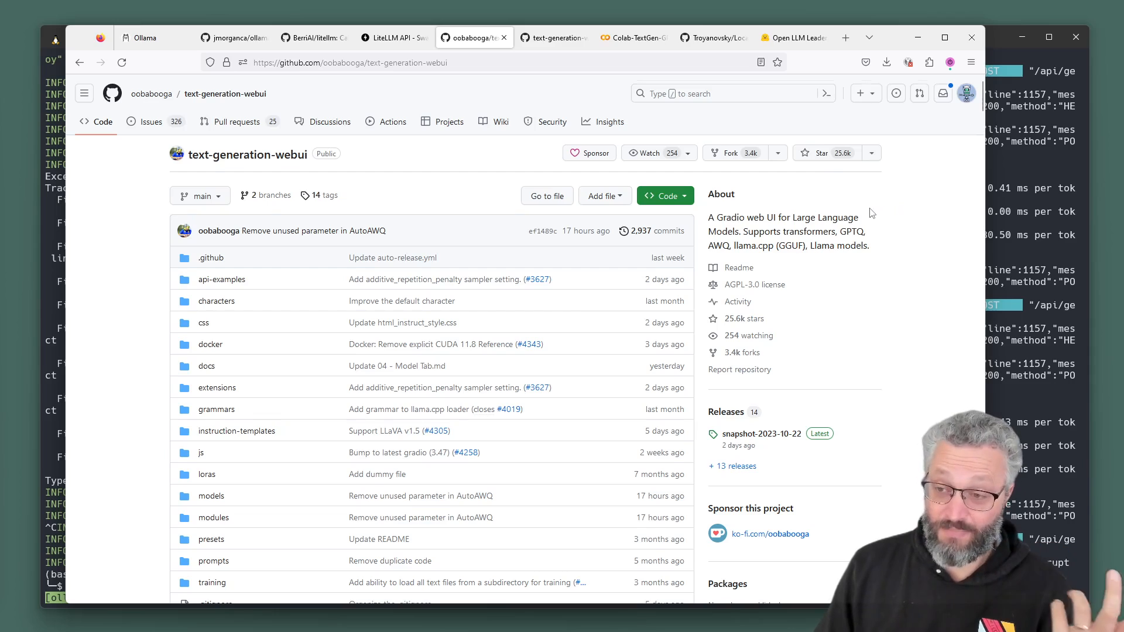
# - Read the text-generation-webui README features, highlighting the list of supported model backends
pyautogui.scroll(-3)
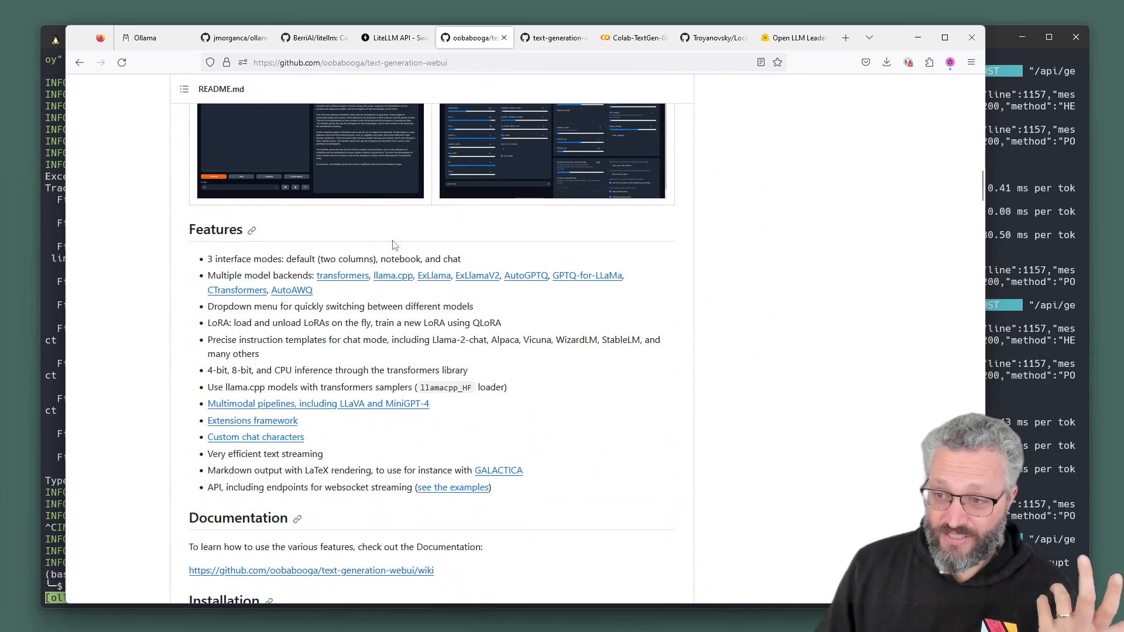
pyautogui.moveTo(518, 432)
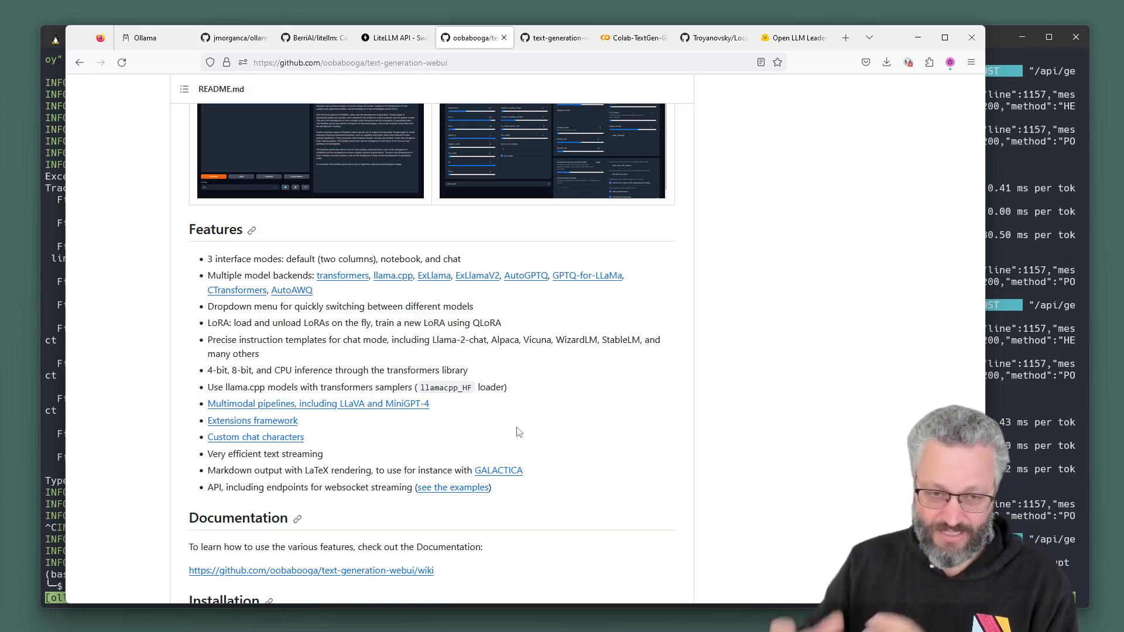
pyautogui.moveTo(271, 412)
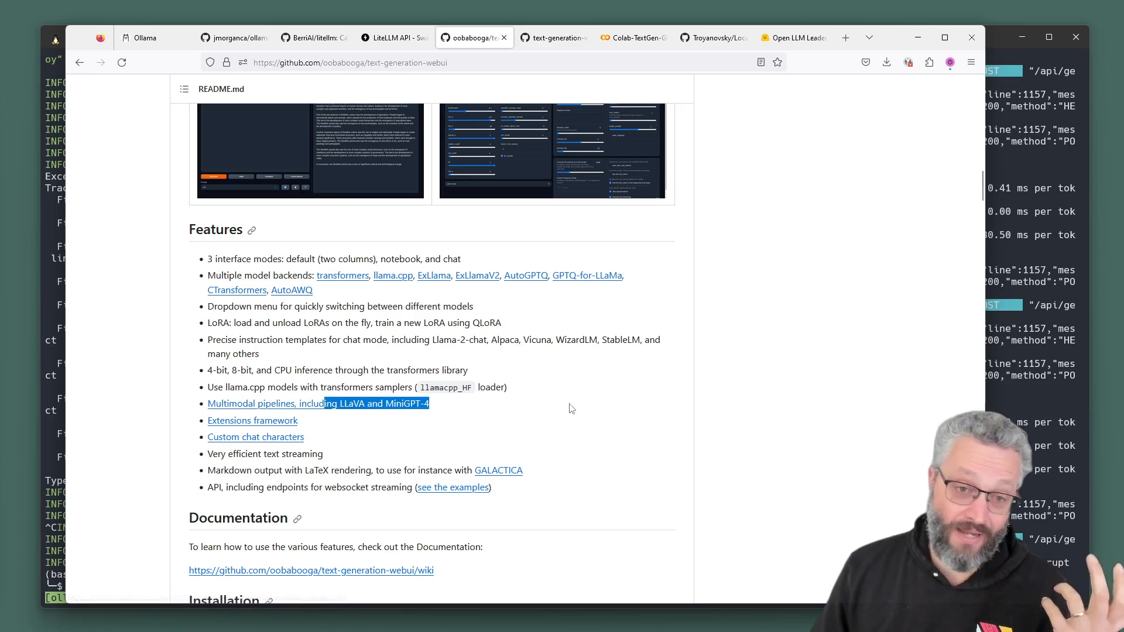
pyautogui.moveTo(727, 419)
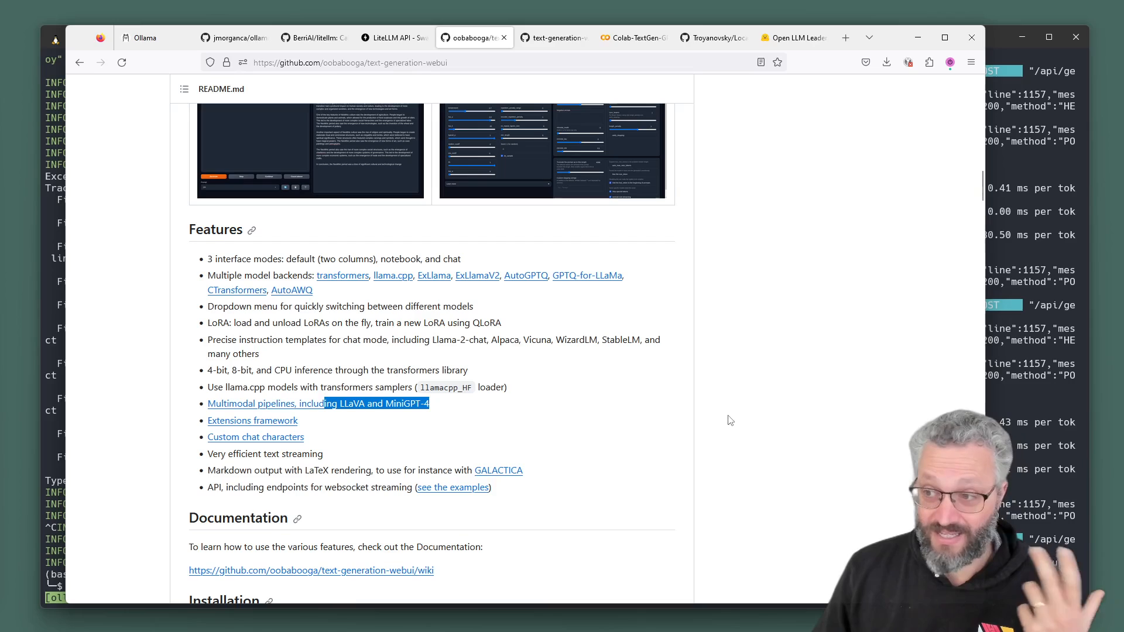
pyautogui.scroll(-3)
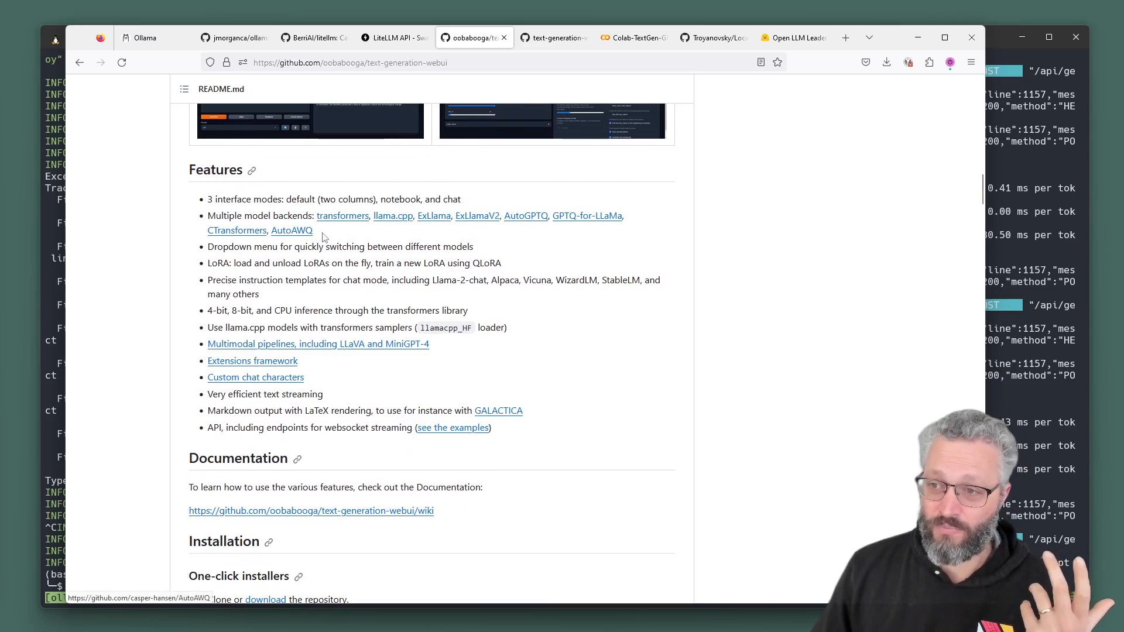
pyautogui.moveTo(317, 215); pyautogui.dragTo(312, 230)
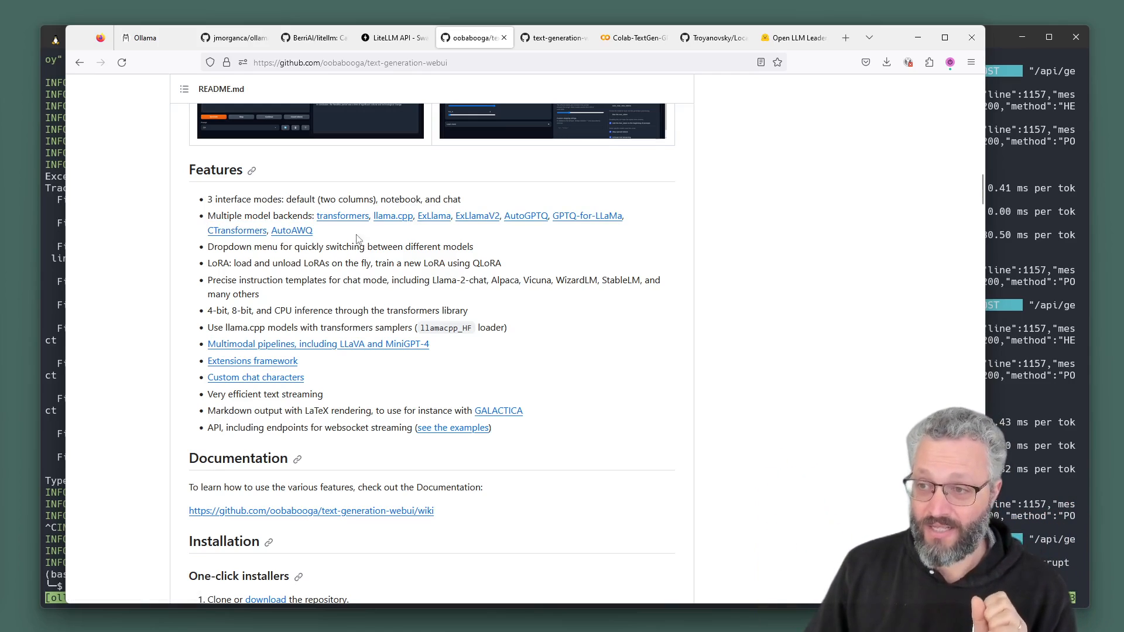
pyautogui.moveTo(316, 216); pyautogui.dragTo(311, 230)
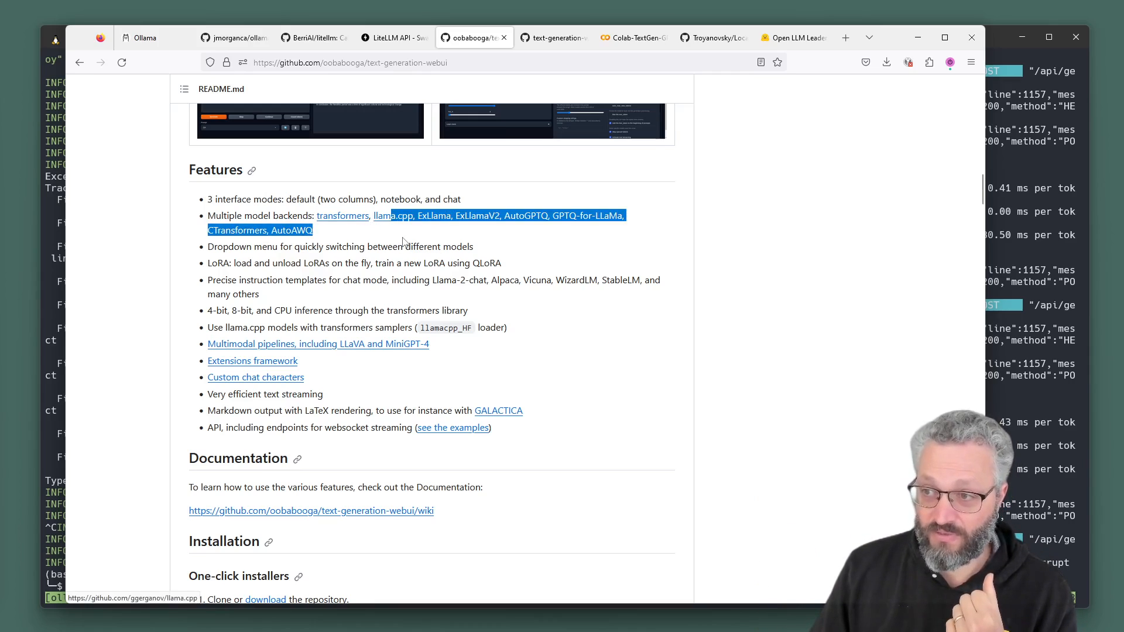
pyautogui.click(626, 261)
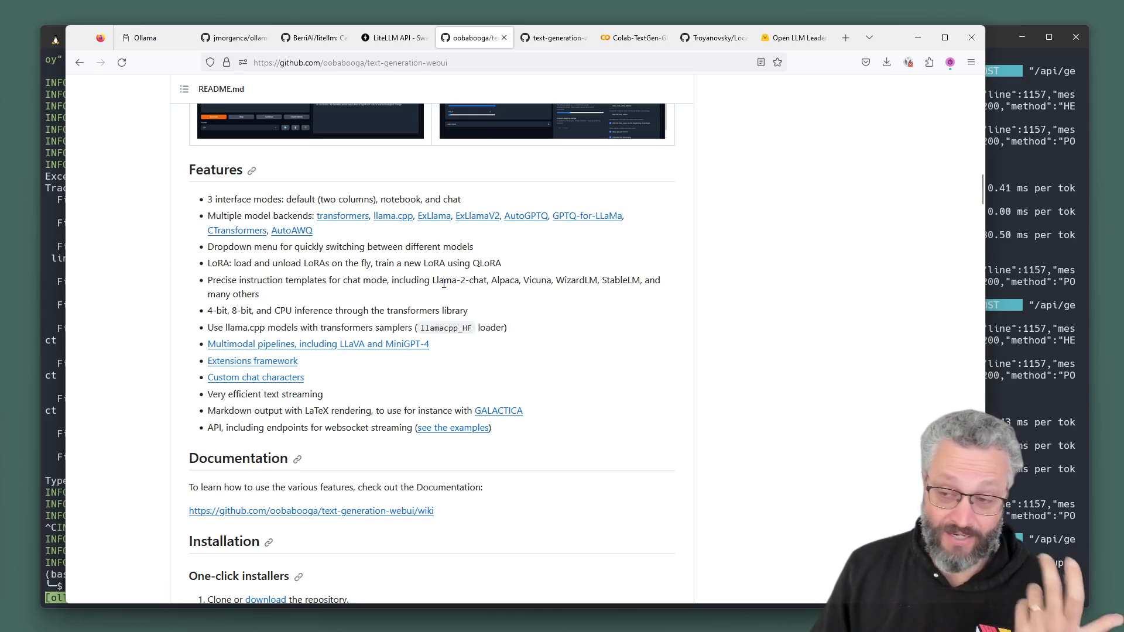
# - Scroll through the installers and manual Conda installation steps of the README
pyautogui.scroll(-3)
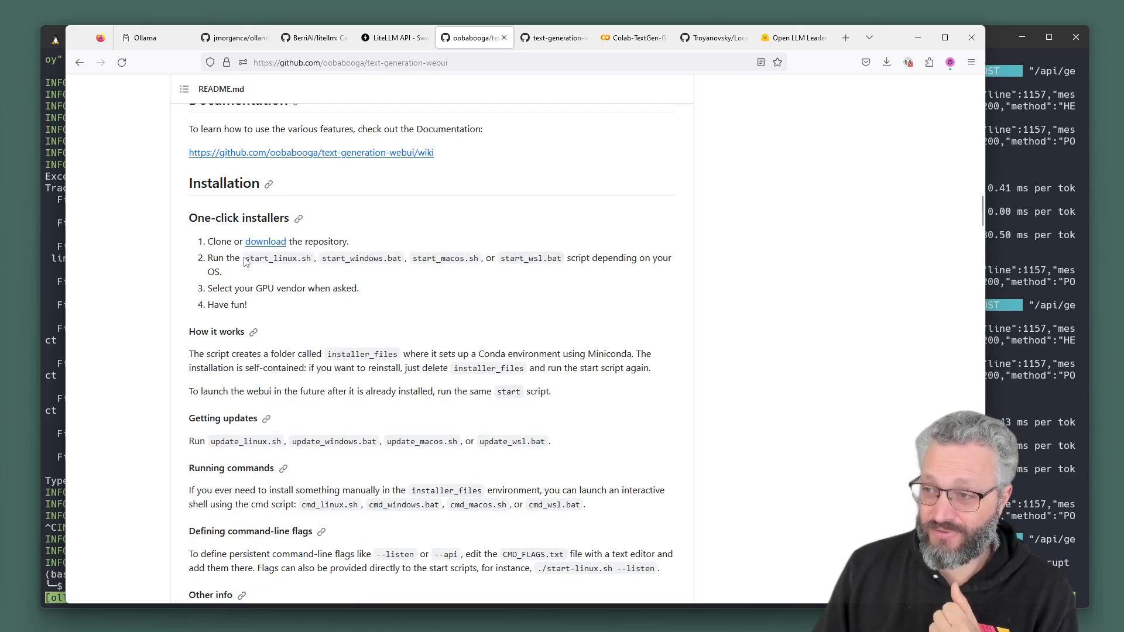
pyautogui.moveTo(544, 270)
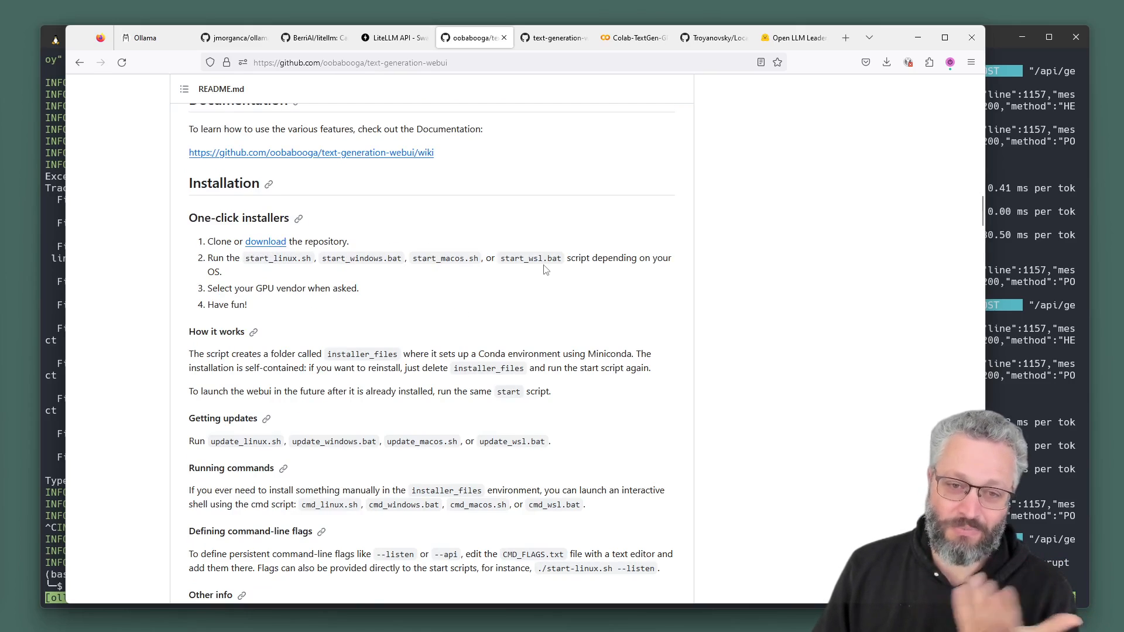
pyautogui.scroll(-3)
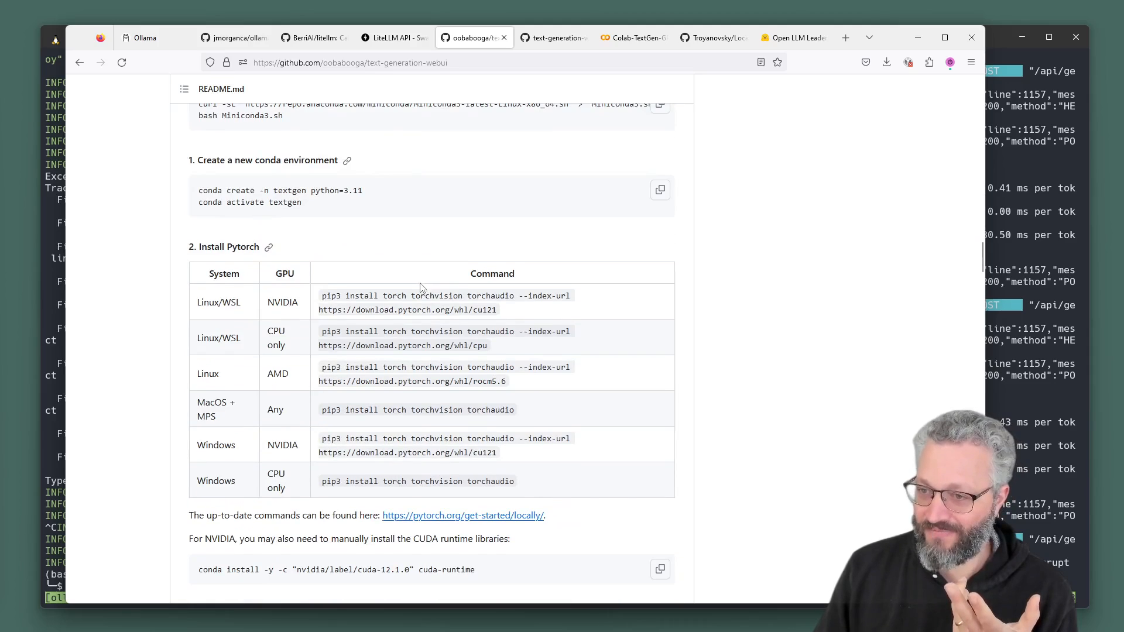
pyautogui.scroll(3)
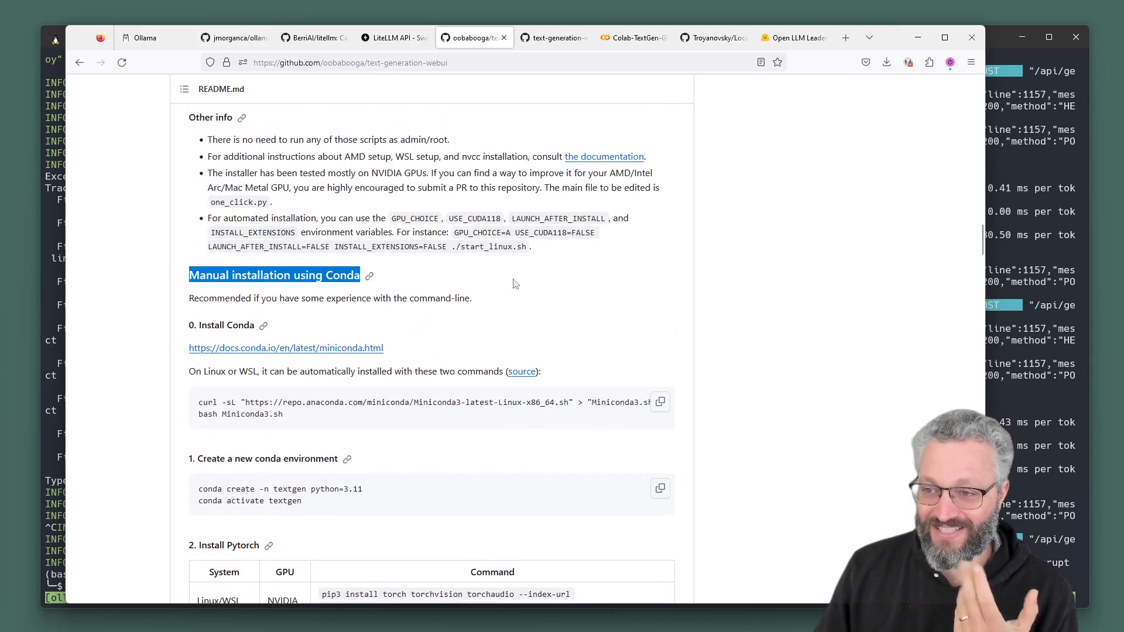
pyautogui.scroll(-3)
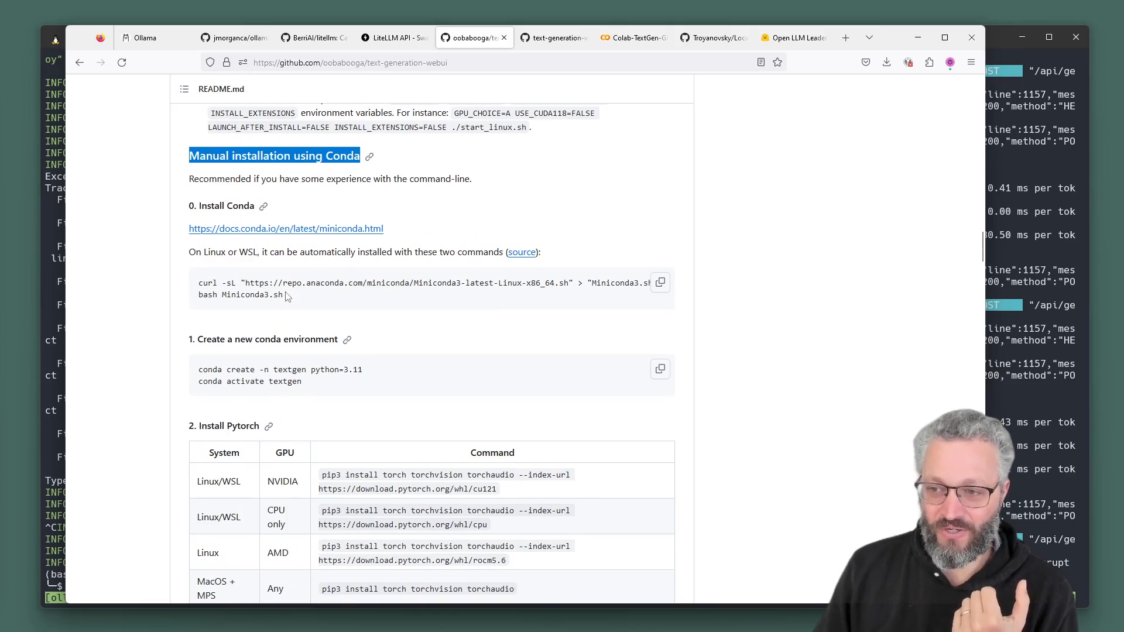
pyautogui.scroll(-3)
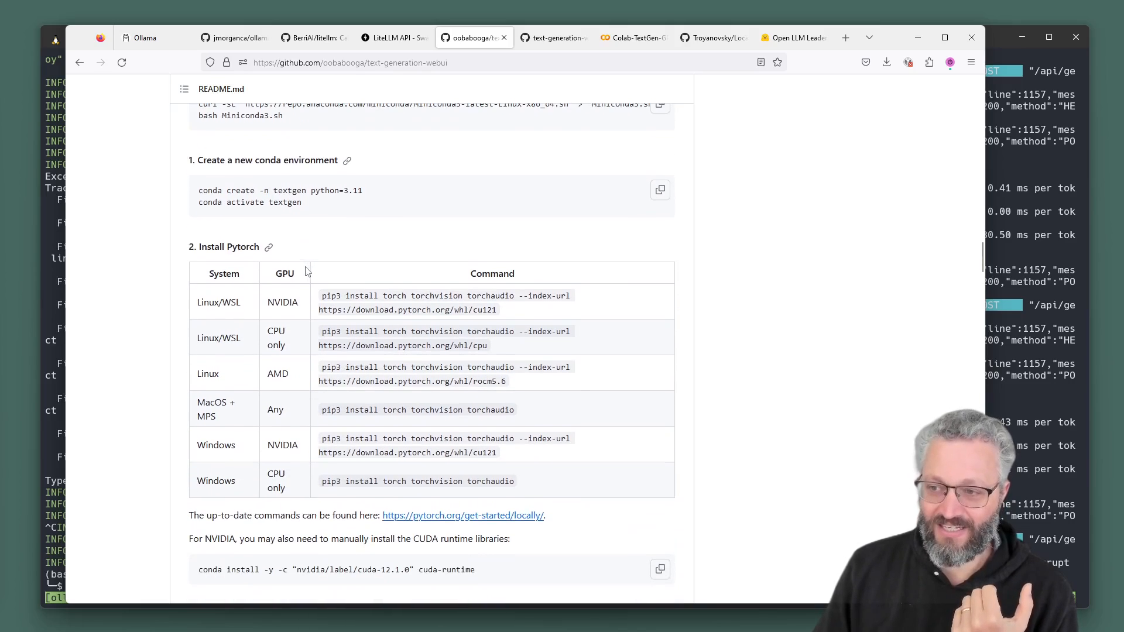
pyautogui.scroll(-3)
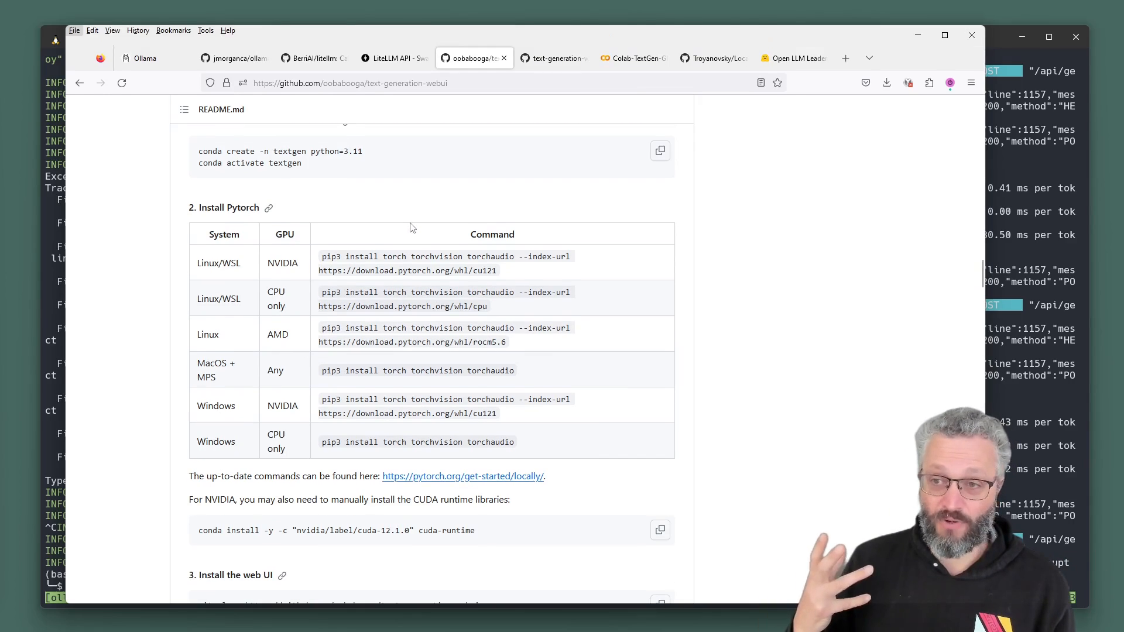
pyautogui.scroll(-3)
pyautogui.write('p')
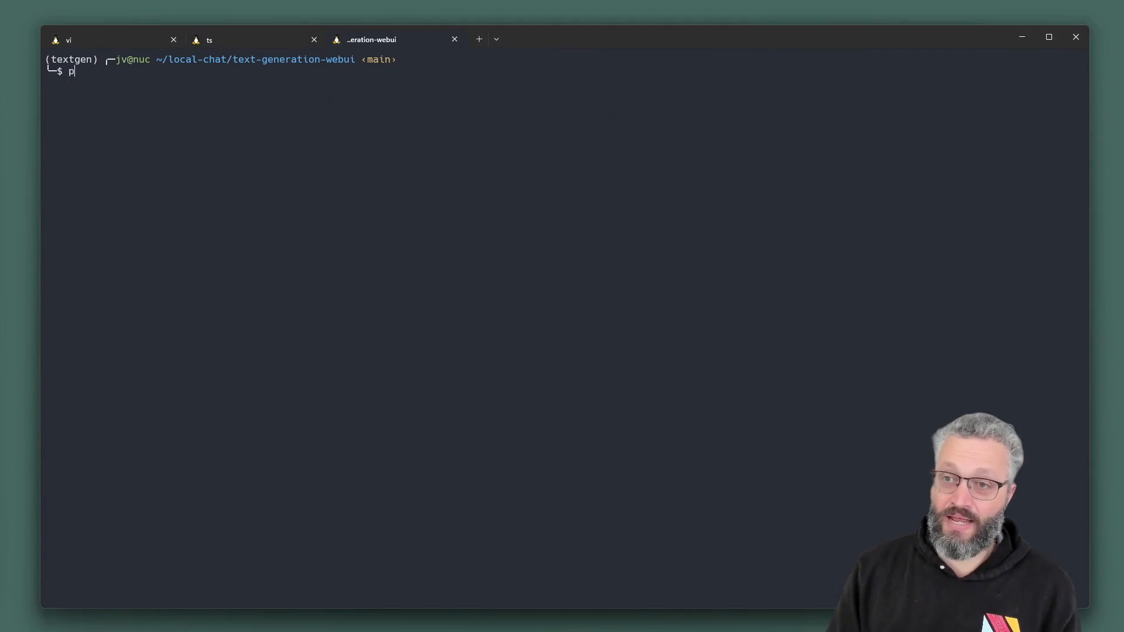
# - Run python server.py --extensions openai, exposing an OpenAI-compatible API at 127.0.0.1:5001/v1
pyautogui.press('Return')
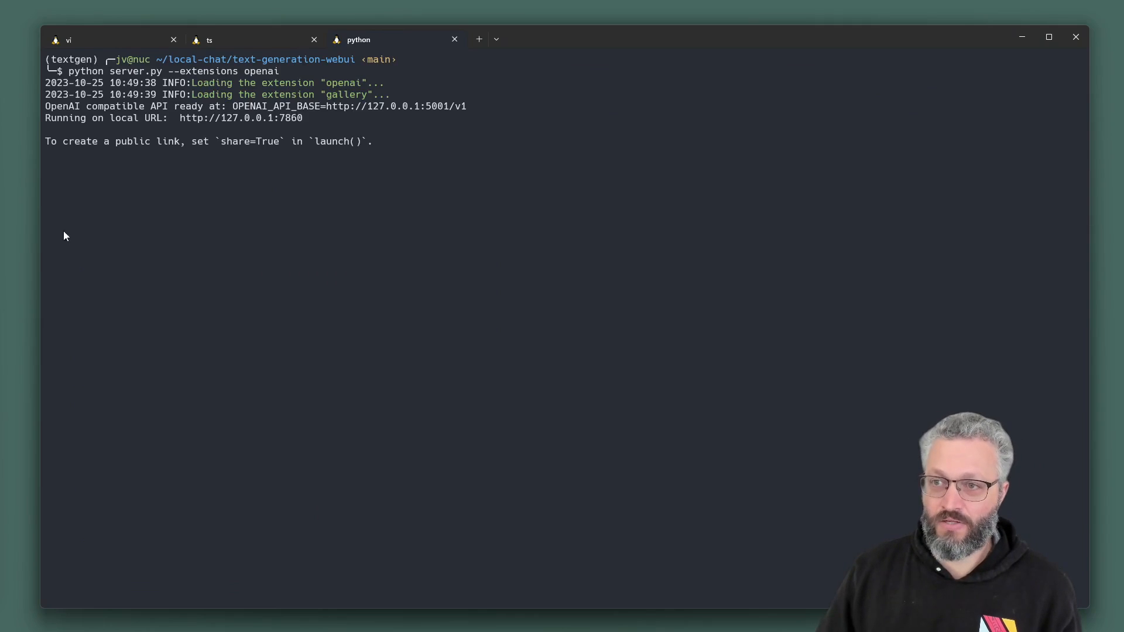
pyautogui.moveTo(252, 84)
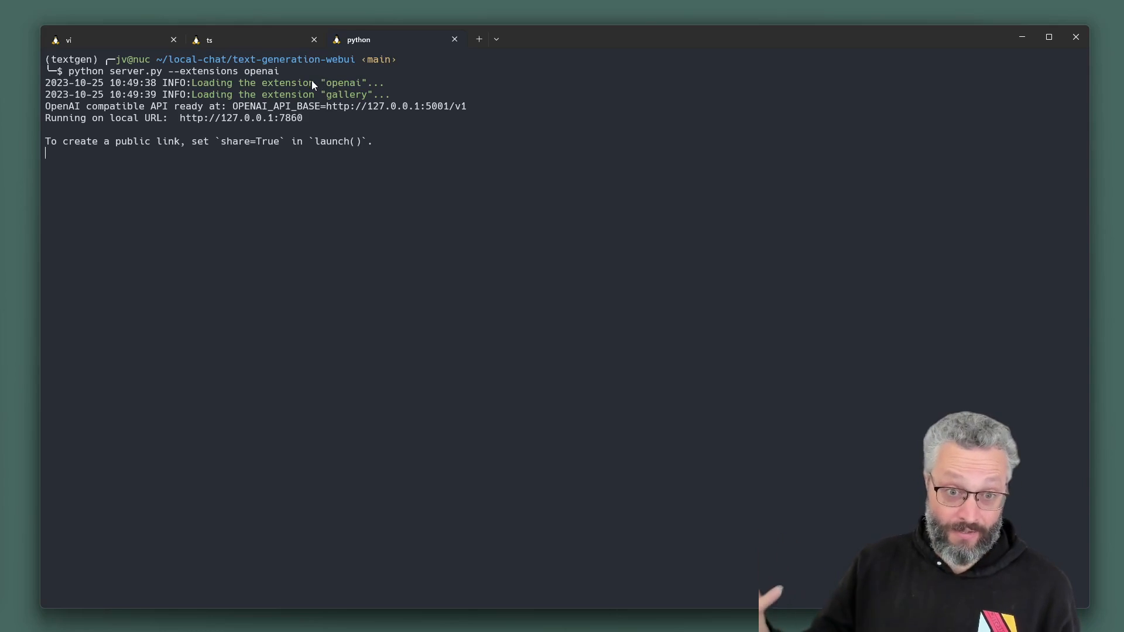
pyautogui.moveTo(426, 116)
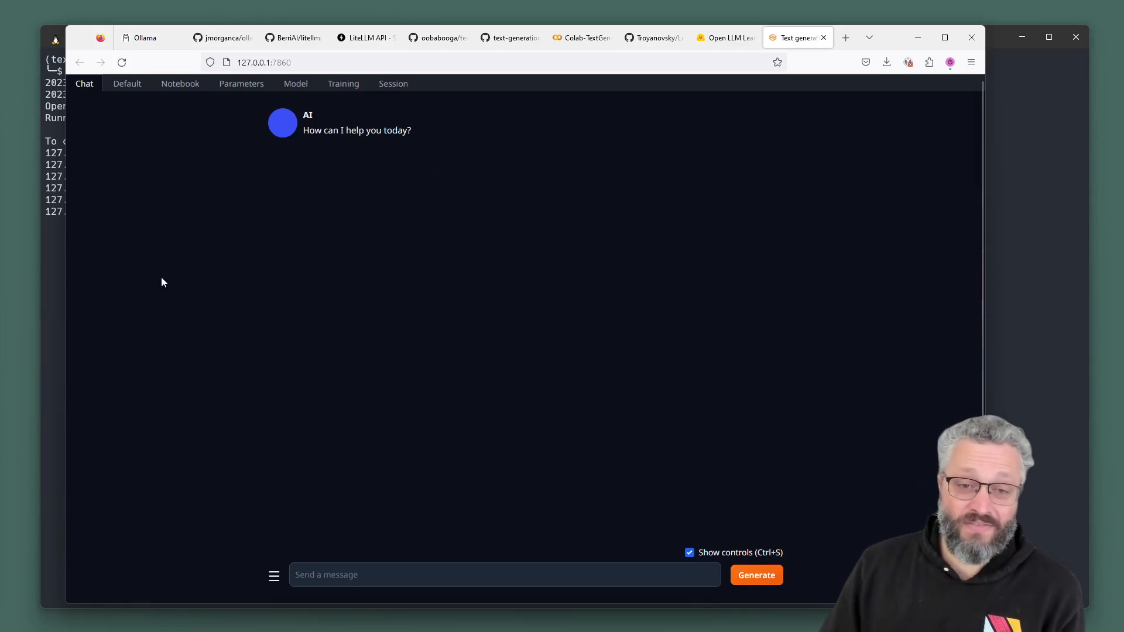
pyautogui.moveTo(473, 243)
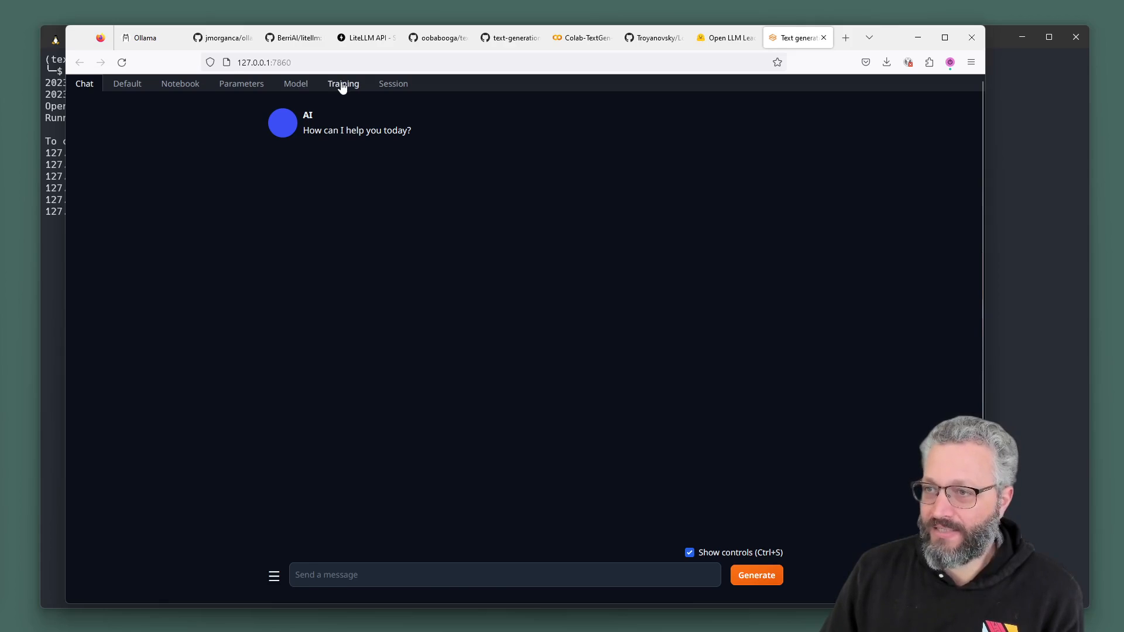
# - Look at the empty Model tab in text-generation-webui, then switch to the Open LLM Leaderboard
pyautogui.click(295, 83)
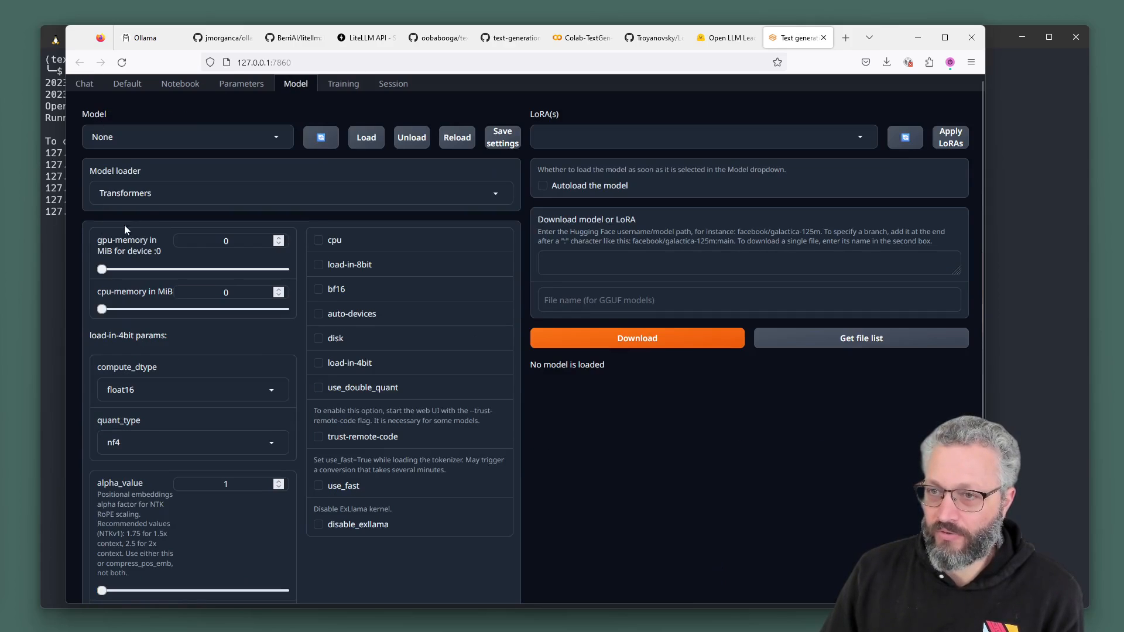
pyautogui.click(186, 137)
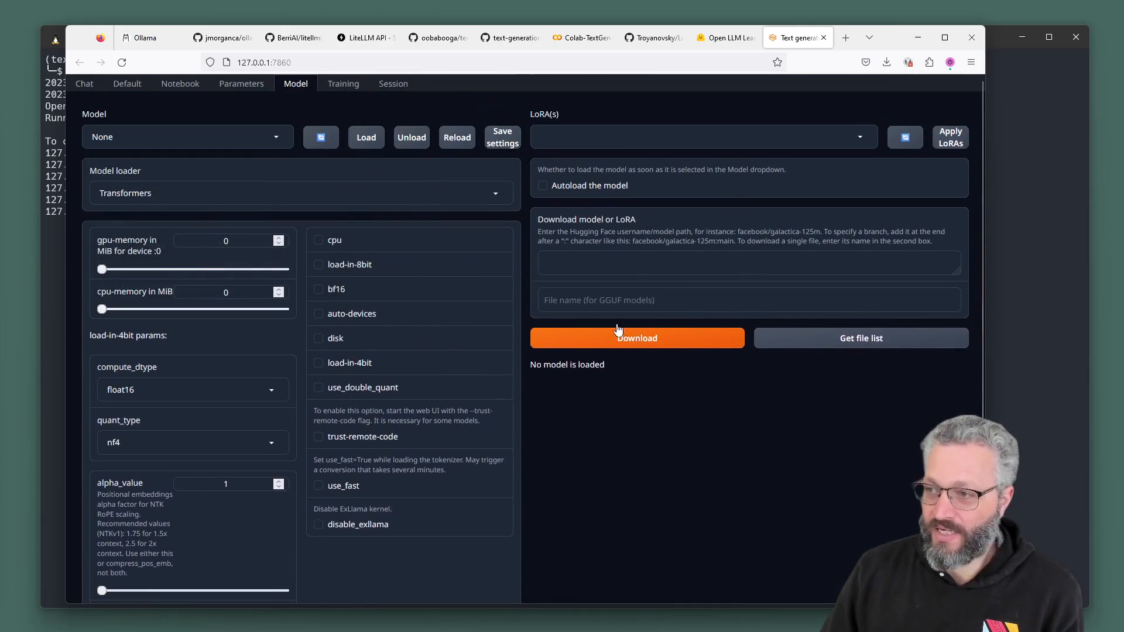
pyautogui.click(748, 262)
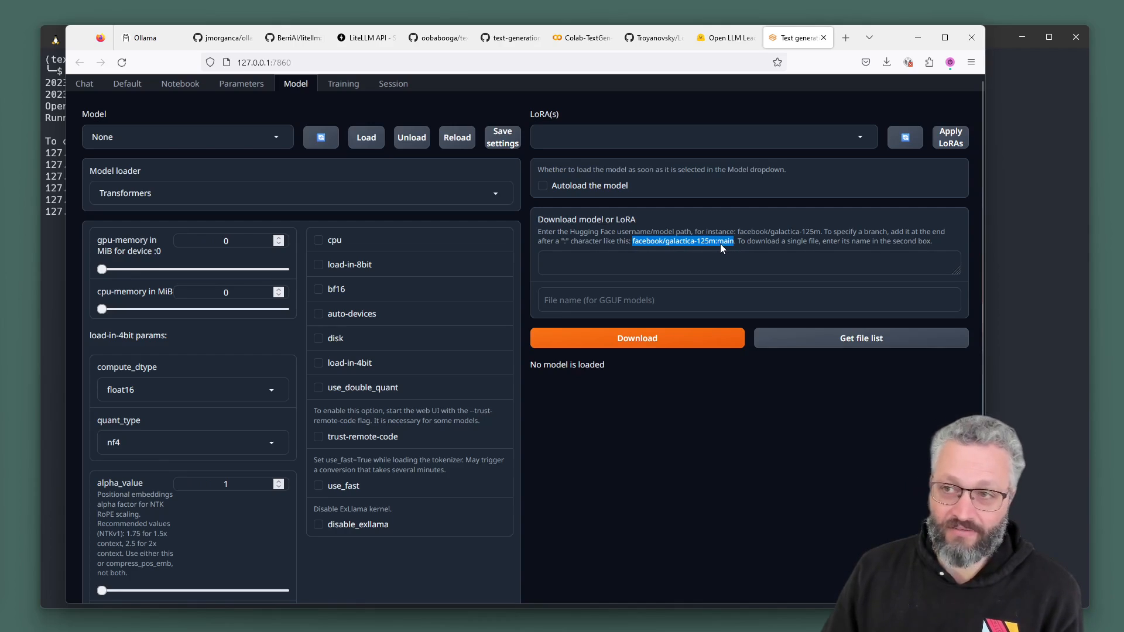
pyautogui.click(725, 37)
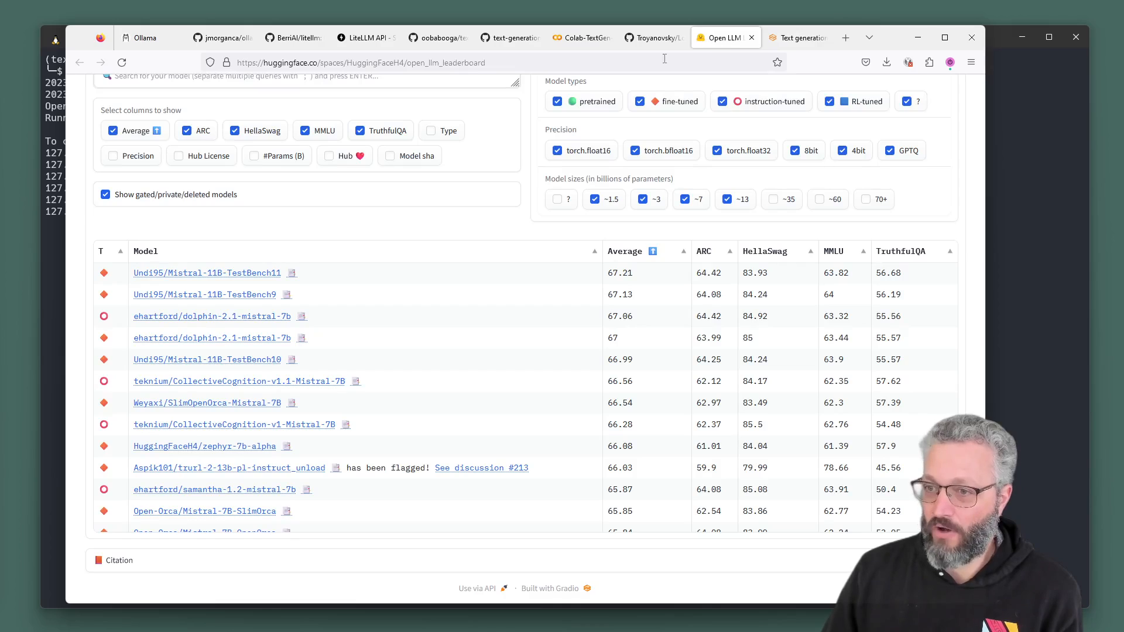
# - Look over the leaderboard rankings and return to the text-generation-webui model page
pyautogui.scroll(3)
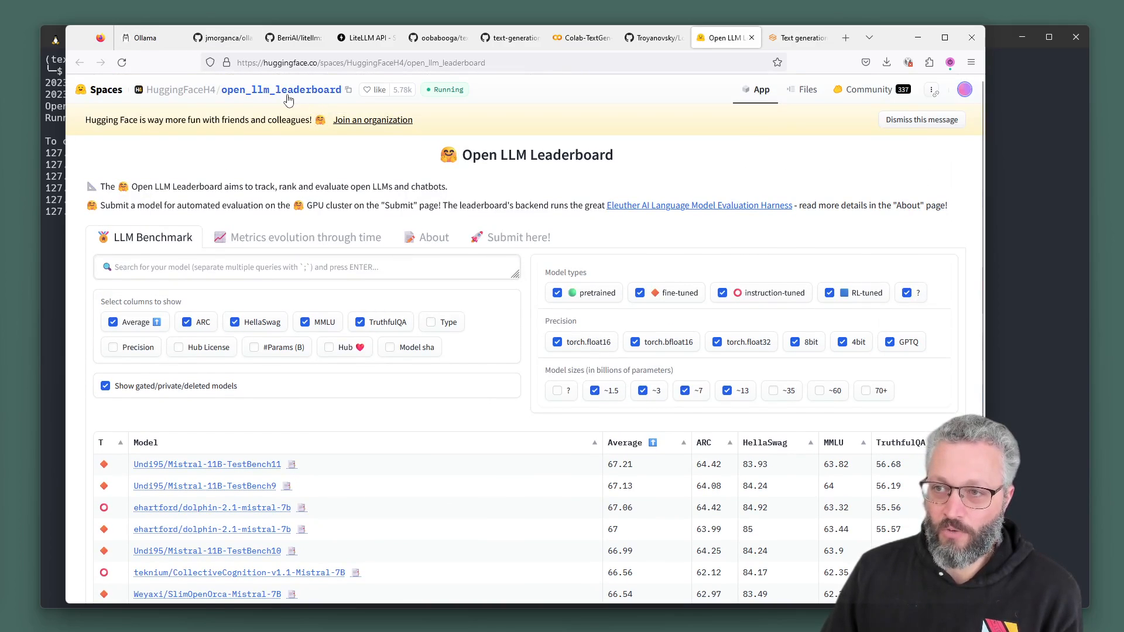
pyautogui.scroll(-3)
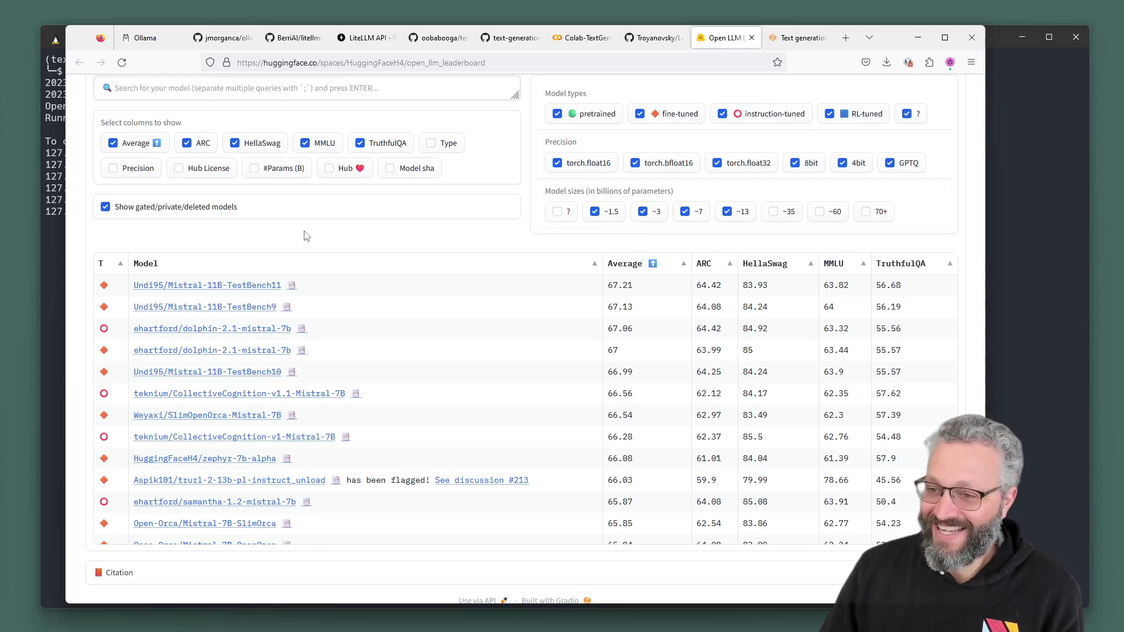
pyautogui.moveTo(301, 296)
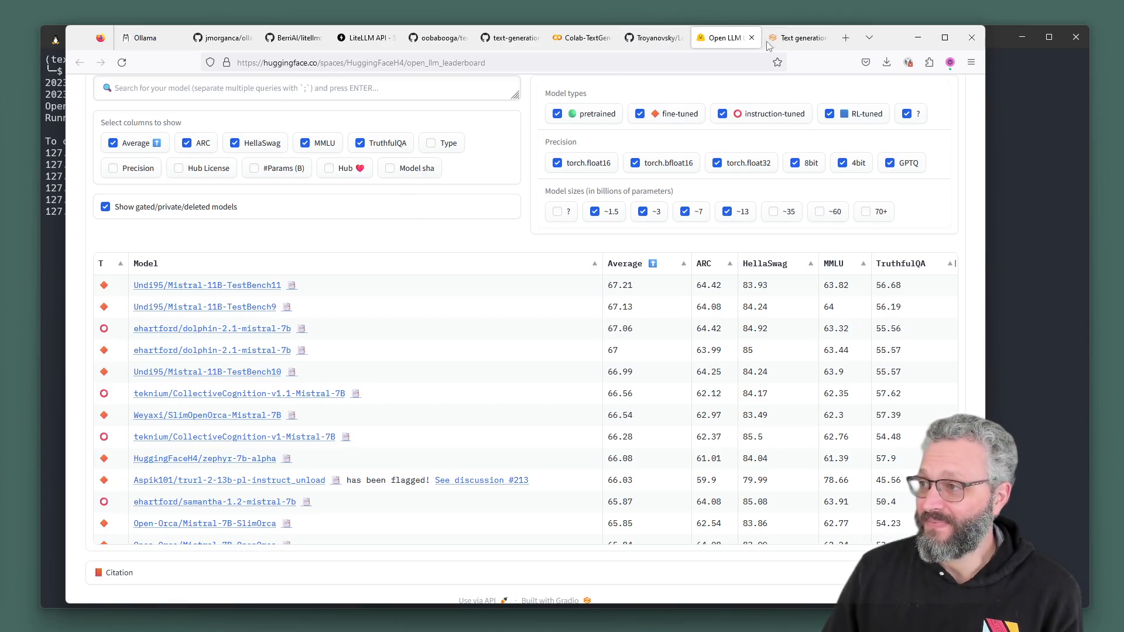
pyautogui.click(794, 37)
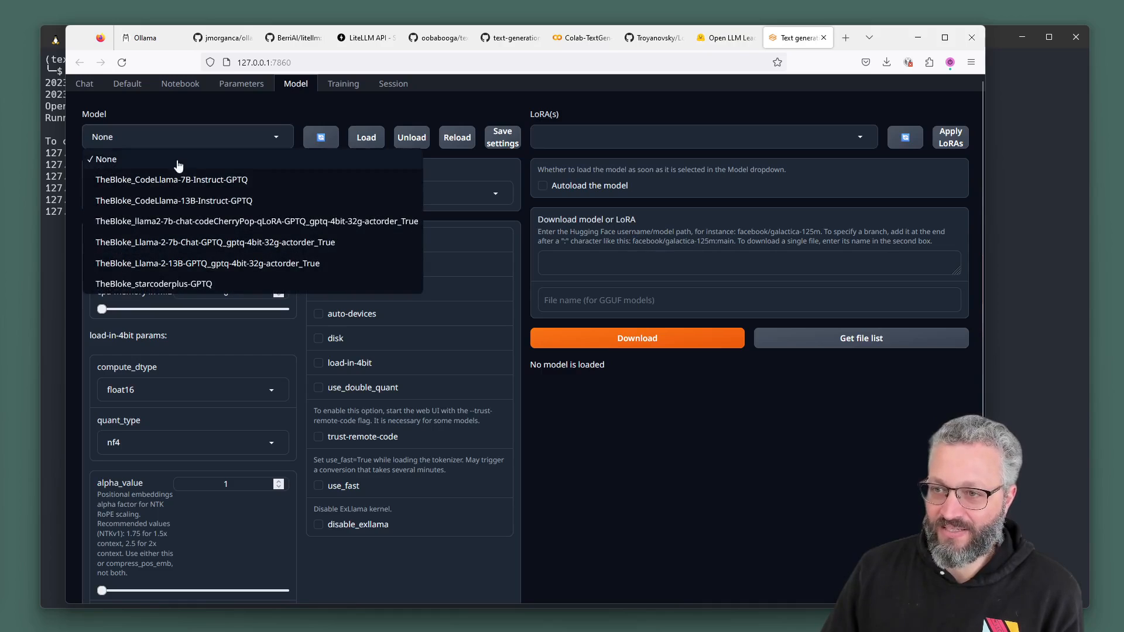
pyautogui.moveTo(260, 234)
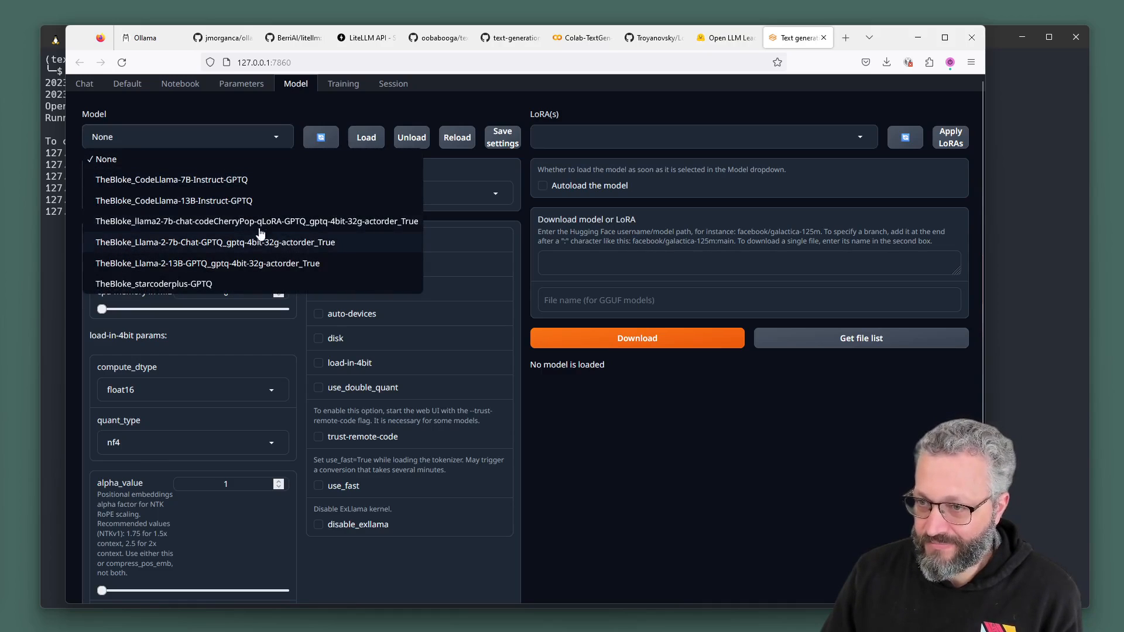
# - Load the llama2-7b-chat codeCherryPop GPTQ model, then go to the Chat conversation
pyautogui.click(256, 221)
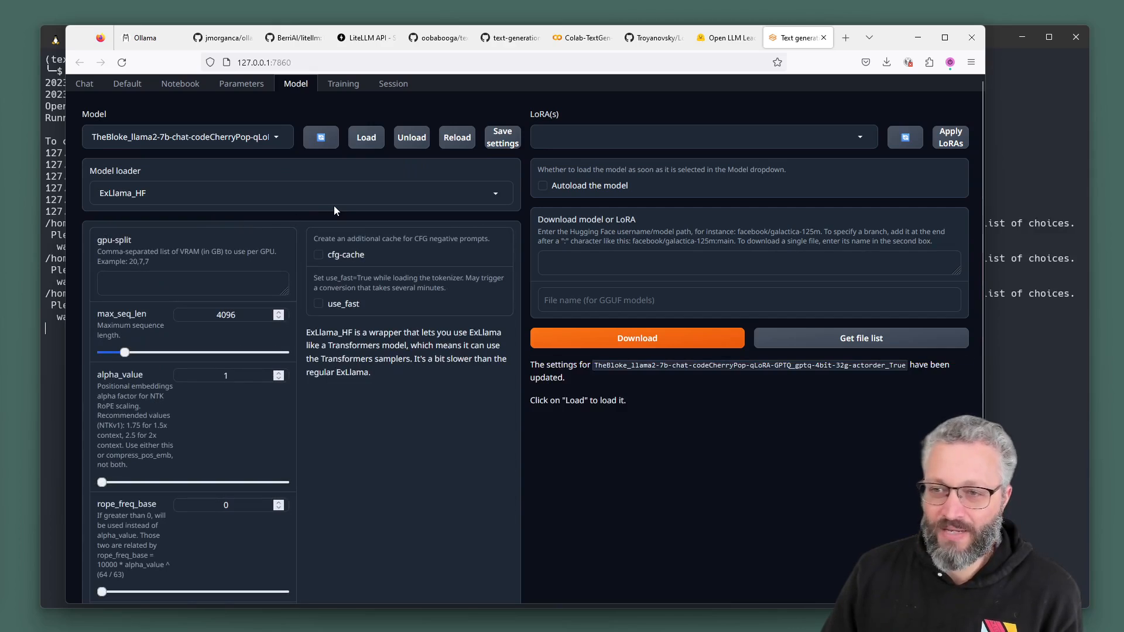
pyautogui.moveTo(241, 177)
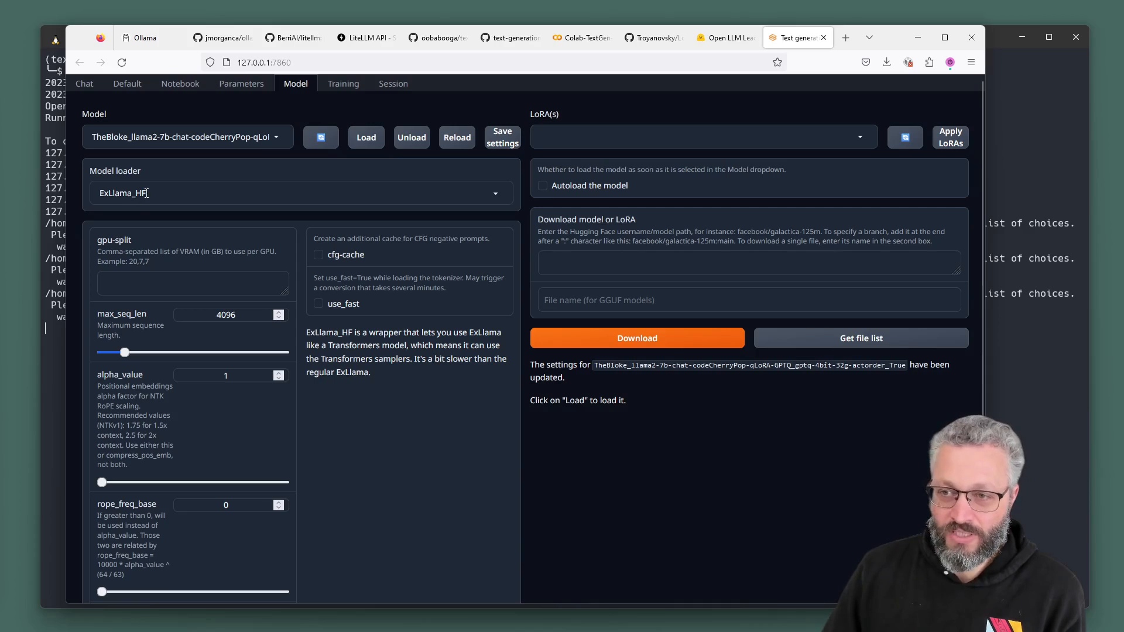
pyautogui.click(365, 137)
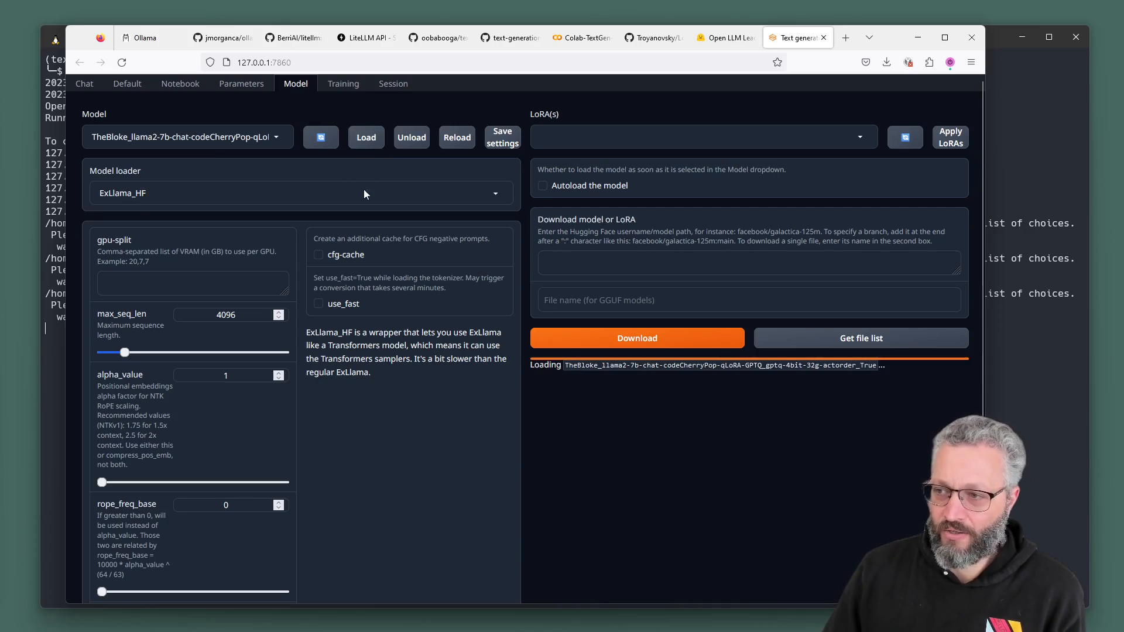
pyautogui.moveTo(662, 420)
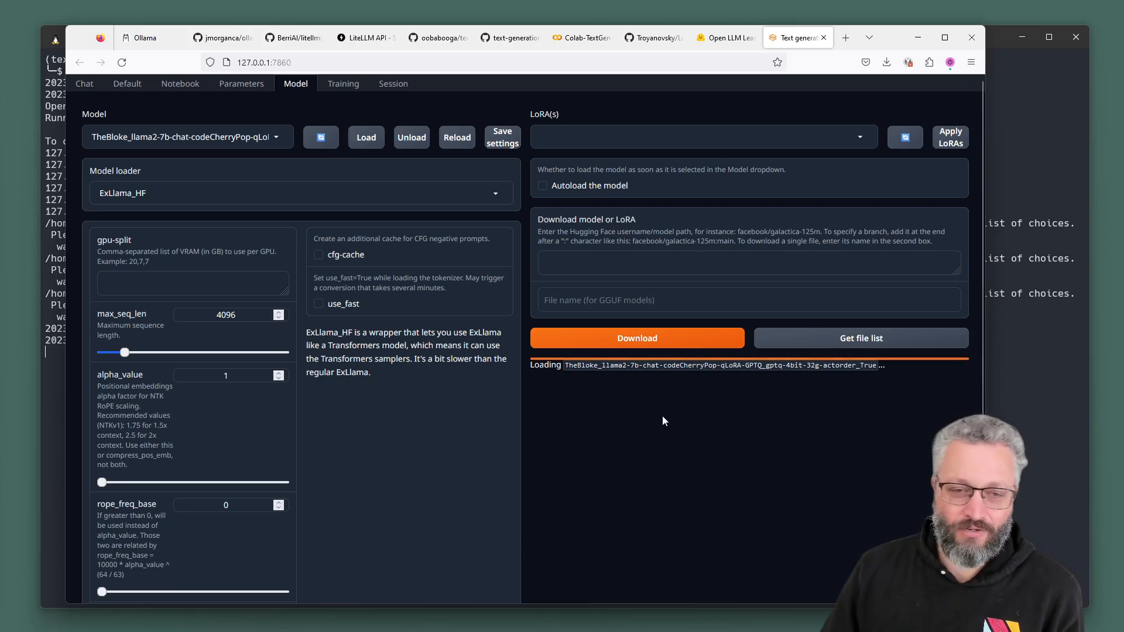
pyautogui.moveTo(596, 445)
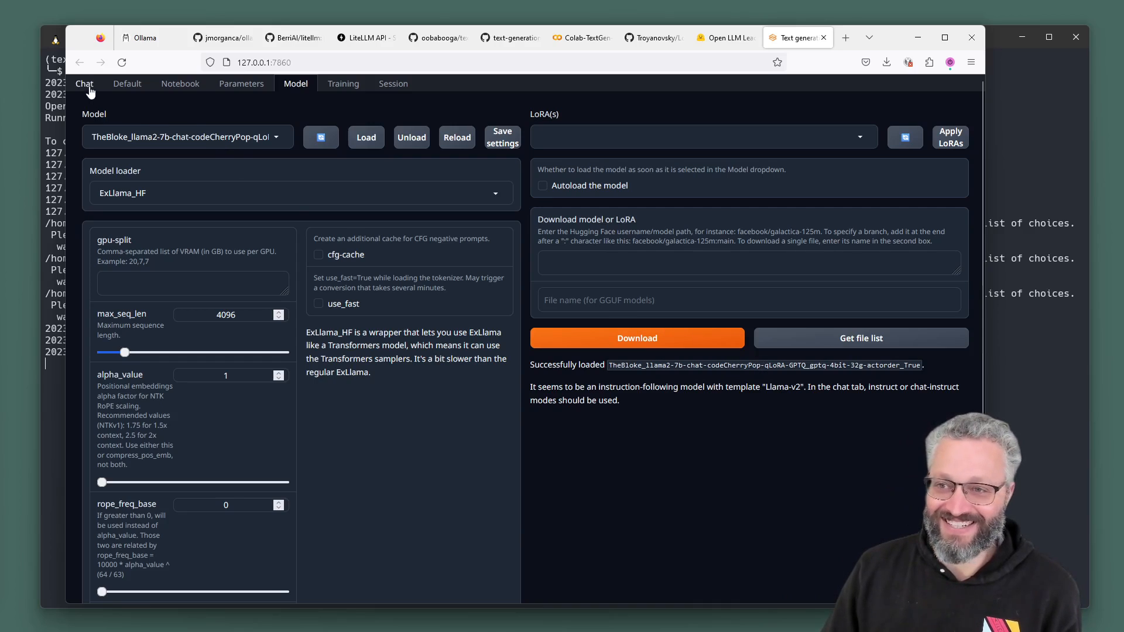
pyautogui.click(84, 83)
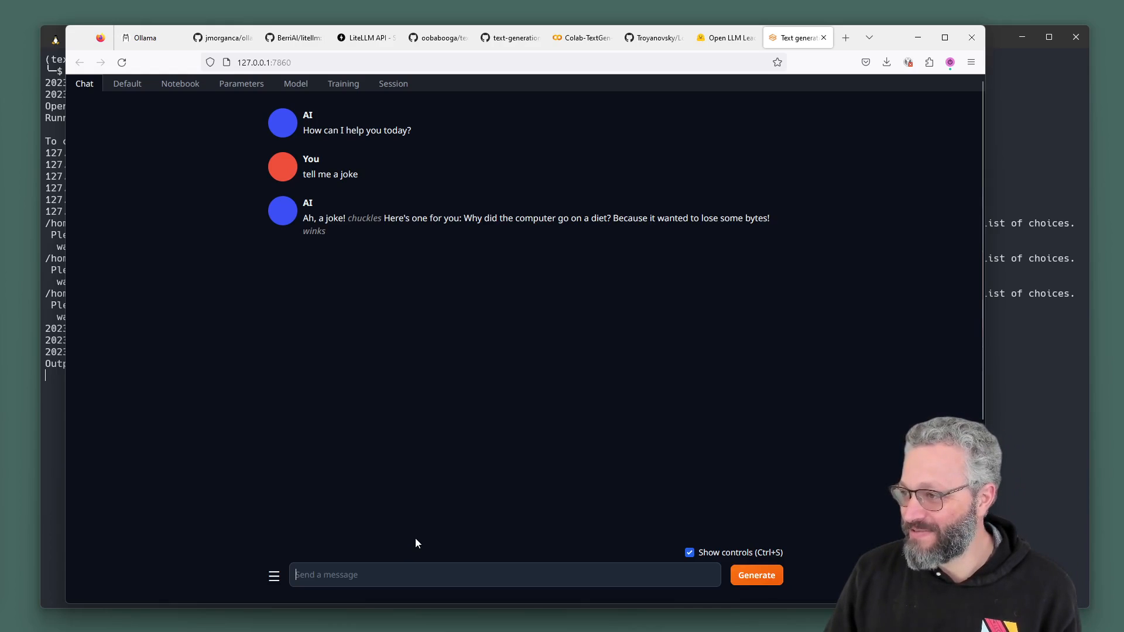
pyautogui.moveTo(378, 303)
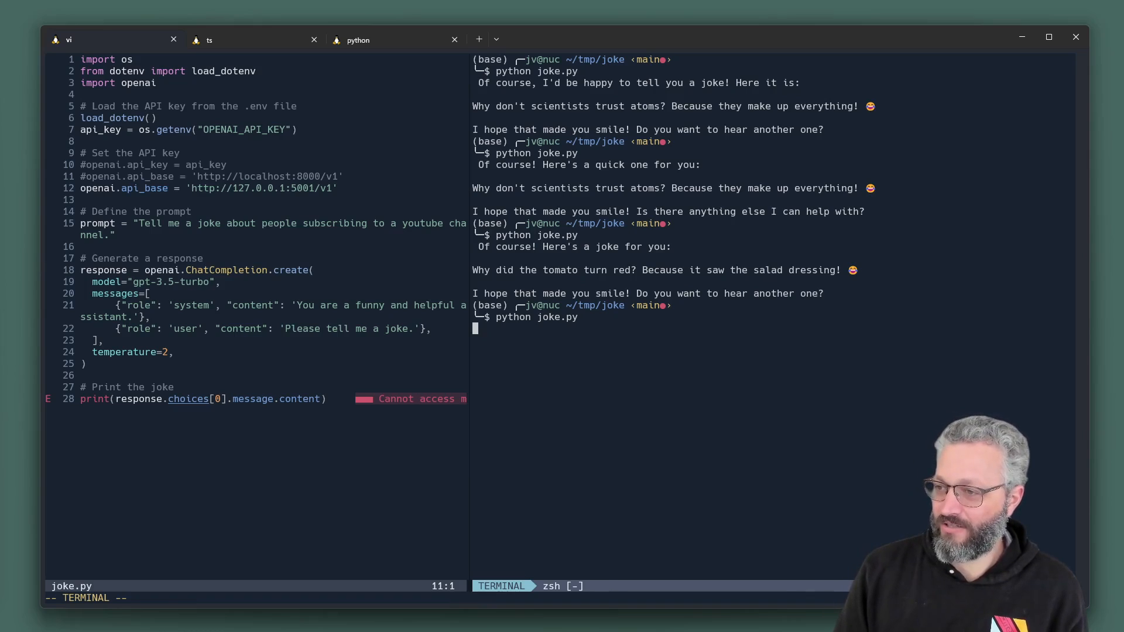
# - Run python joke.py again to print two more rambling jokes from the 127.0.0.1:5001/v1 endpoint
pyautogui.press('Return')
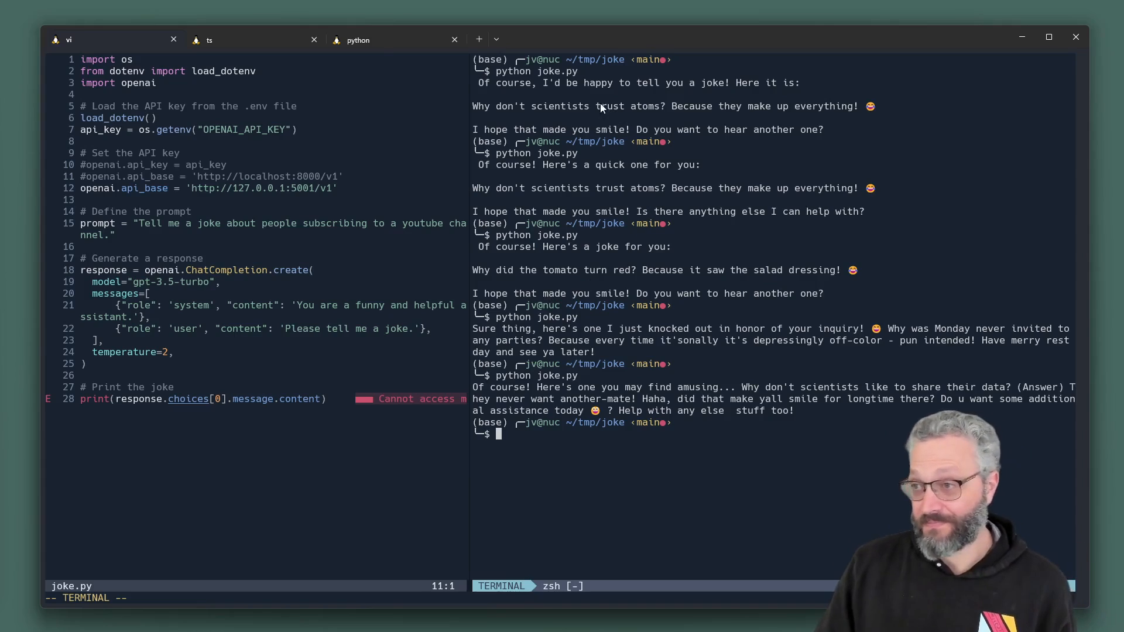
pyautogui.moveTo(357, 40)
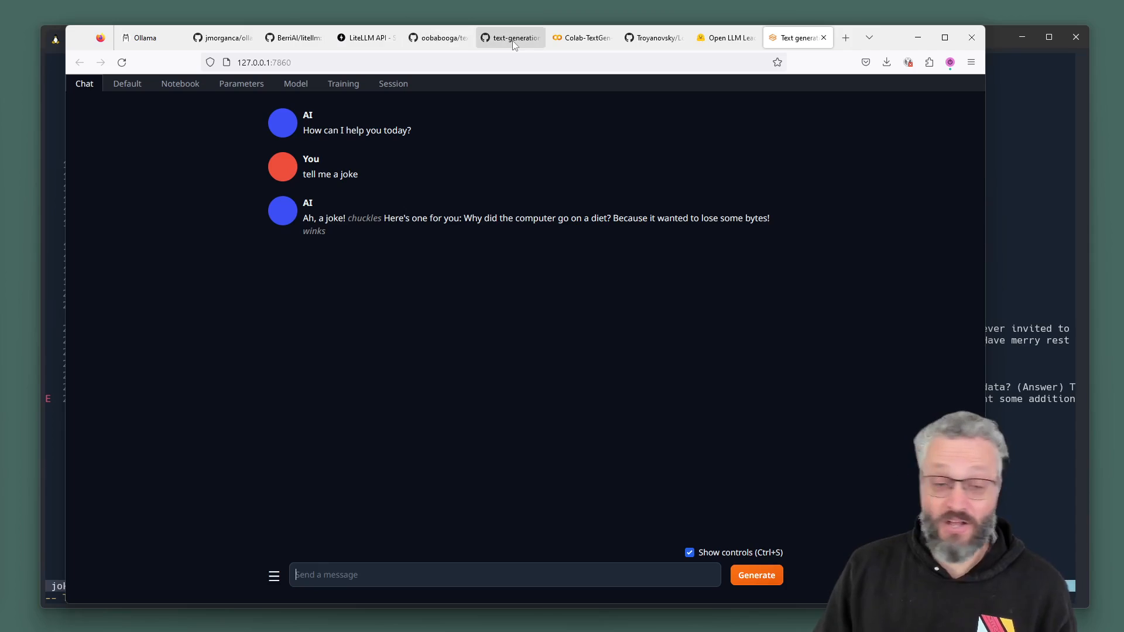
pyautogui.moveTo(621, 56)
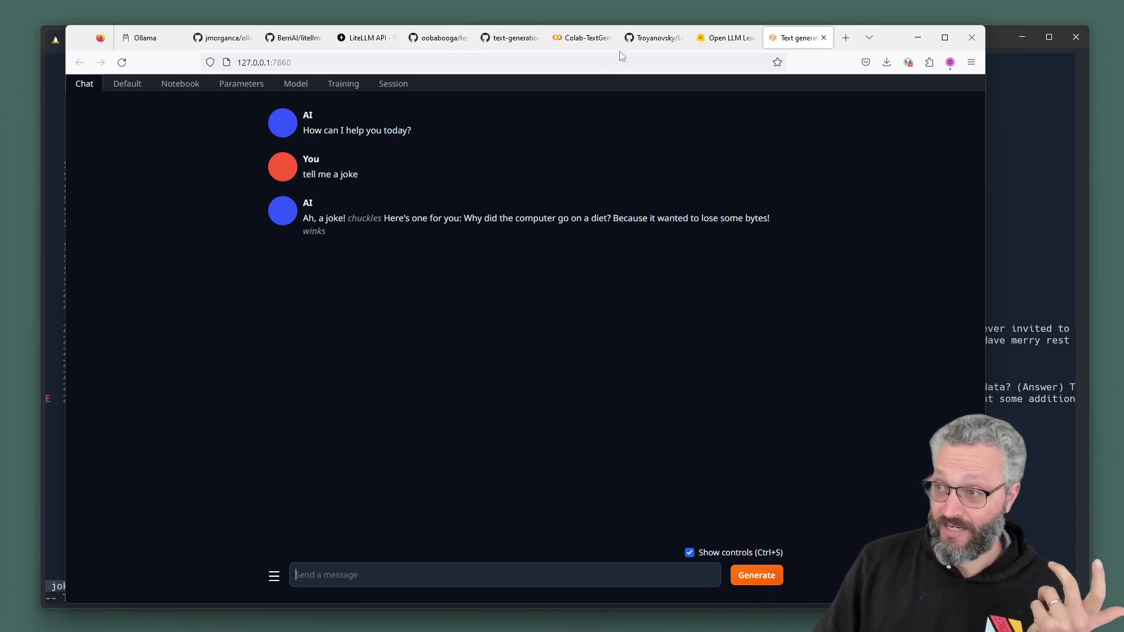
# - Show the Colab-TextGen-GPU-openai notebook and confirm its runtime uses a T4 GPU, leaving settings unchanged
pyautogui.click(581, 37)
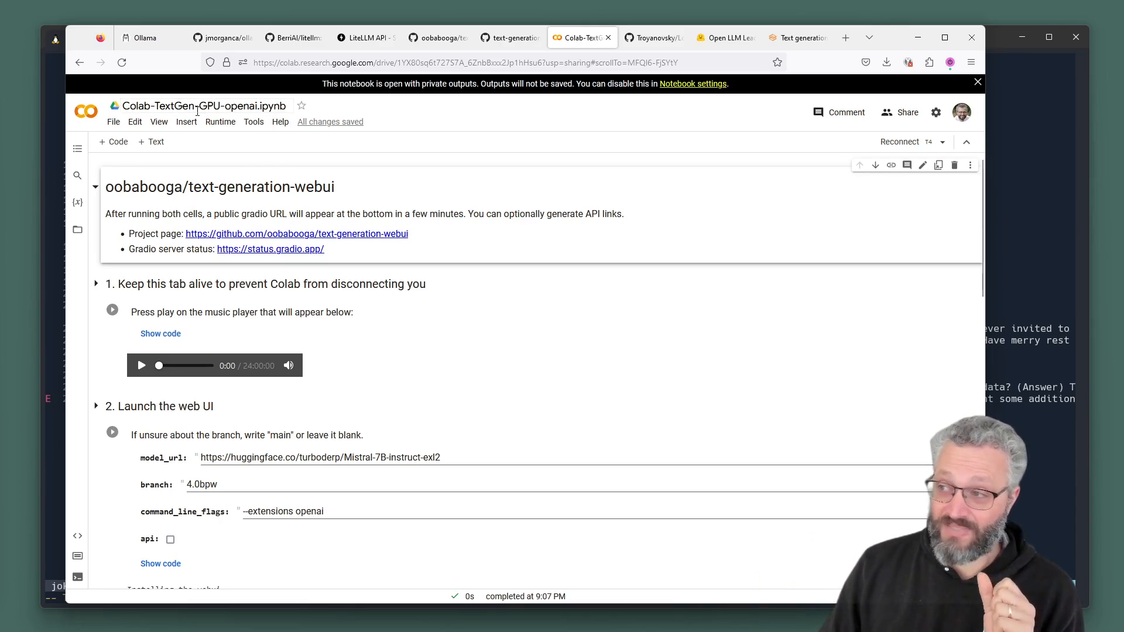
pyautogui.moveTo(929, 147)
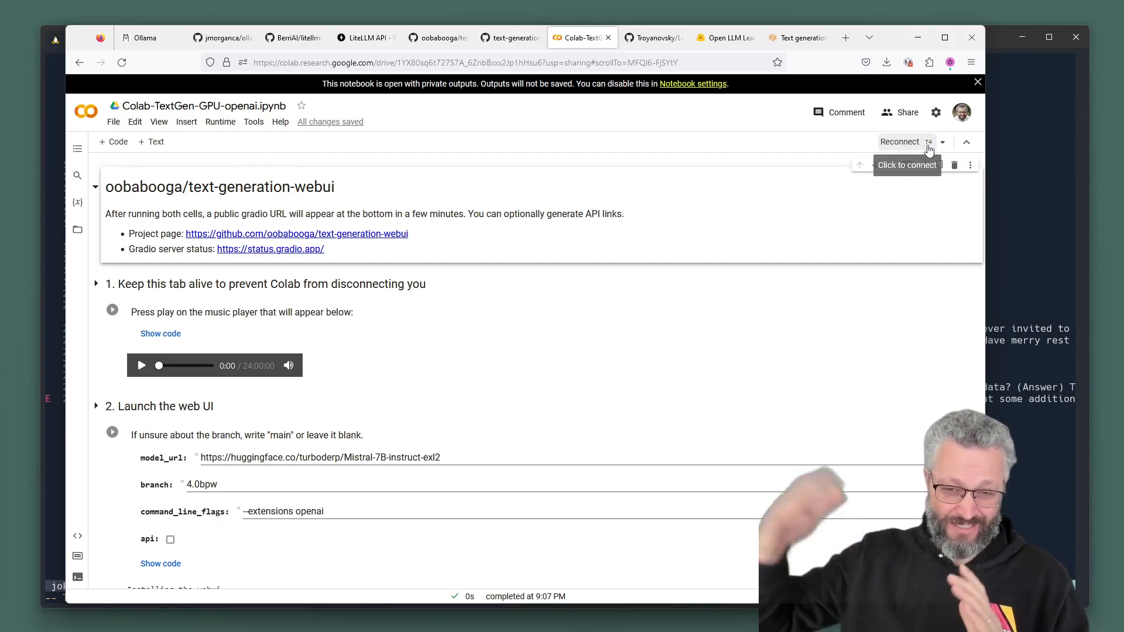
pyautogui.moveTo(85, 211)
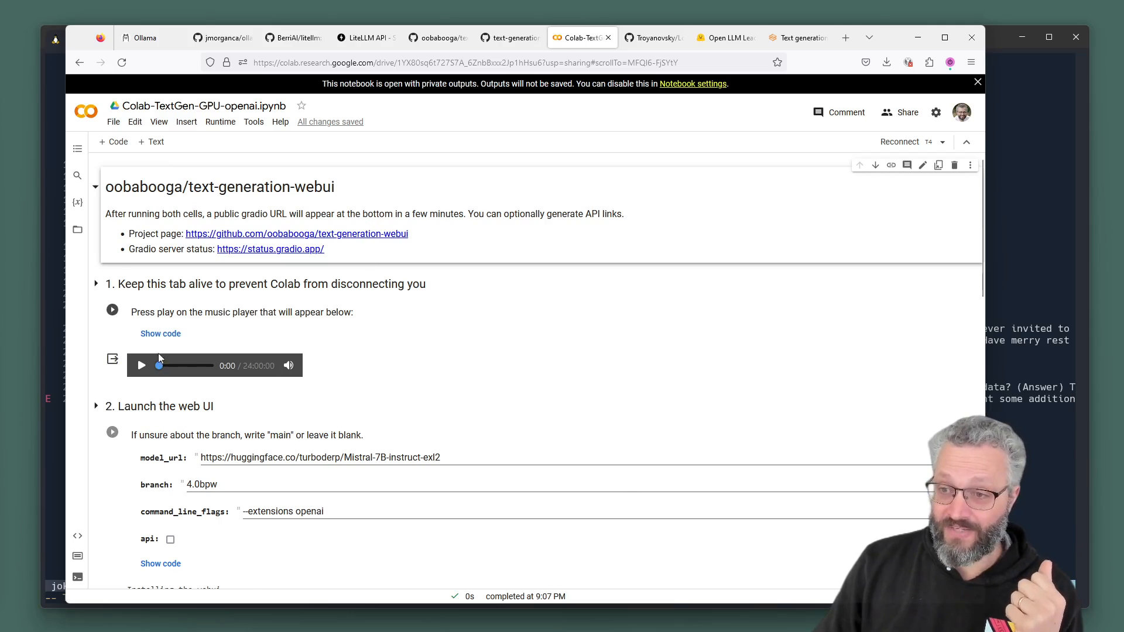
pyautogui.click(112, 121)
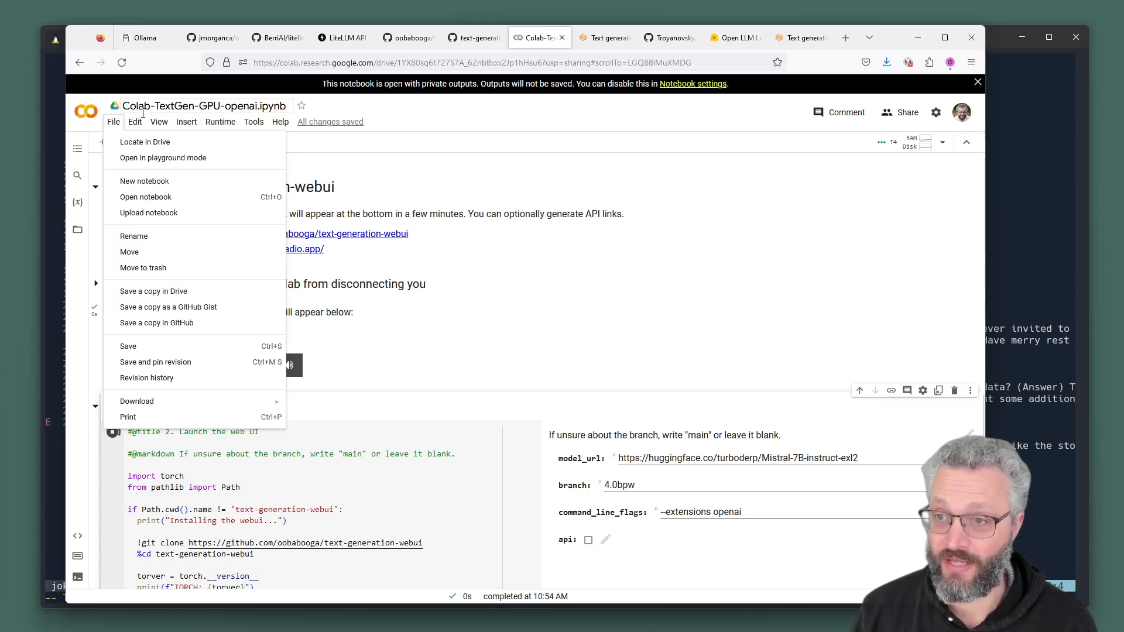
pyautogui.click(135, 120)
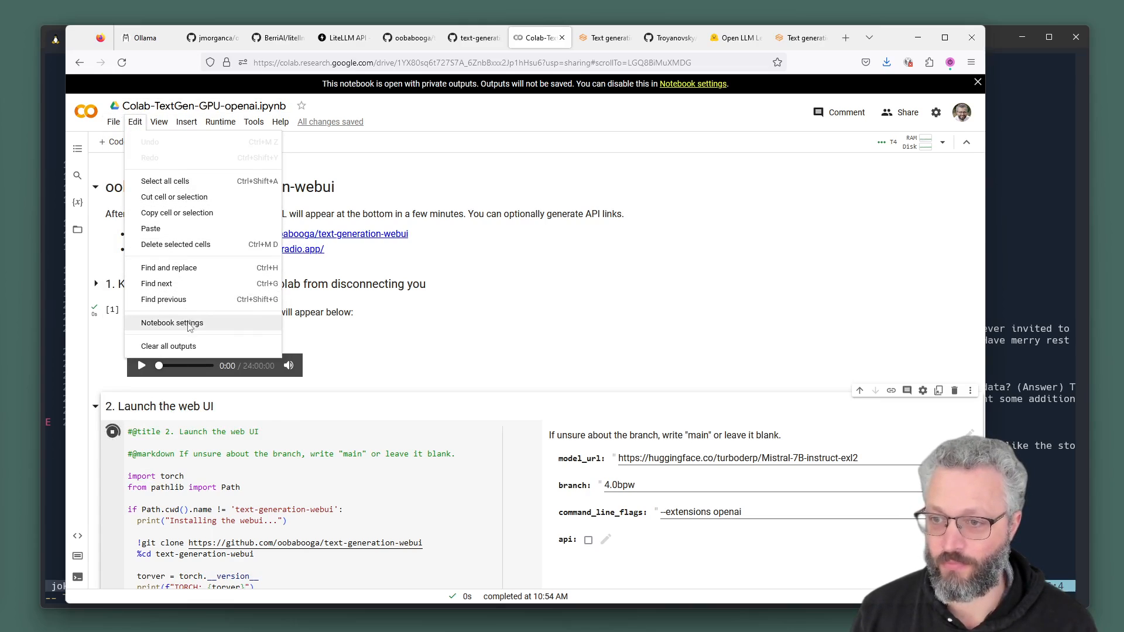
pyautogui.click(171, 323)
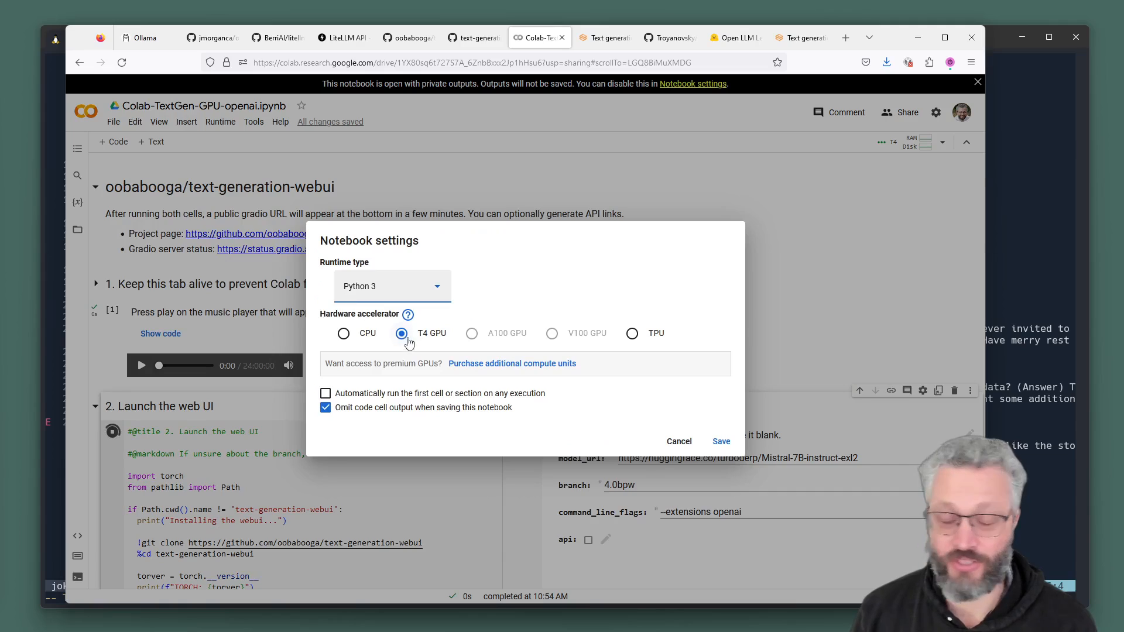
pyautogui.moveTo(405, 347)
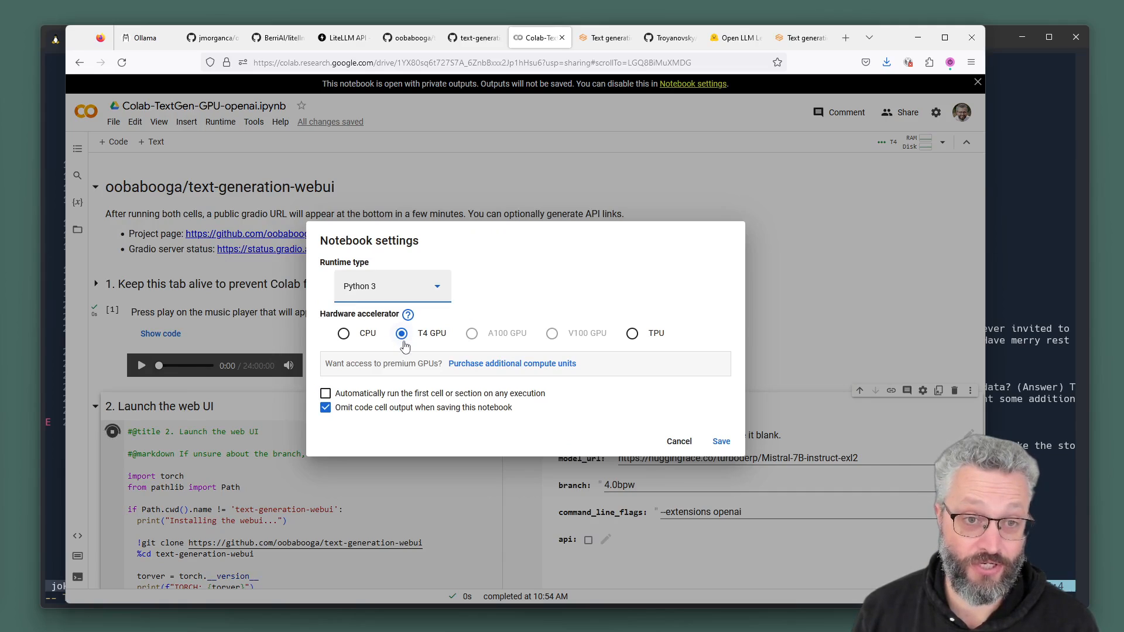
pyautogui.click(720, 442)
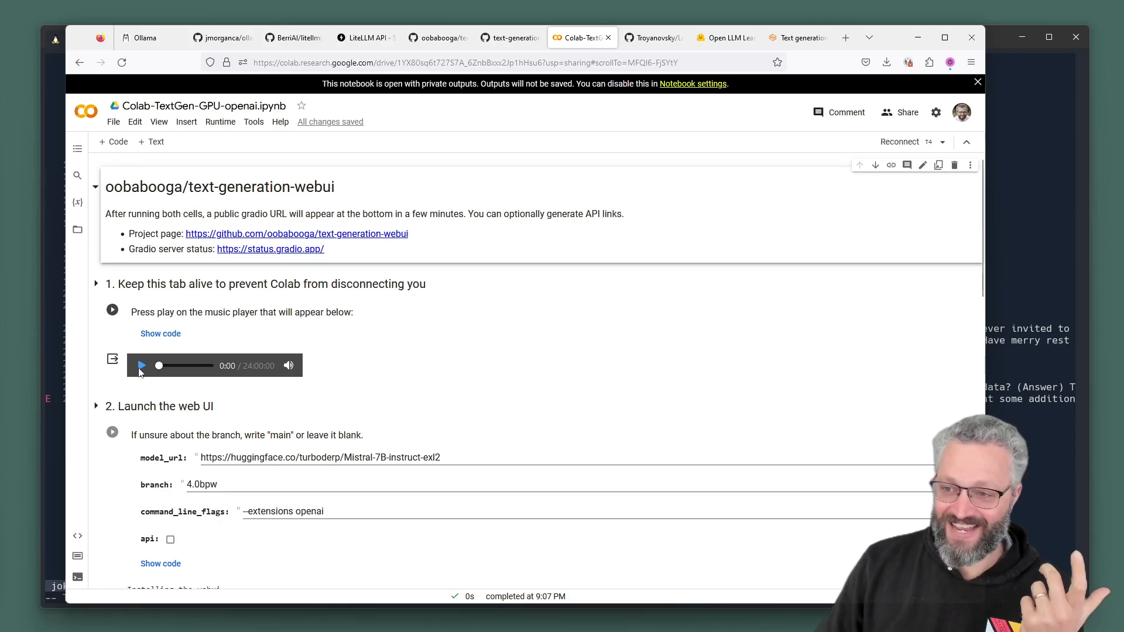
pyautogui.moveTo(276, 372)
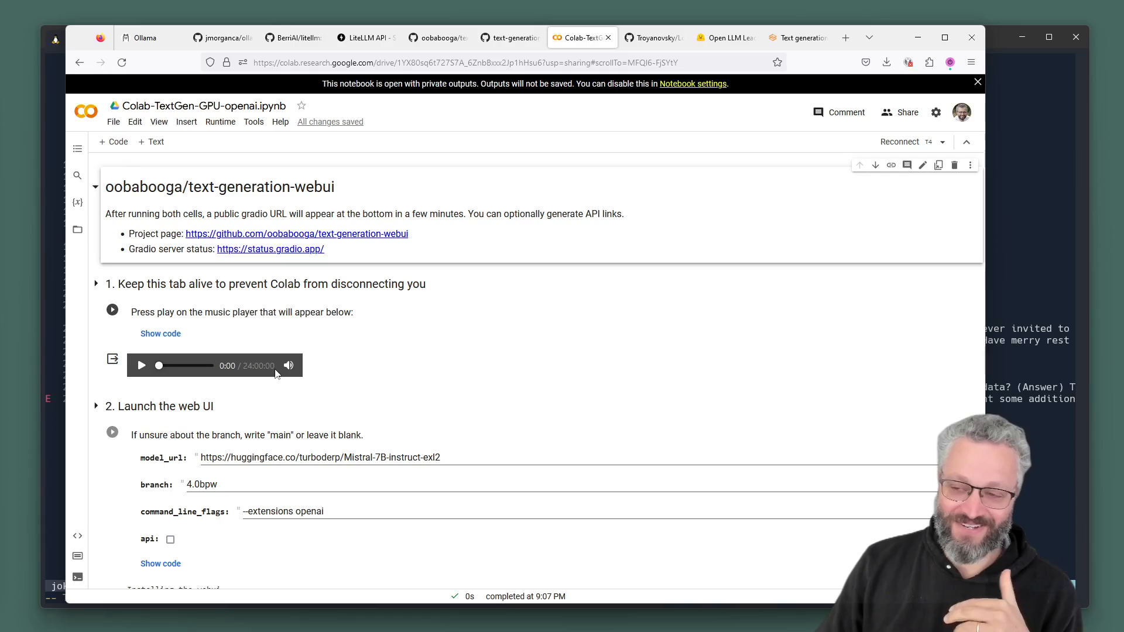
pyautogui.moveTo(226, 339)
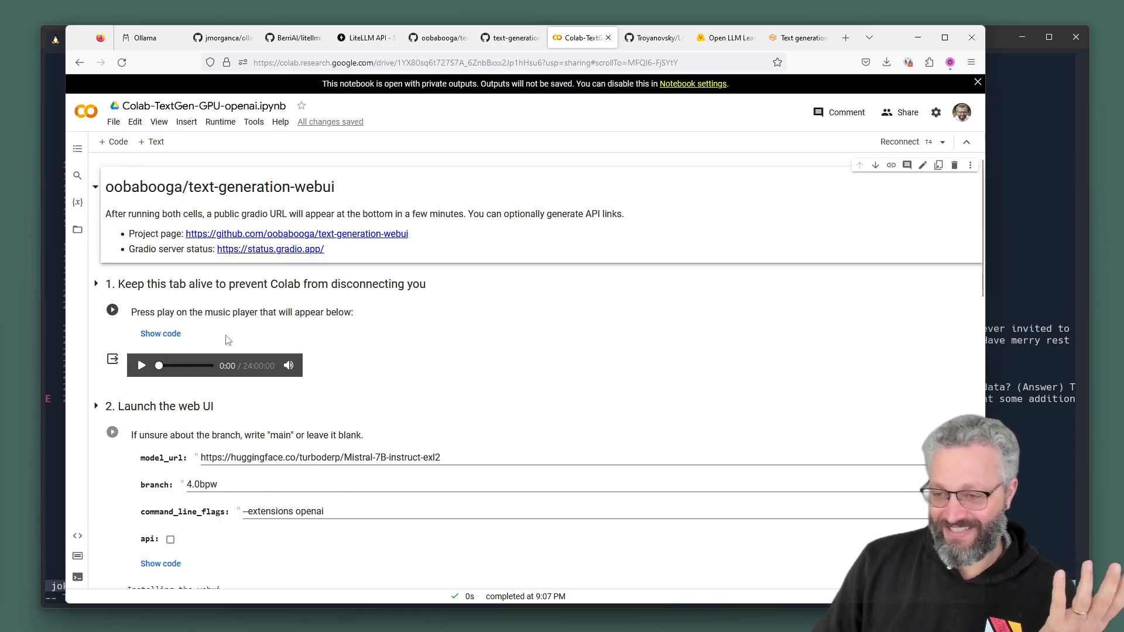
pyautogui.scroll(-3)
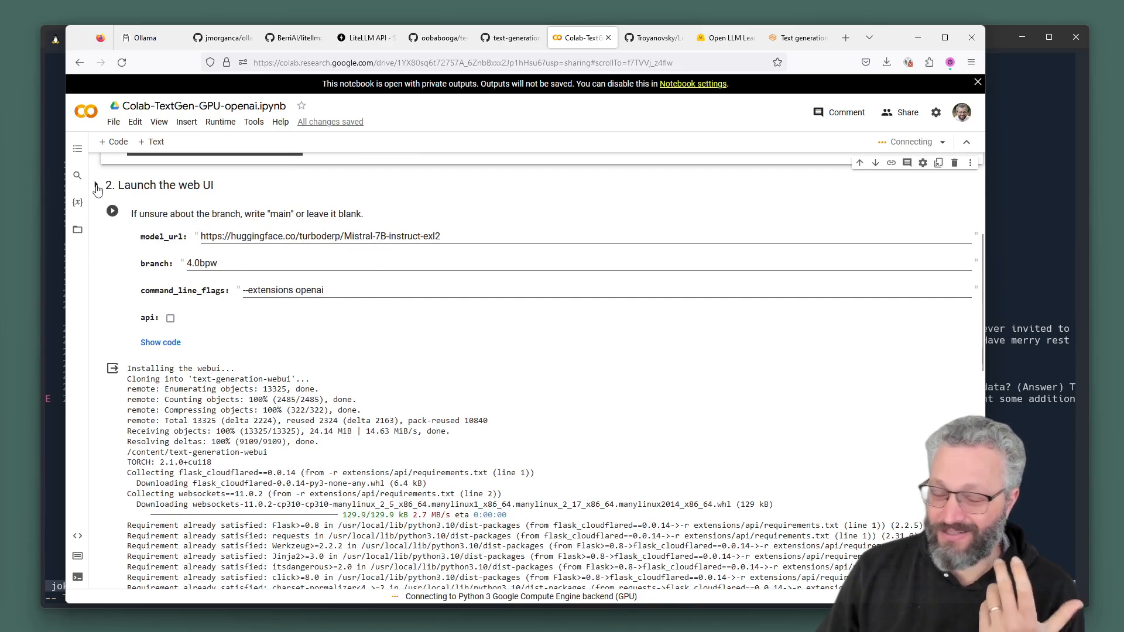
pyautogui.moveTo(99, 189)
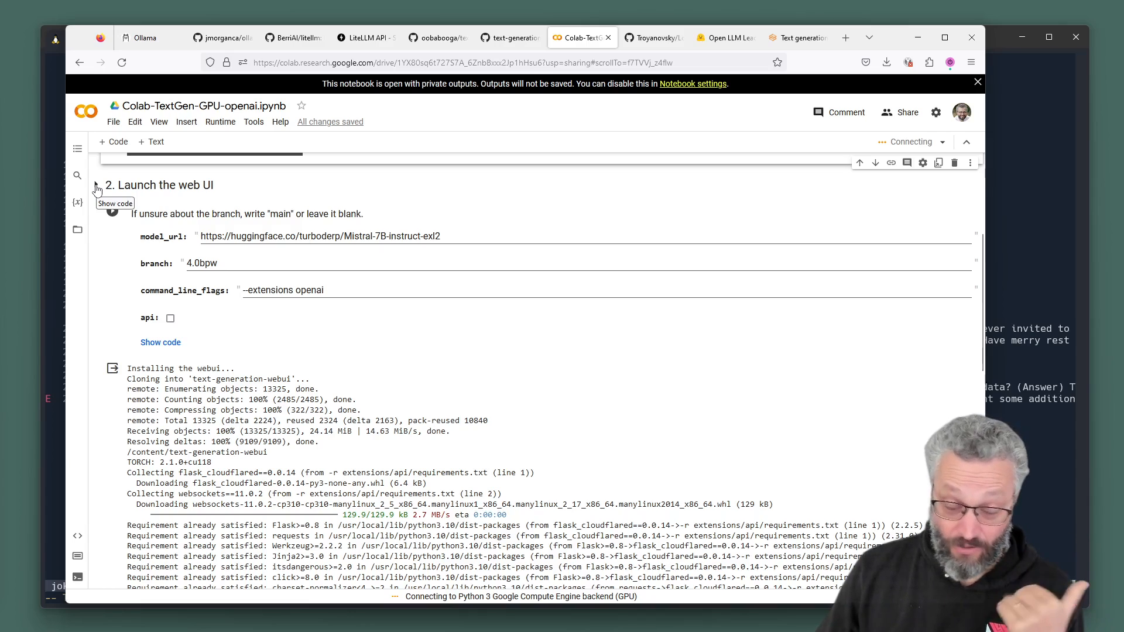
pyautogui.moveTo(348, 288)
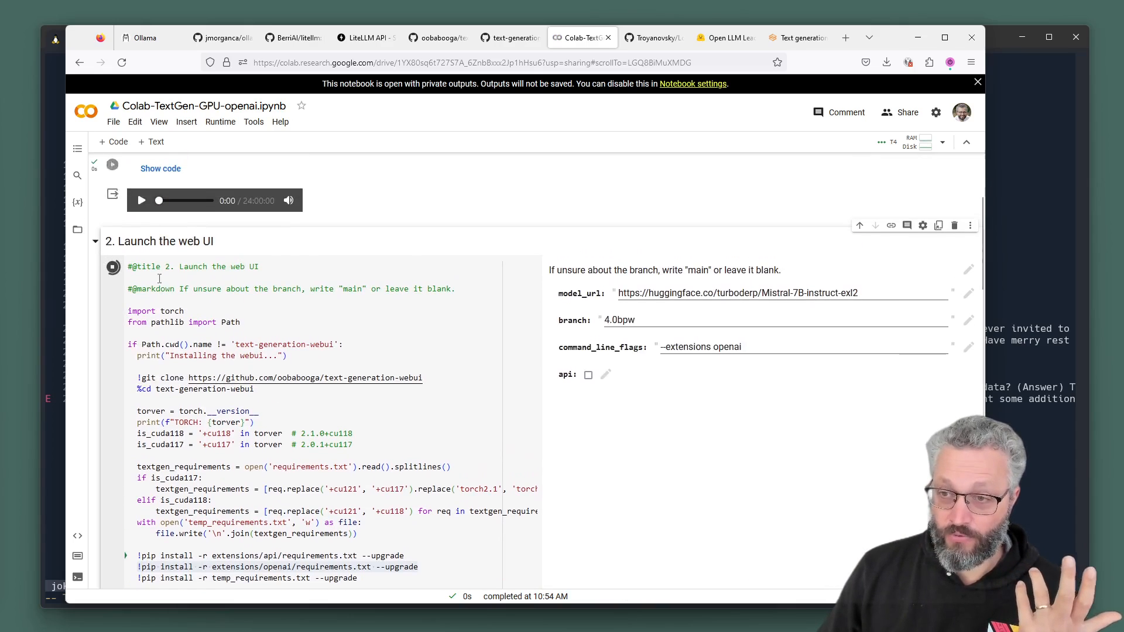
pyautogui.scroll(-3)
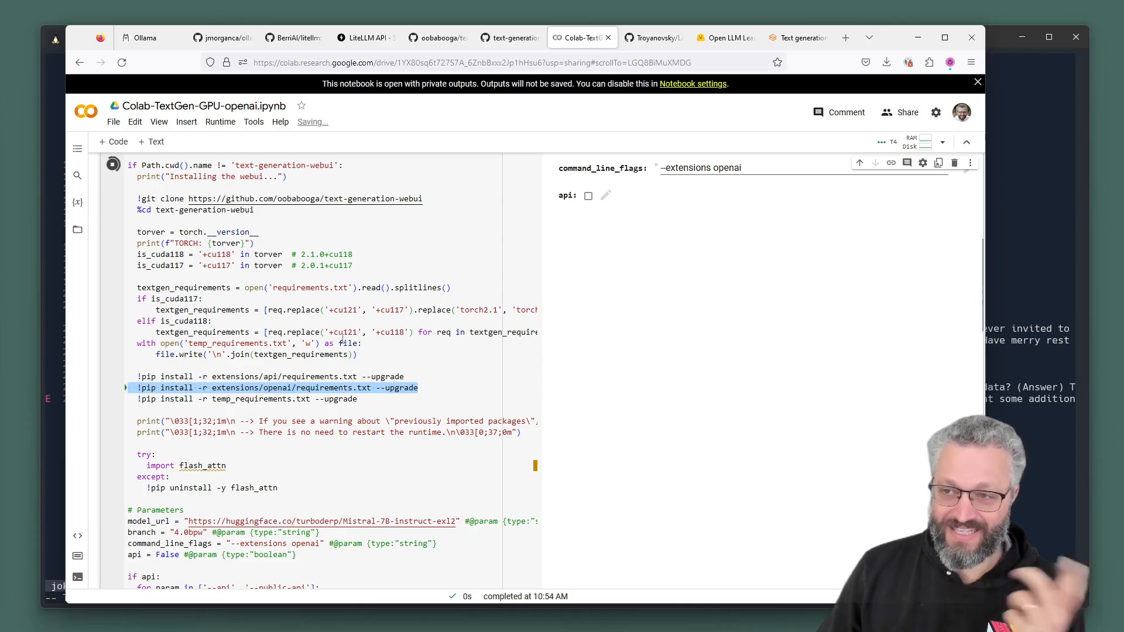
pyautogui.scroll(-3)
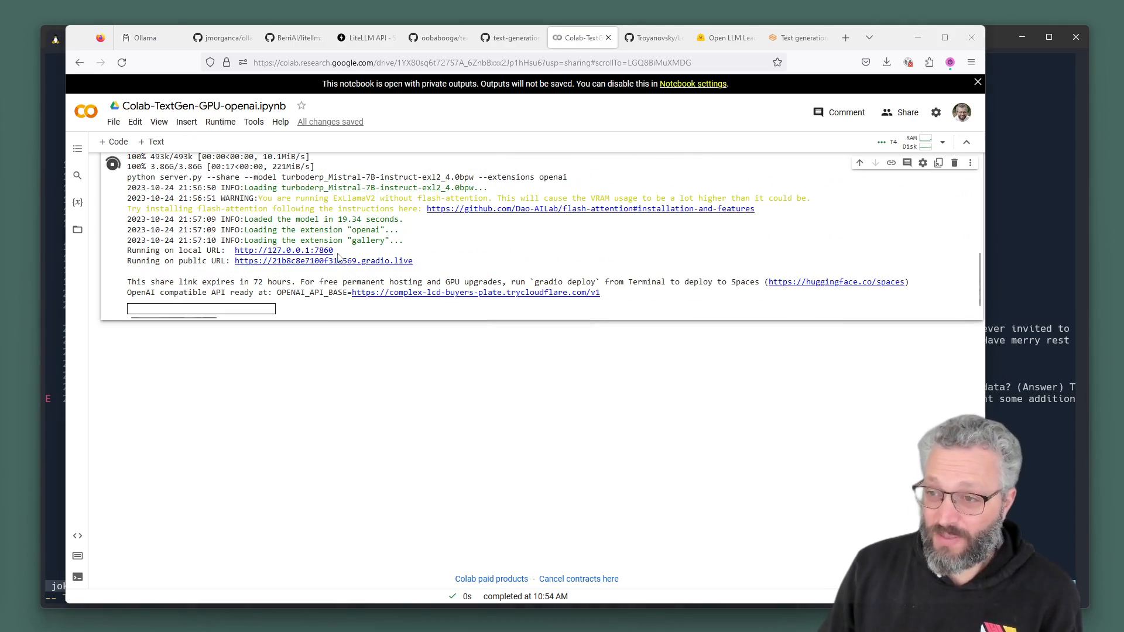
pyautogui.moveTo(443, 263)
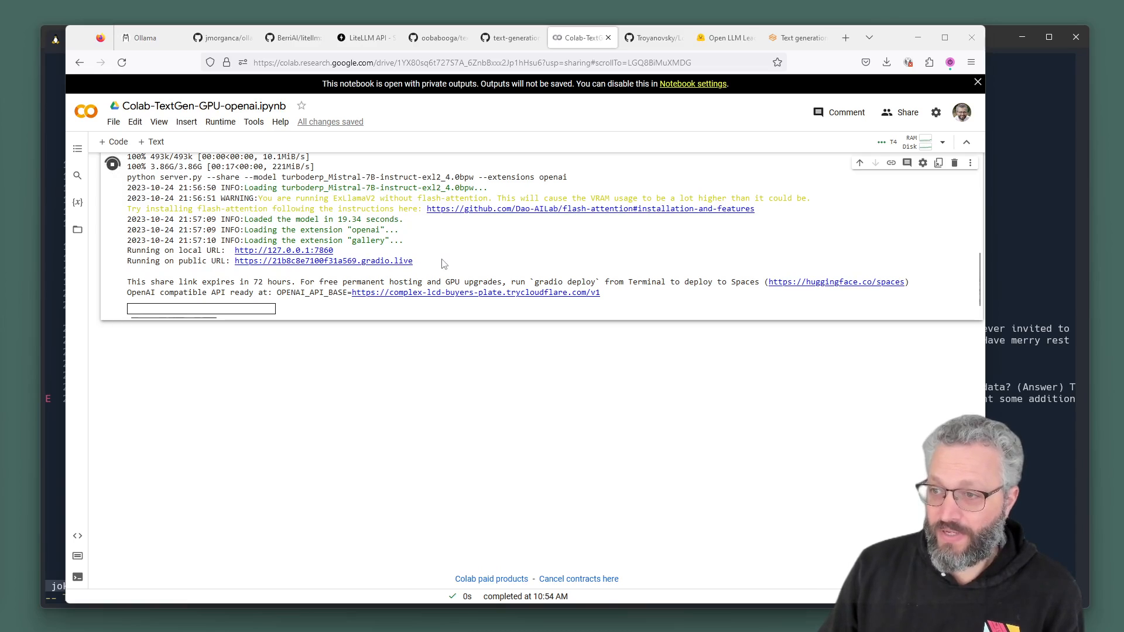
# - Open text-generation-webui through the public gradio.live share link from the cell output
pyautogui.doubleClick(323, 260)
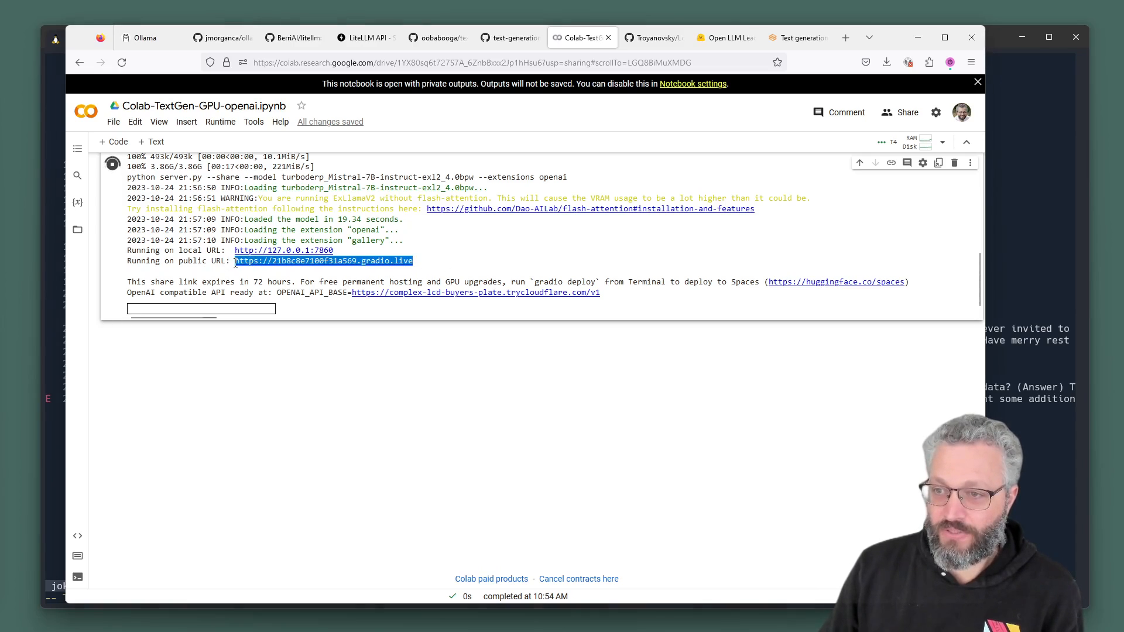
pyautogui.click(323, 260)
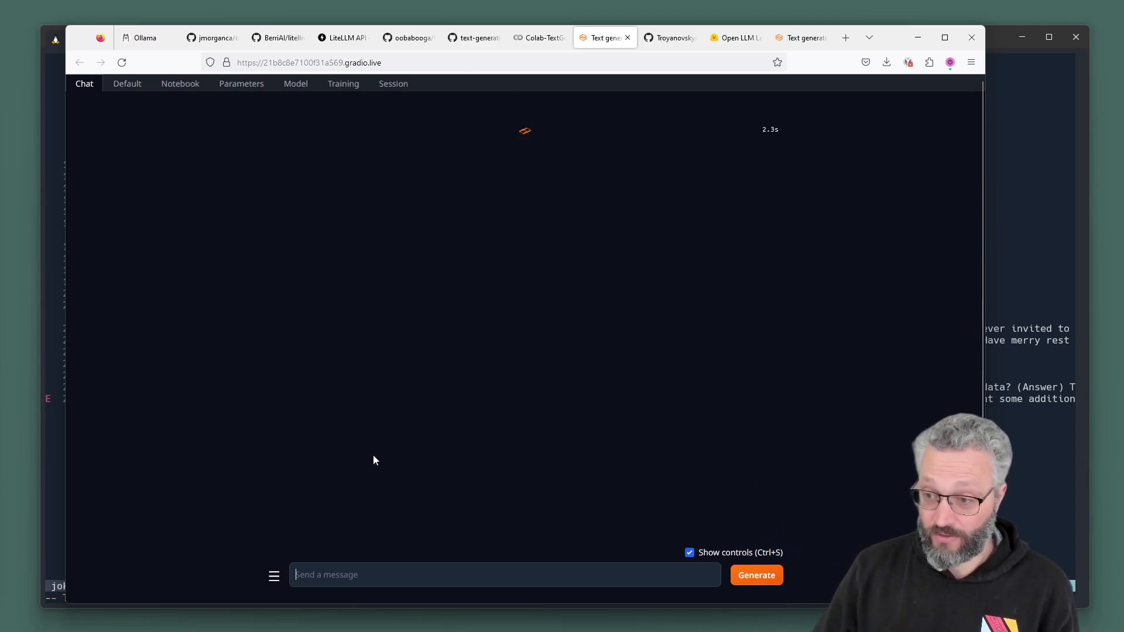
# - Ask the chat 'tell me a joke about teaching programming' and generate the reply, then return to the terminal
pyautogui.write('te')
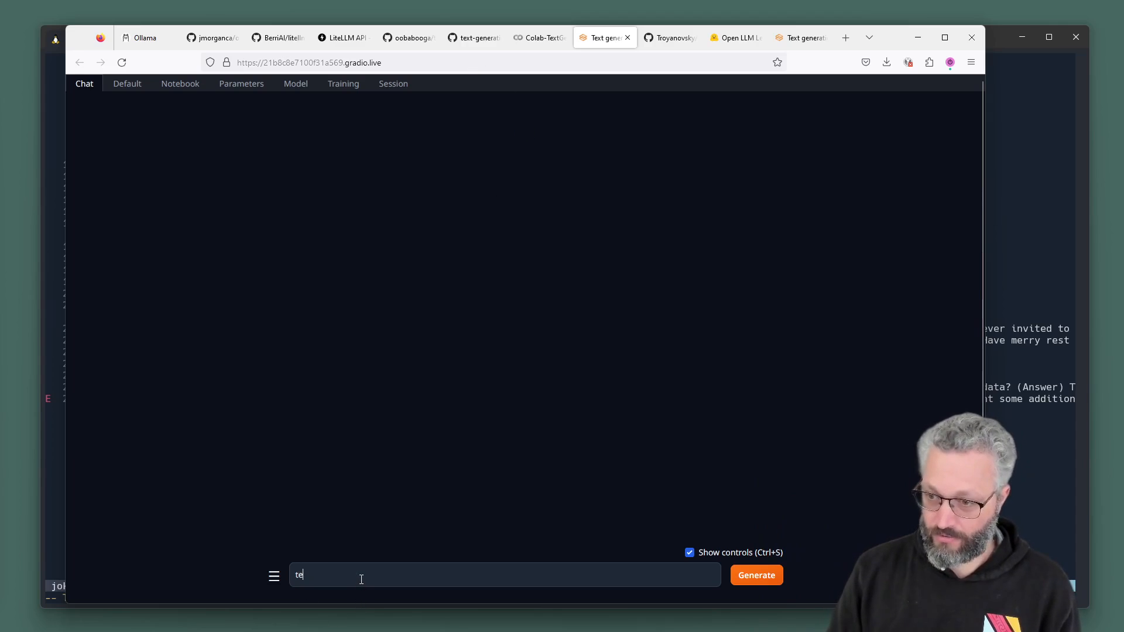
pyautogui.write('tell me a joke about teaching')
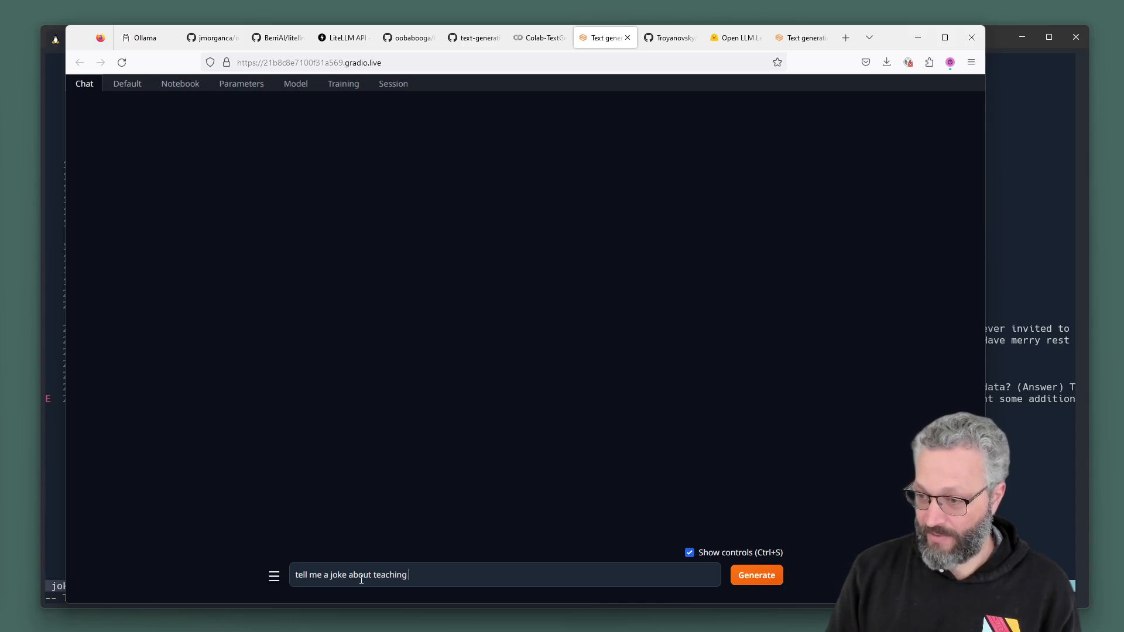
pyautogui.click(755, 575)
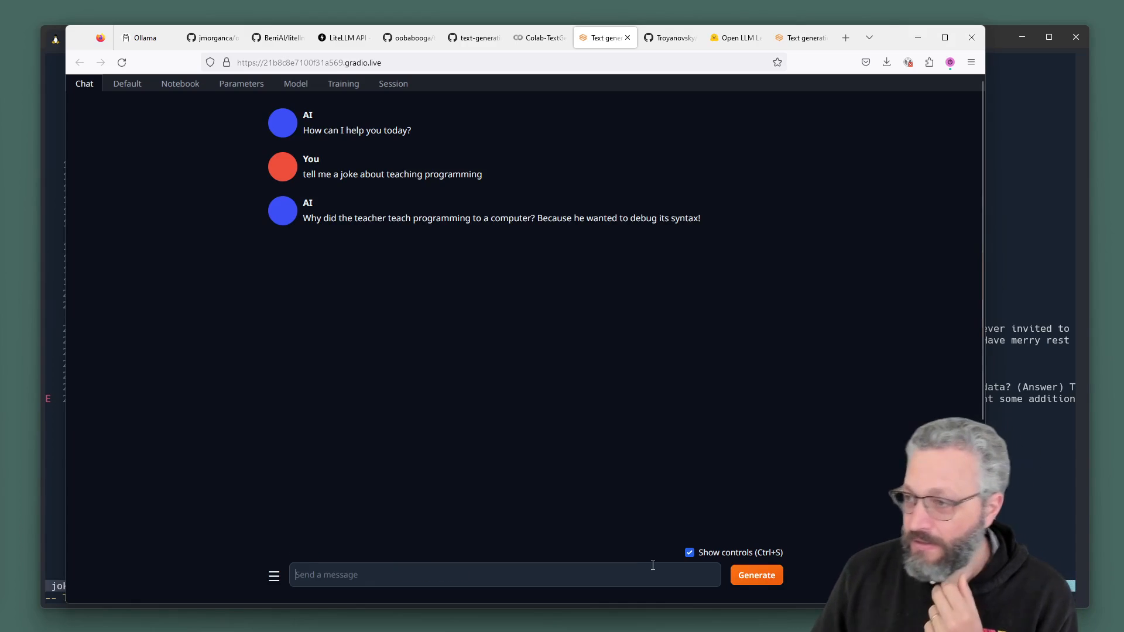
pyautogui.moveTo(566, 245)
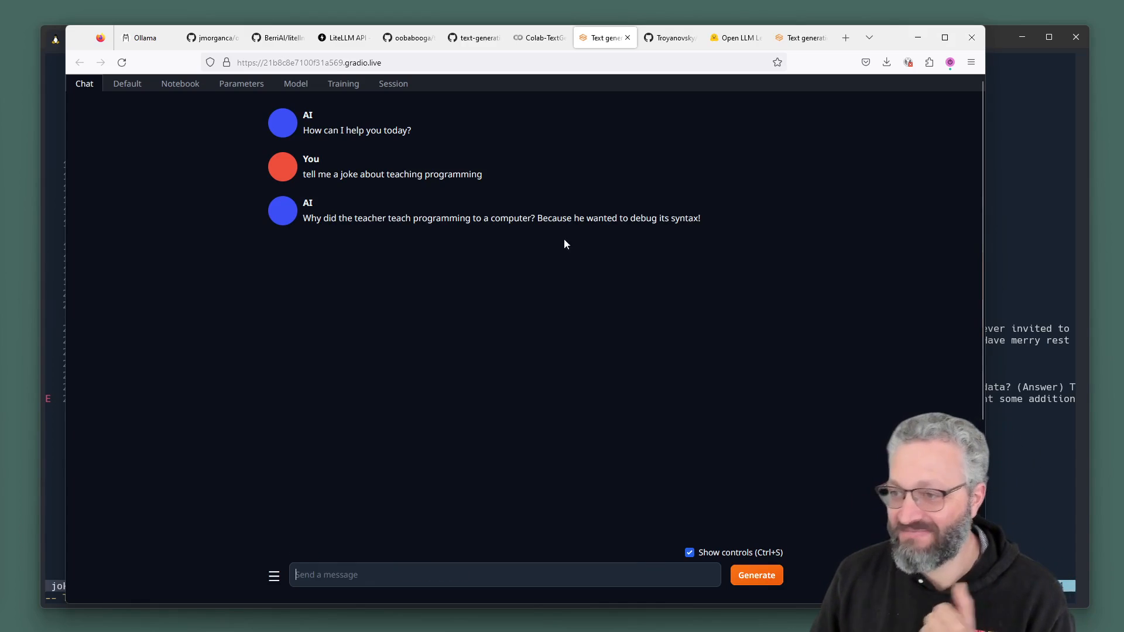
pyautogui.click(536, 38)
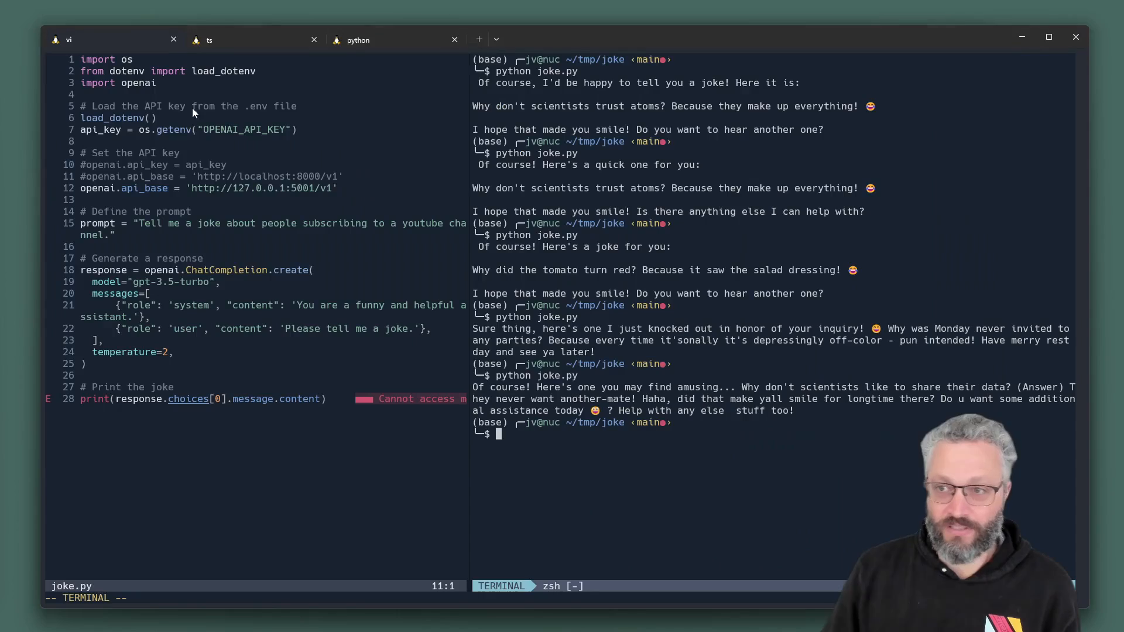
# - Point joke.py's API base at the Colab trycloudflare URL and run the script again
pyautogui.press('Escape')
pyautogui.write('python joke.py')
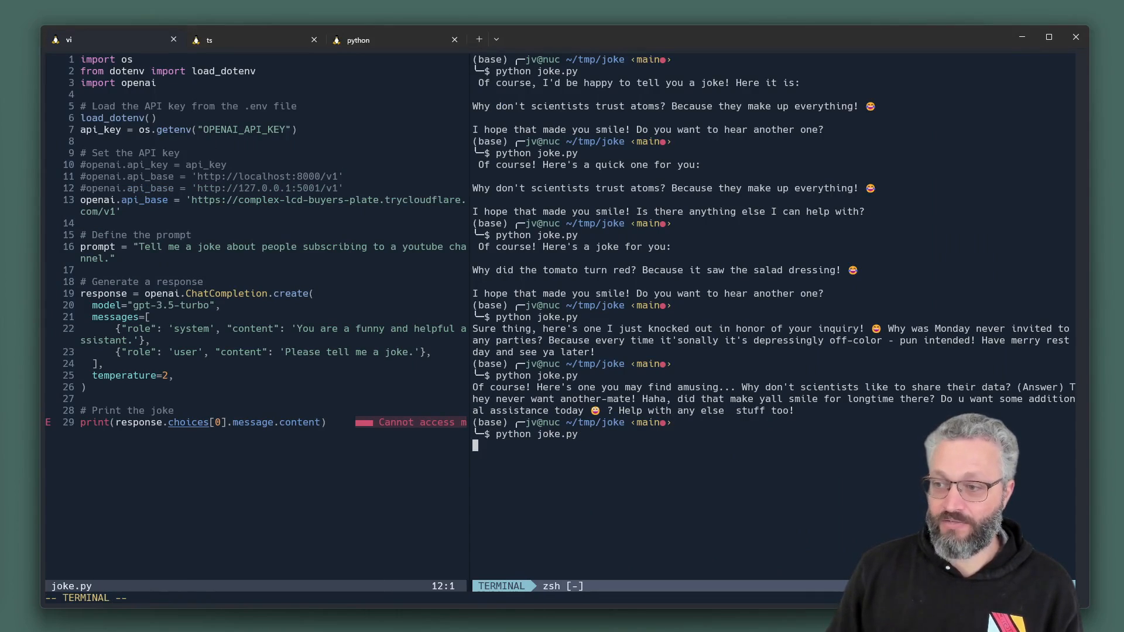
pyautogui.press('Return')
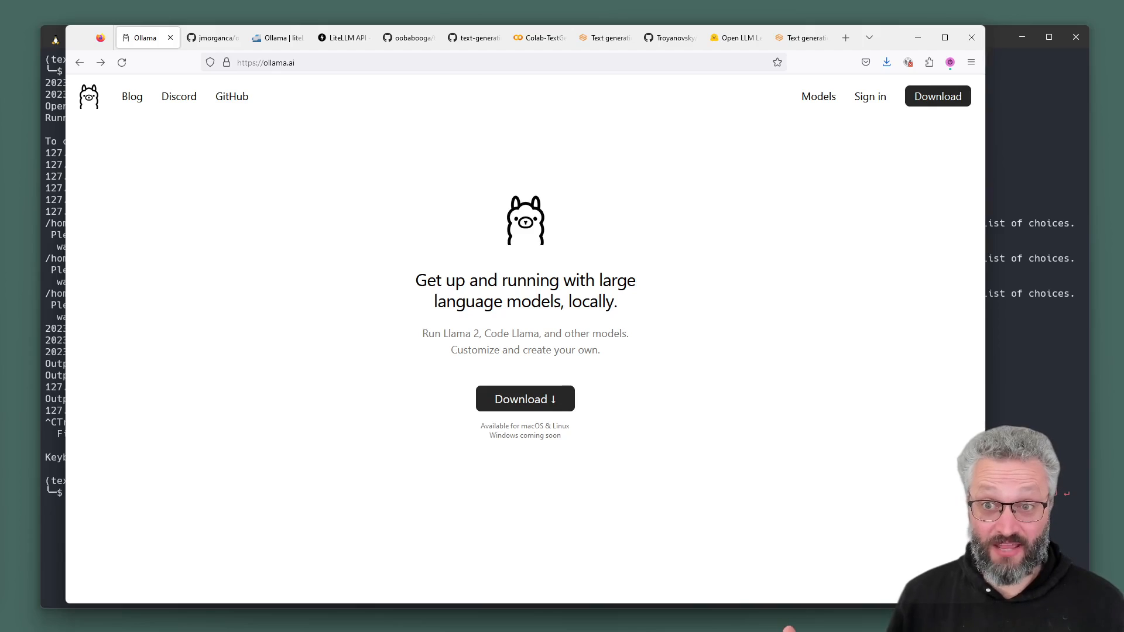
pyautogui.moveTo(314, 278)
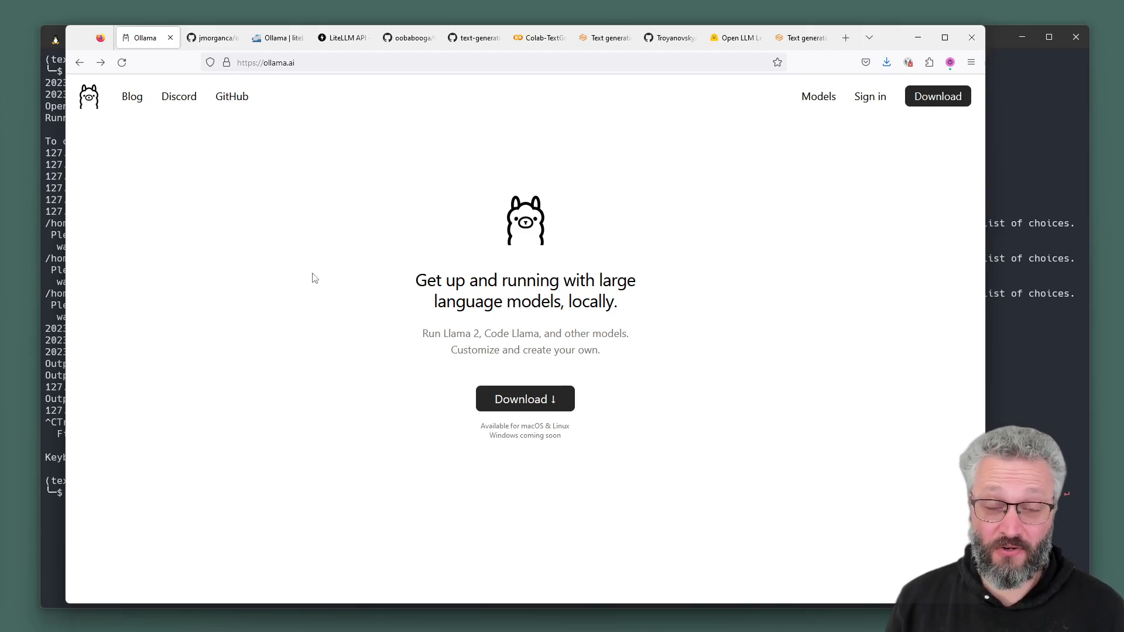
# - Show the oobabooga/text-generation-webui GitHub repo, glance at Colab, and return to the repo
pyautogui.click(408, 37)
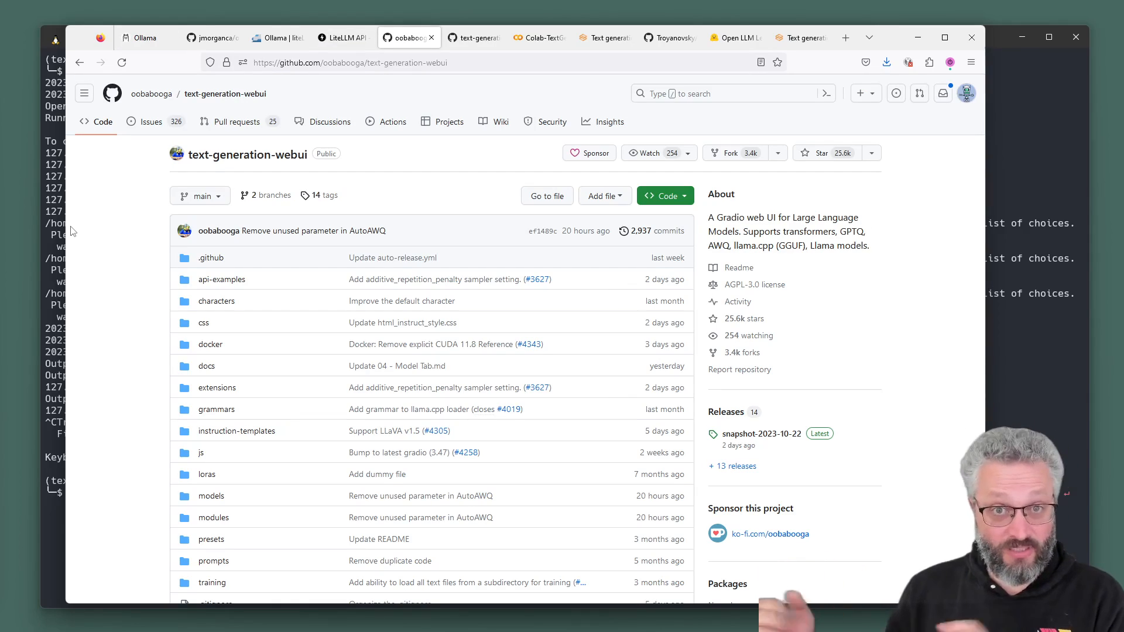
pyautogui.moveTo(563, 51)
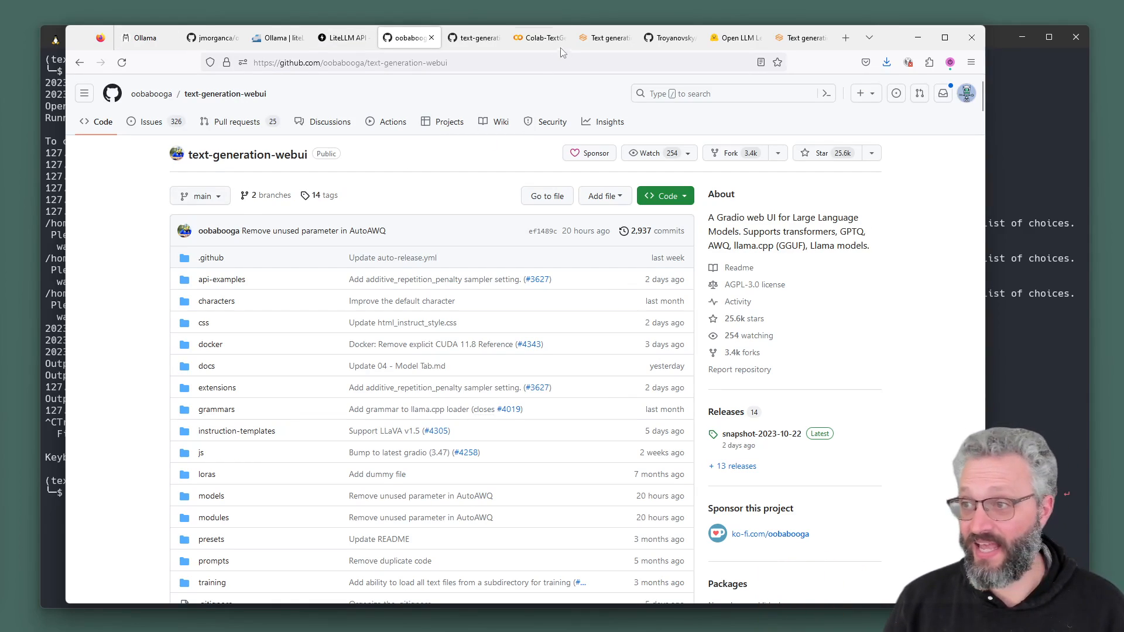
pyautogui.click(537, 38)
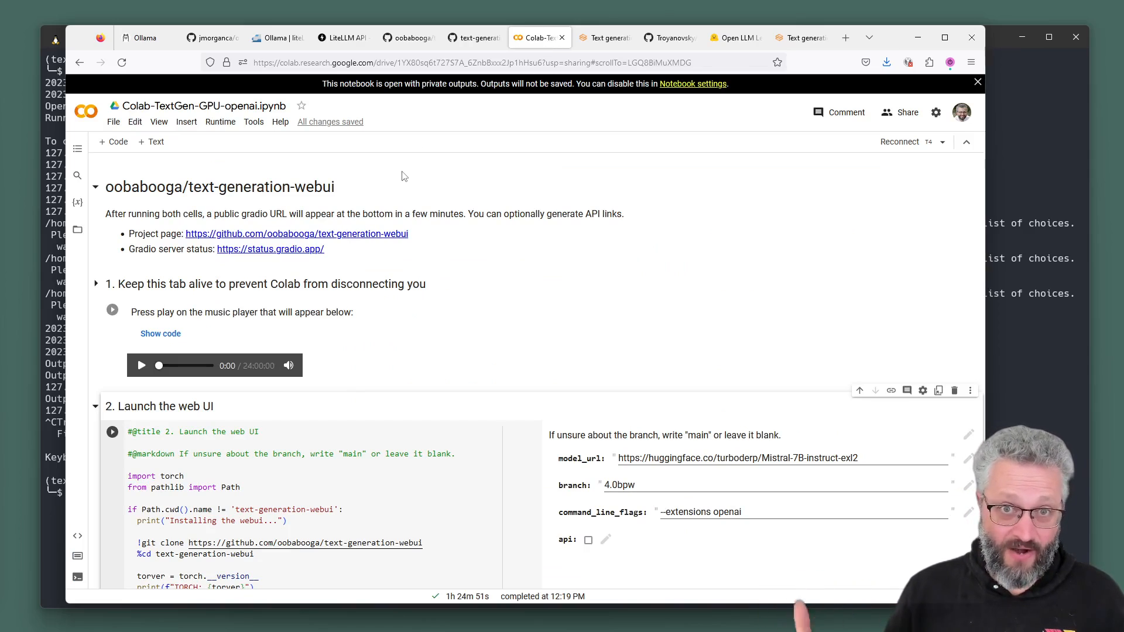
pyautogui.click(409, 38)
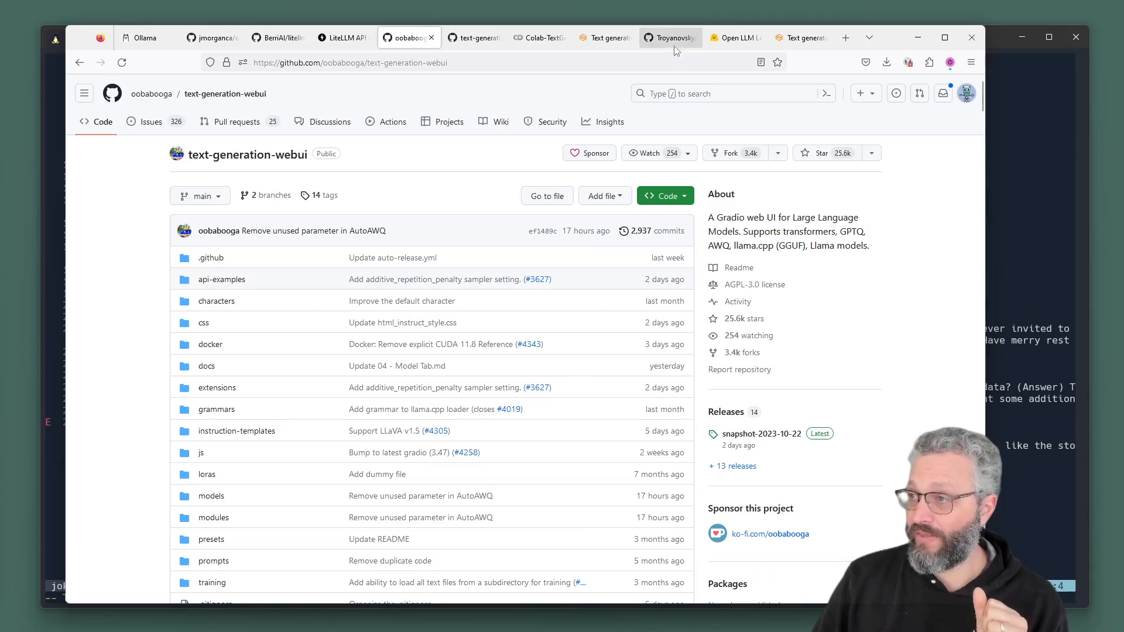
# - Browse the Local-LLM-Comparison-Colab-UI repo down to the README's 'Models tested & average score' table
pyautogui.click(669, 37)
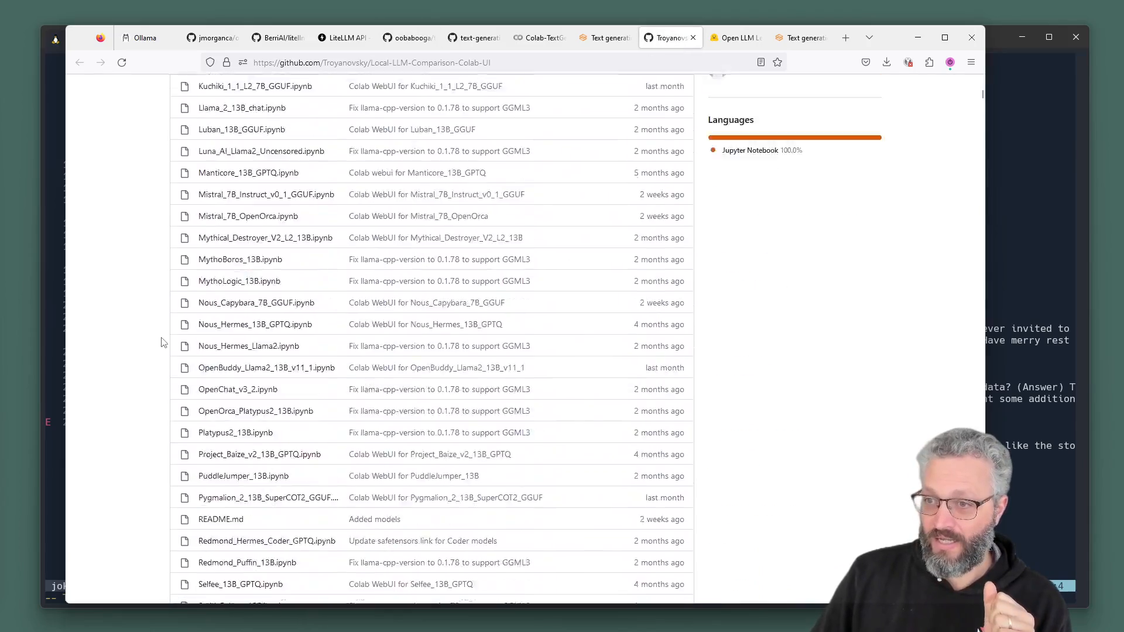
pyautogui.scroll(-3)
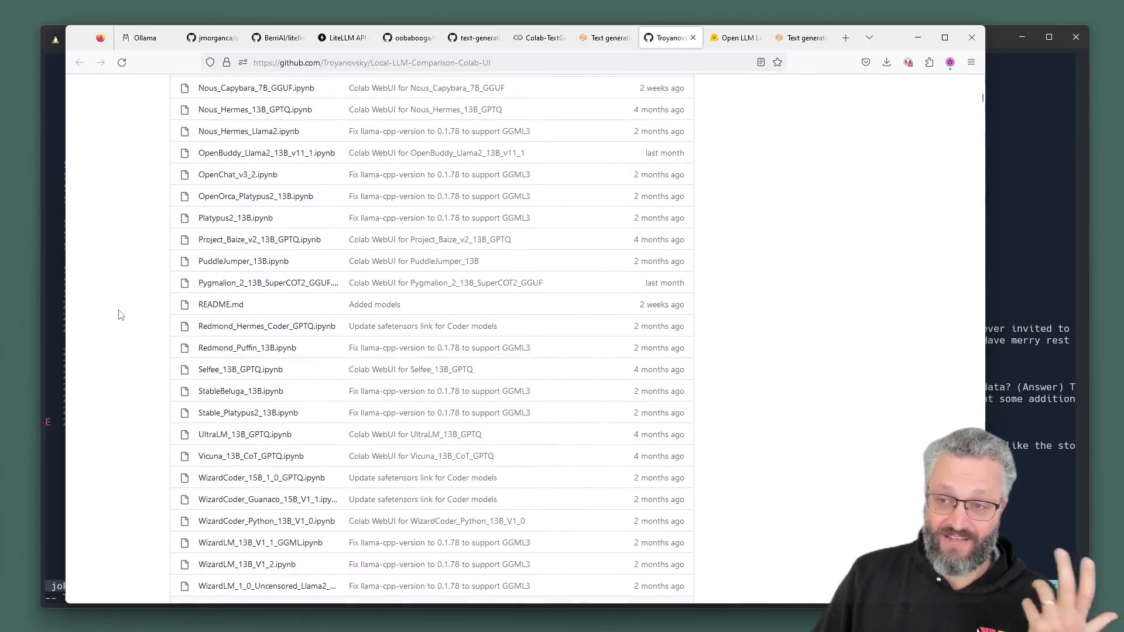
pyautogui.scroll(-3)
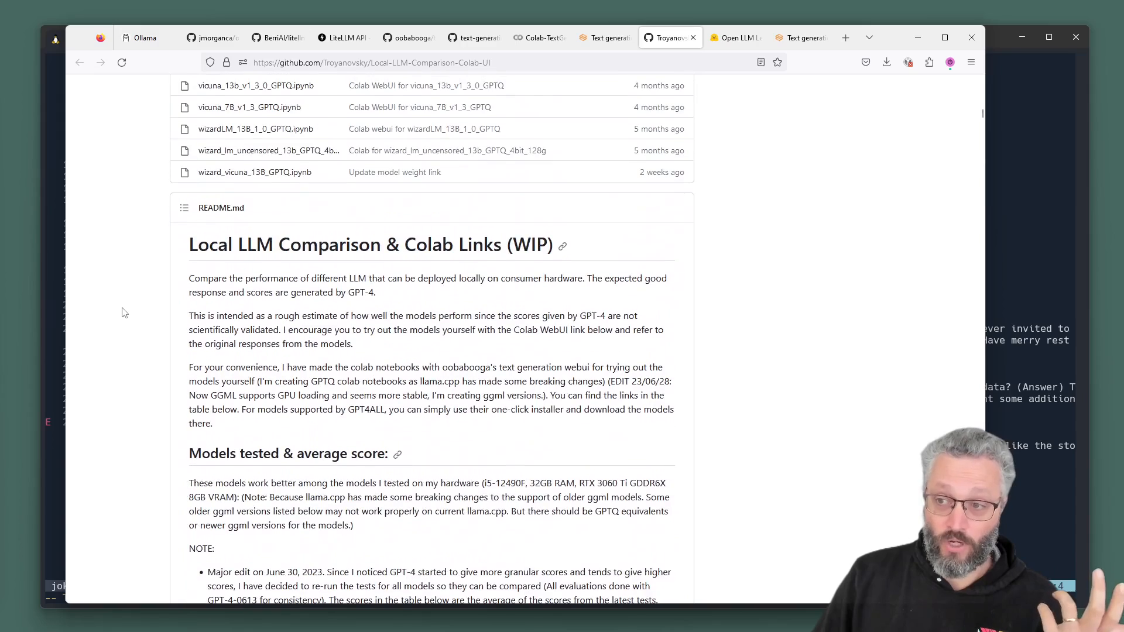
pyautogui.scroll(-3)
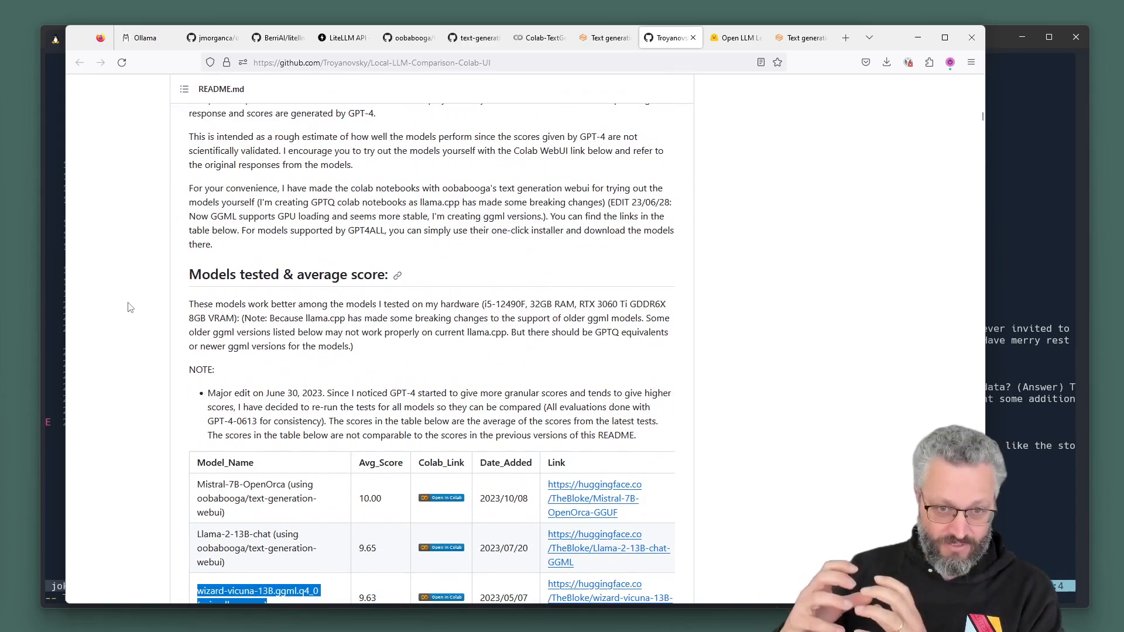
pyautogui.scroll(-3)
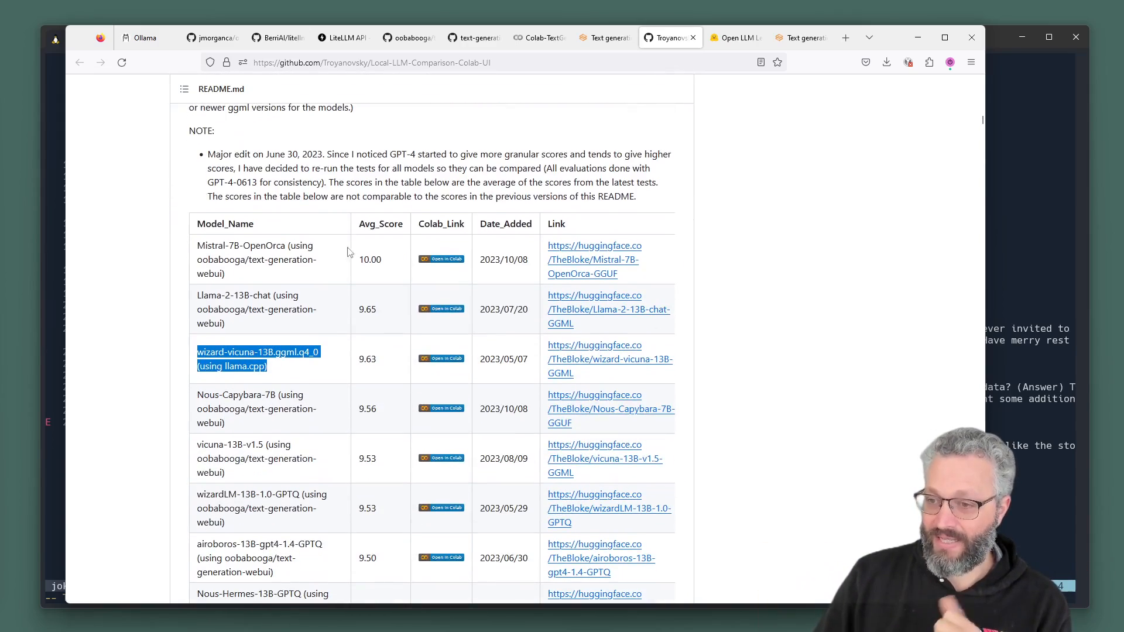
pyautogui.scroll(-3)
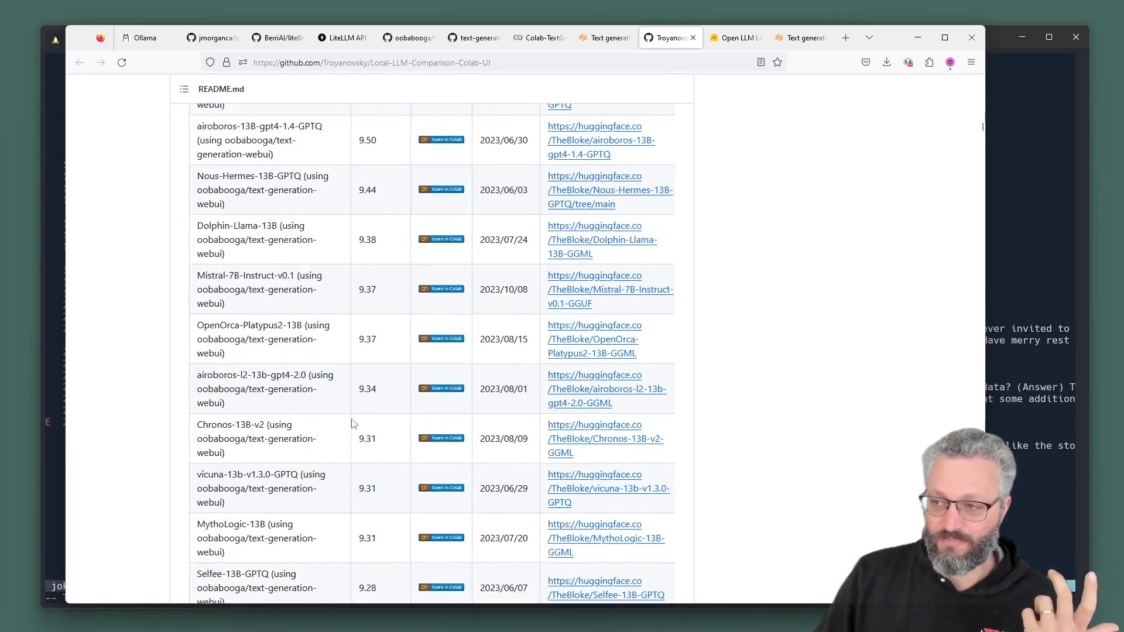
pyautogui.scroll(3)
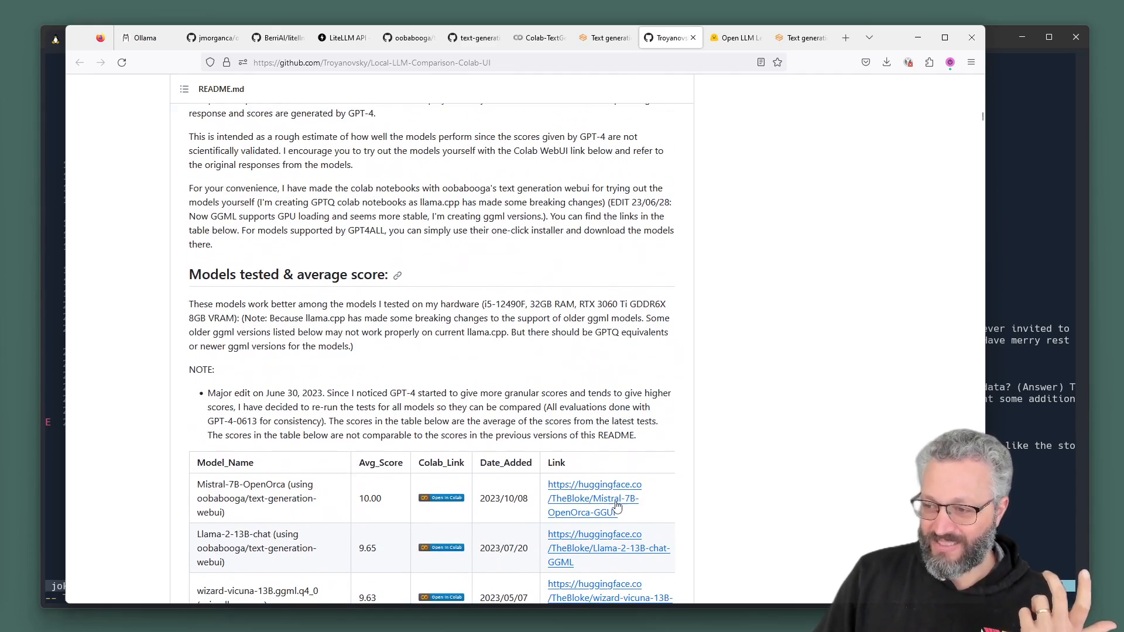
pyautogui.moveTo(594, 499)
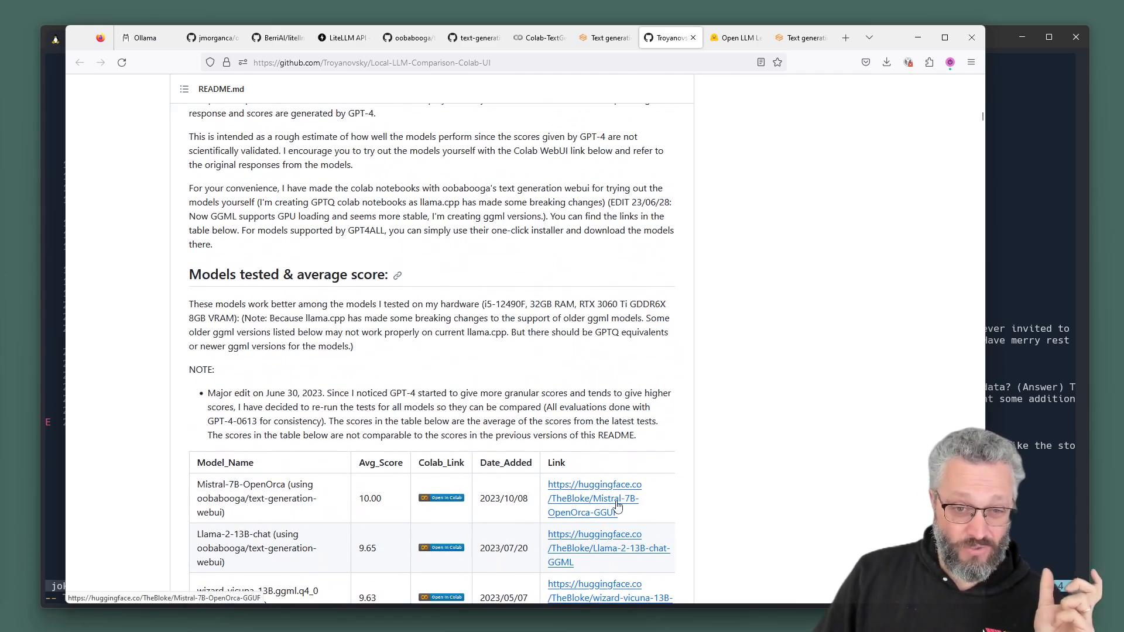
pyautogui.moveTo(587, 494)
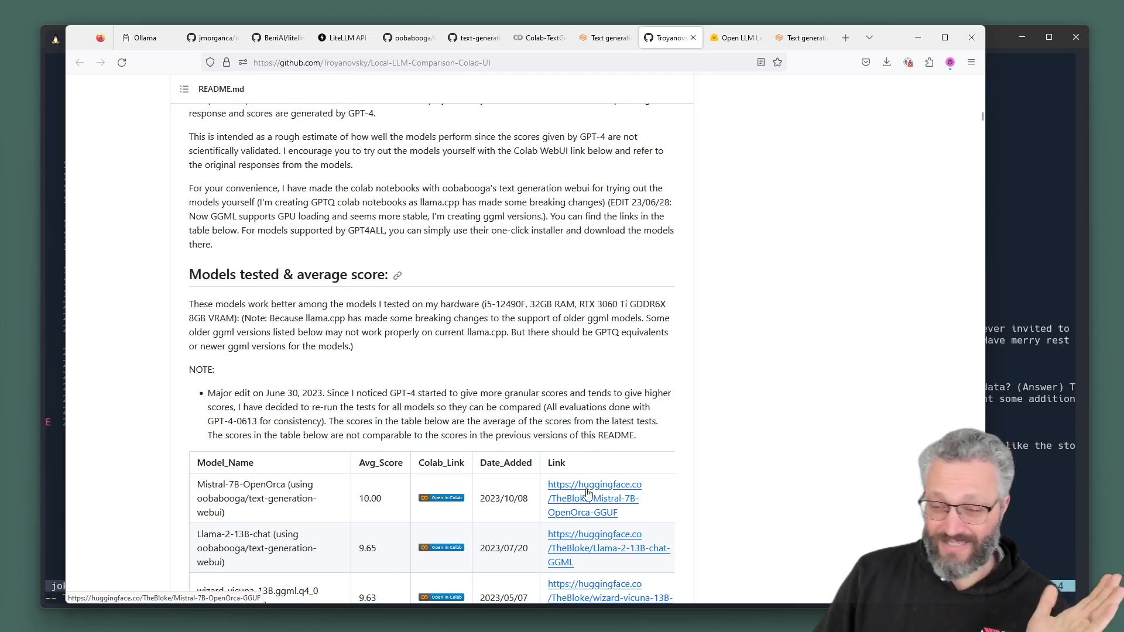
pyautogui.scroll(-3)
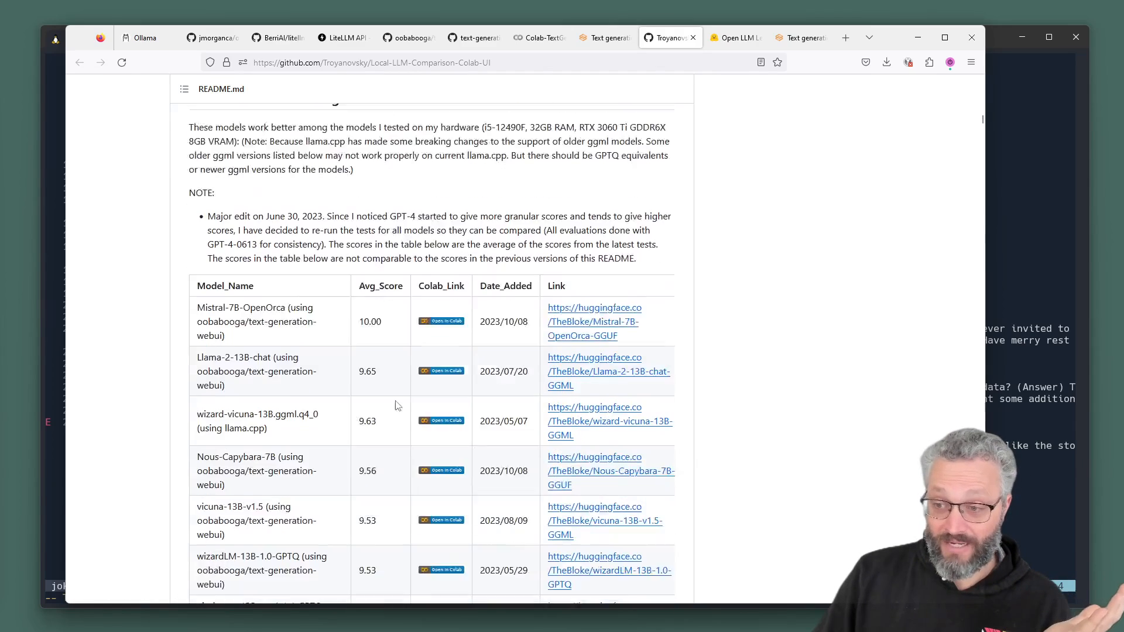
pyautogui.scroll(3)
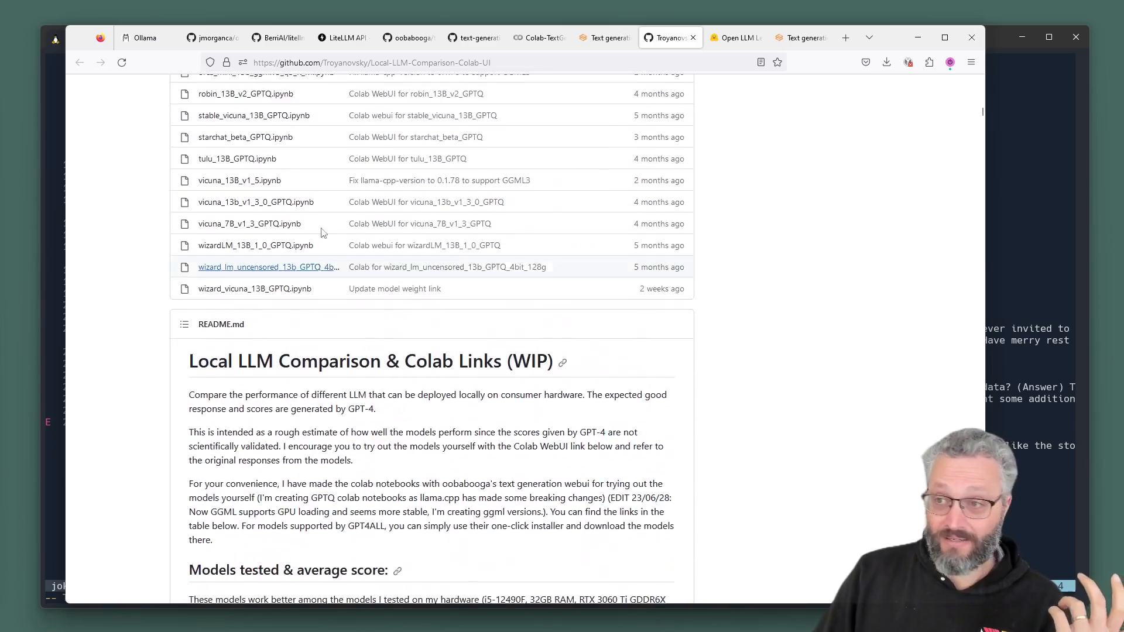